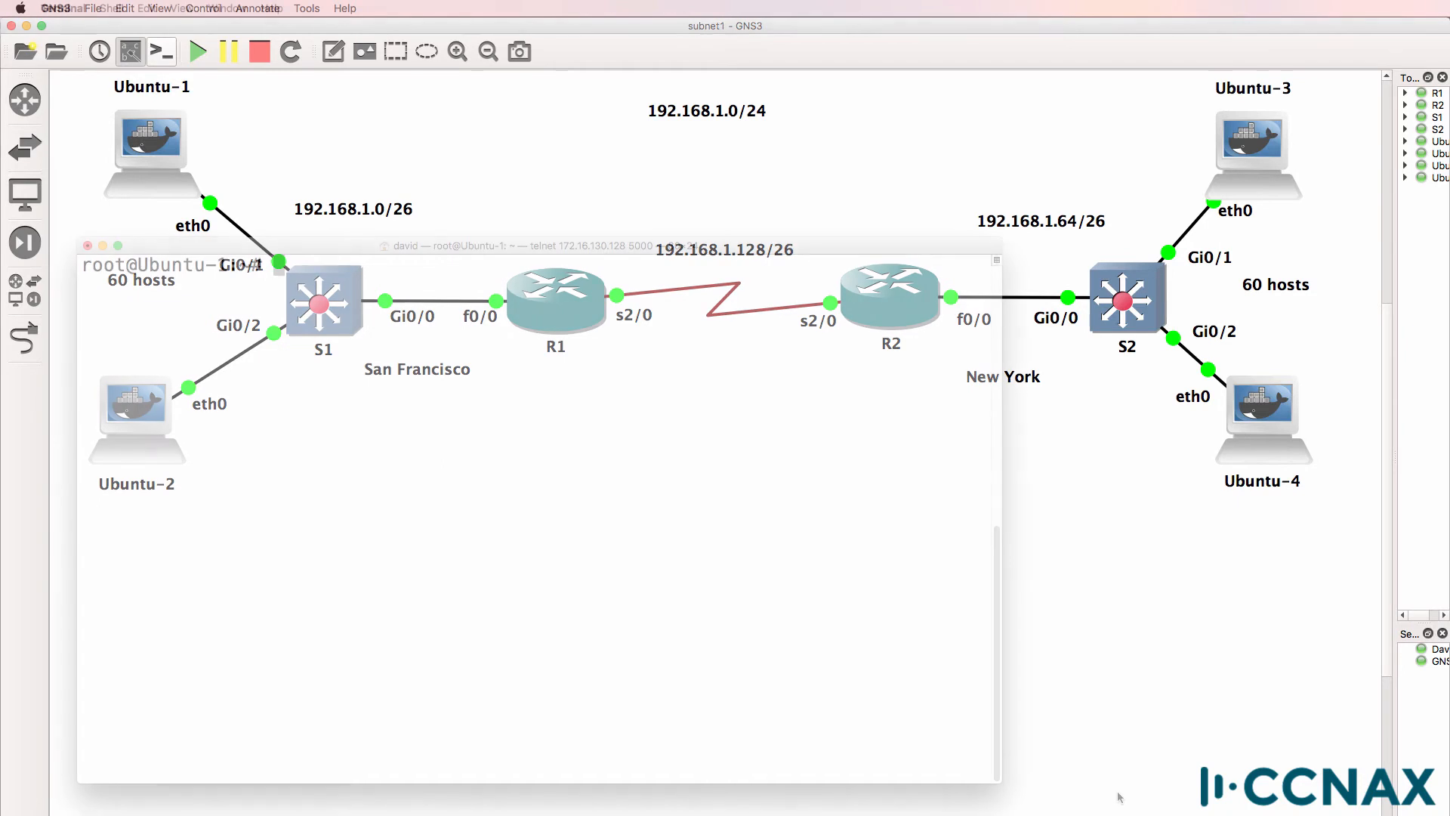
# Ping 192.168.1.65 and 192.168.1.66 from Ubuntu-1 and confirm both reply
pyautogui.write('ping 192.168.1.65')
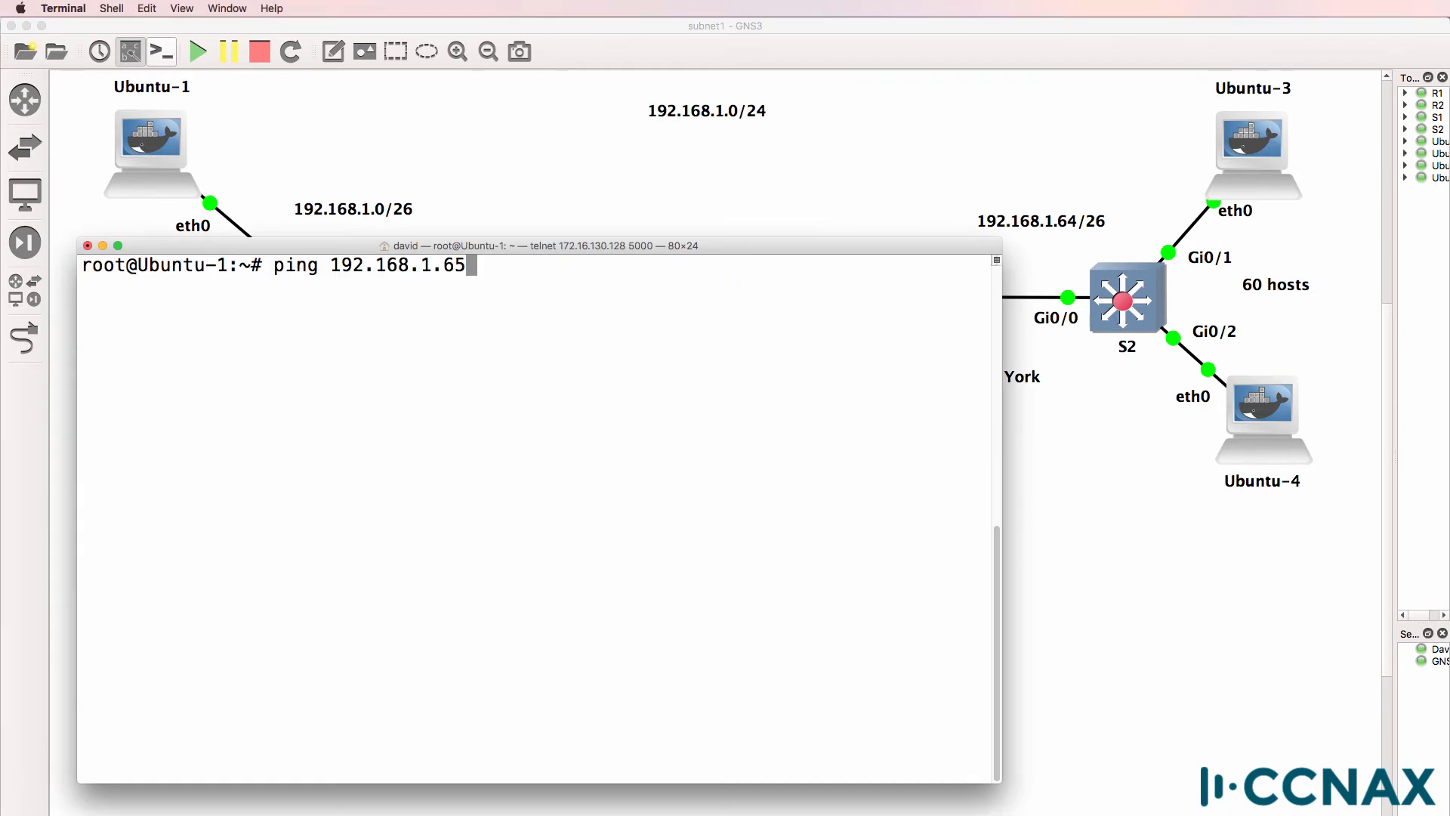
pyautogui.press('Return')
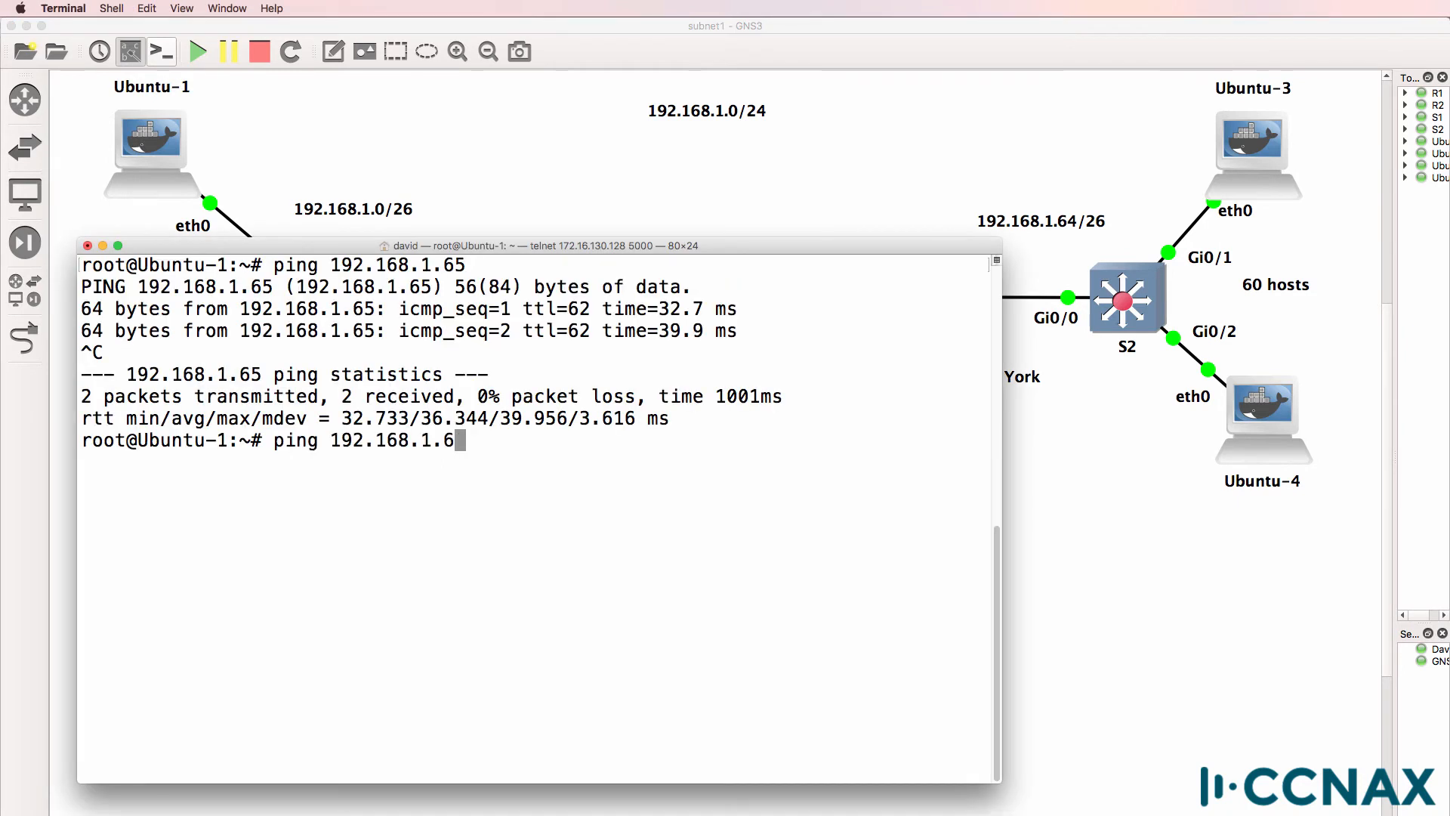
pyautogui.press('Return')
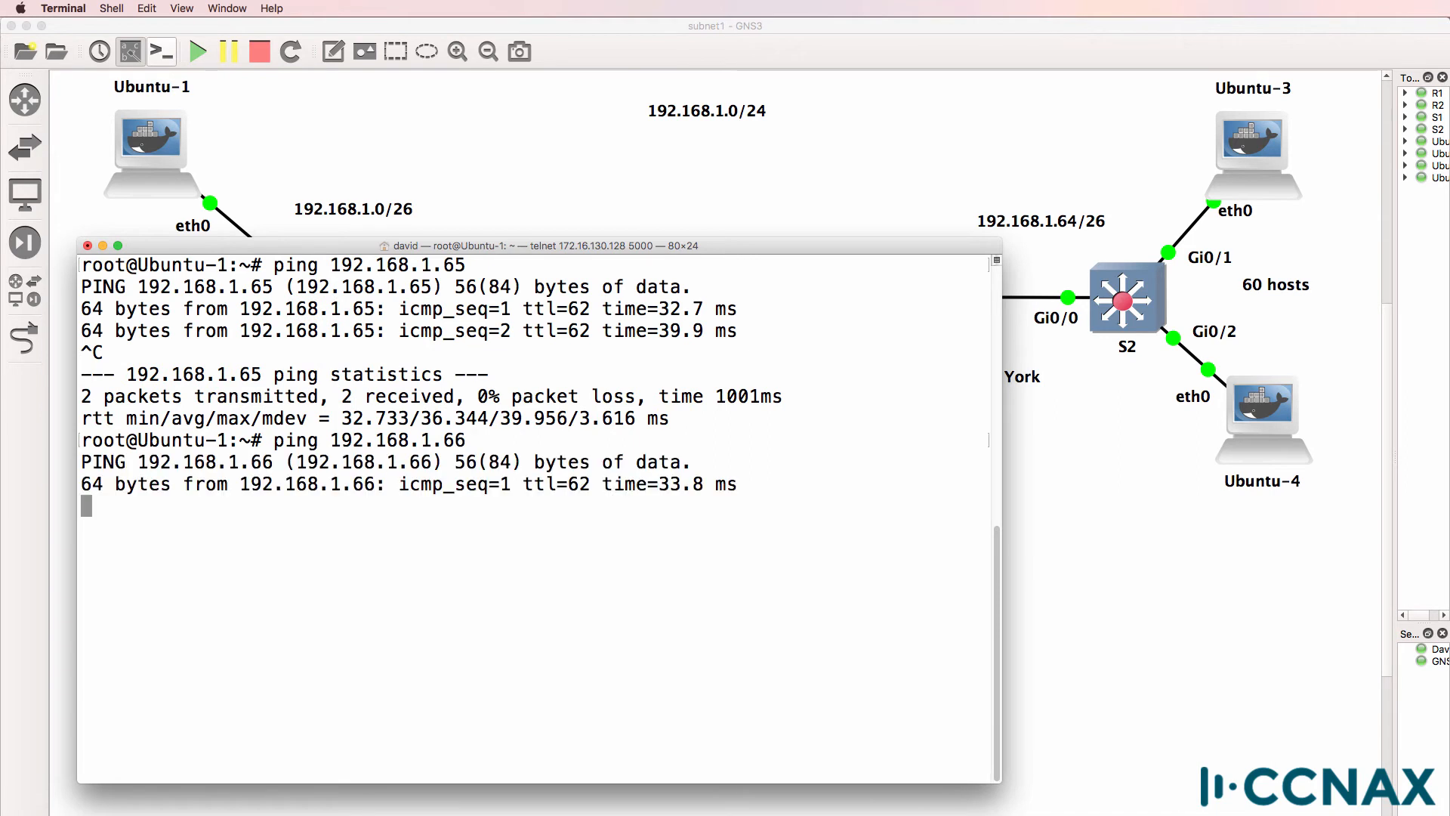
pyautogui.press('ctrl+c')
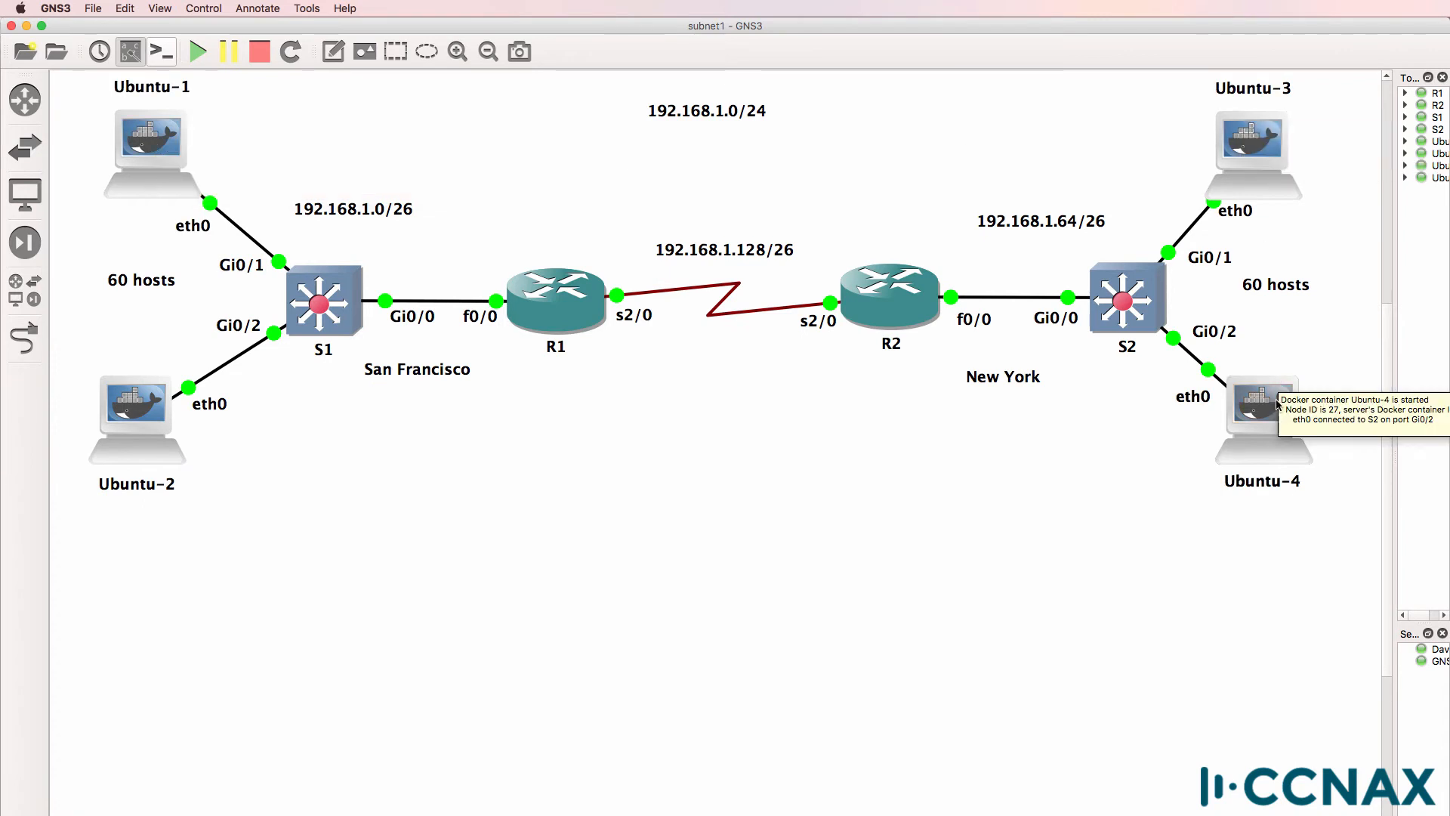
pyautogui.moveTo(731, 294)
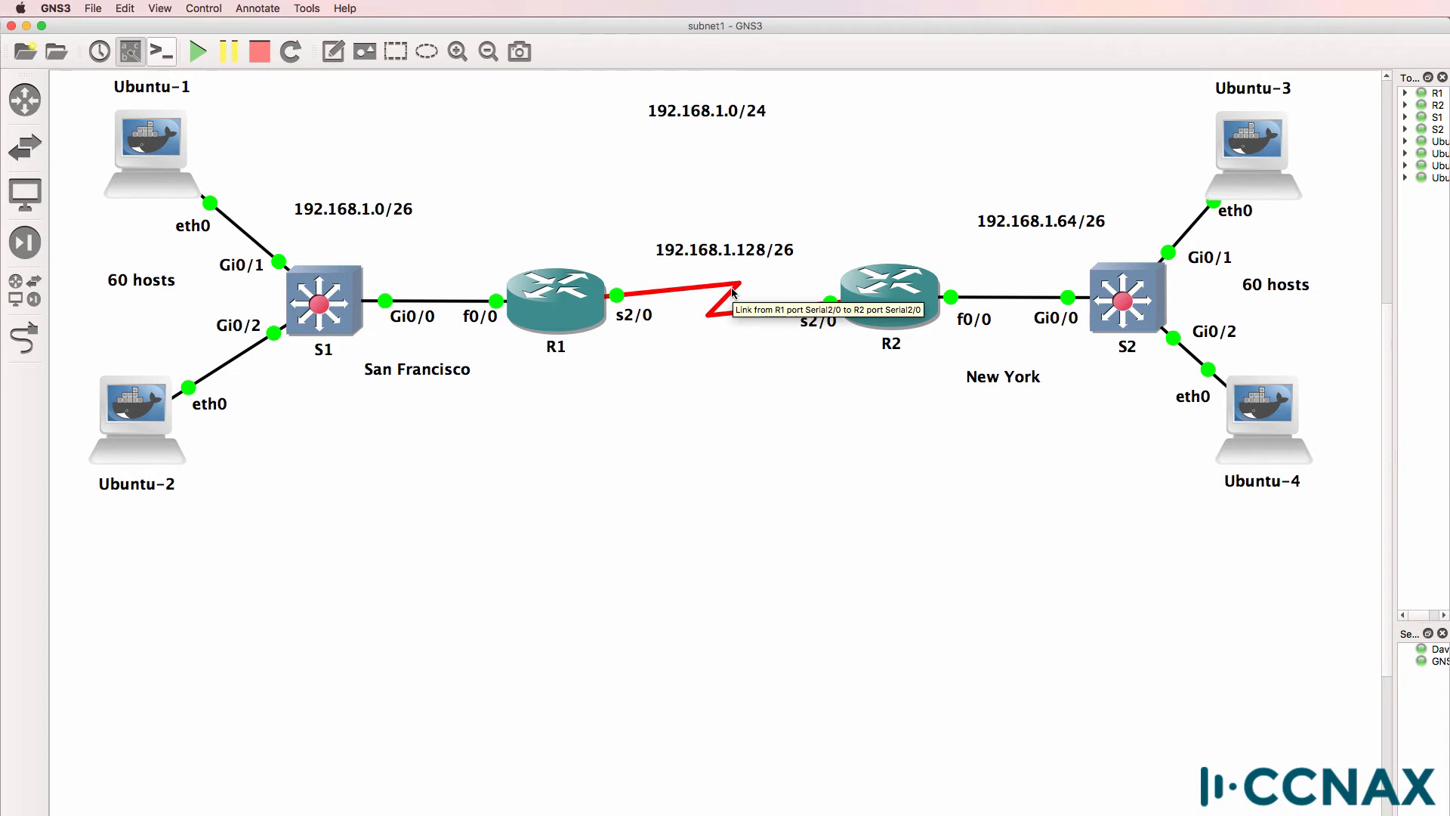
pyautogui.moveTo(729, 302)
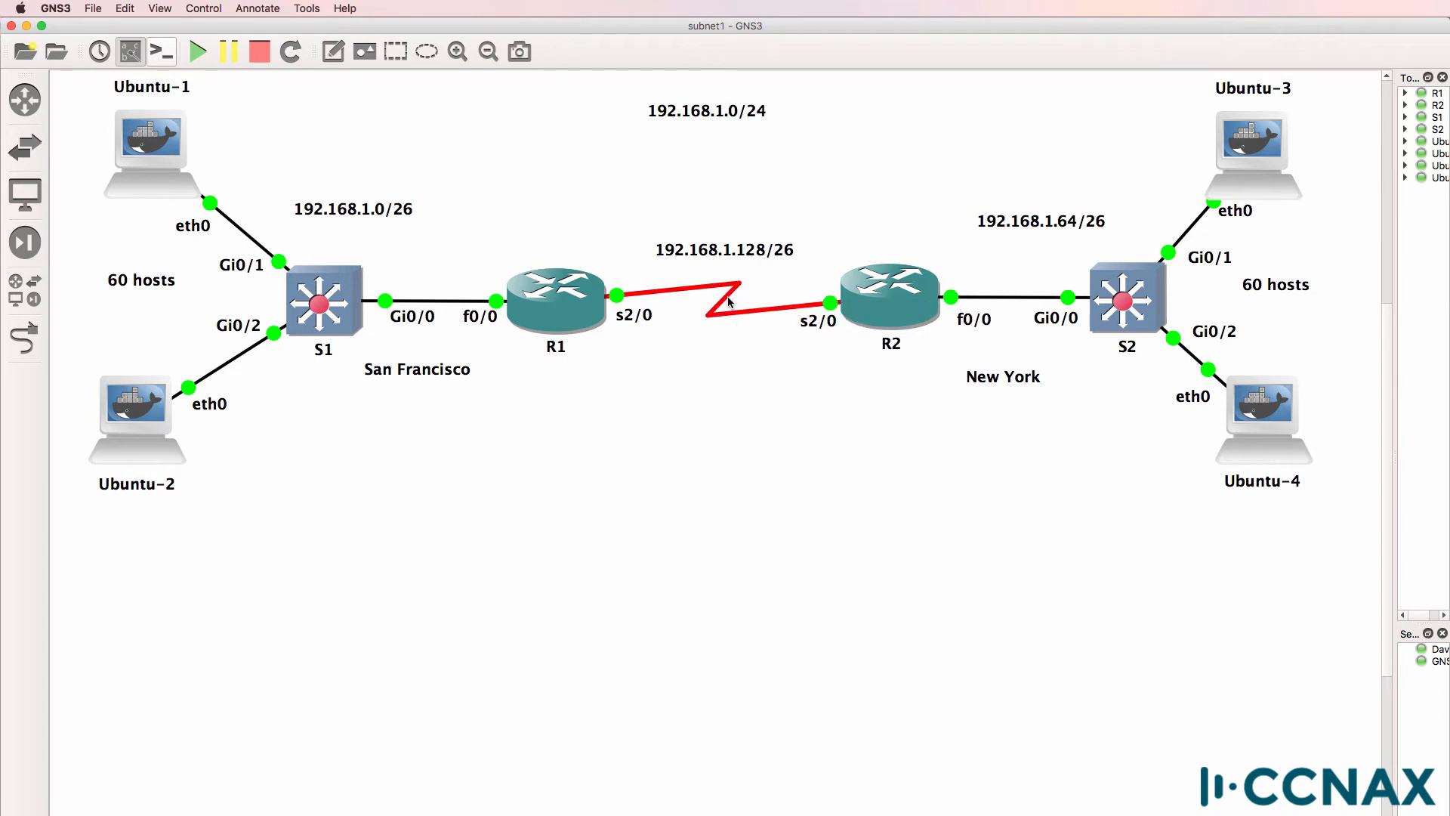
pyautogui.click(724, 250)
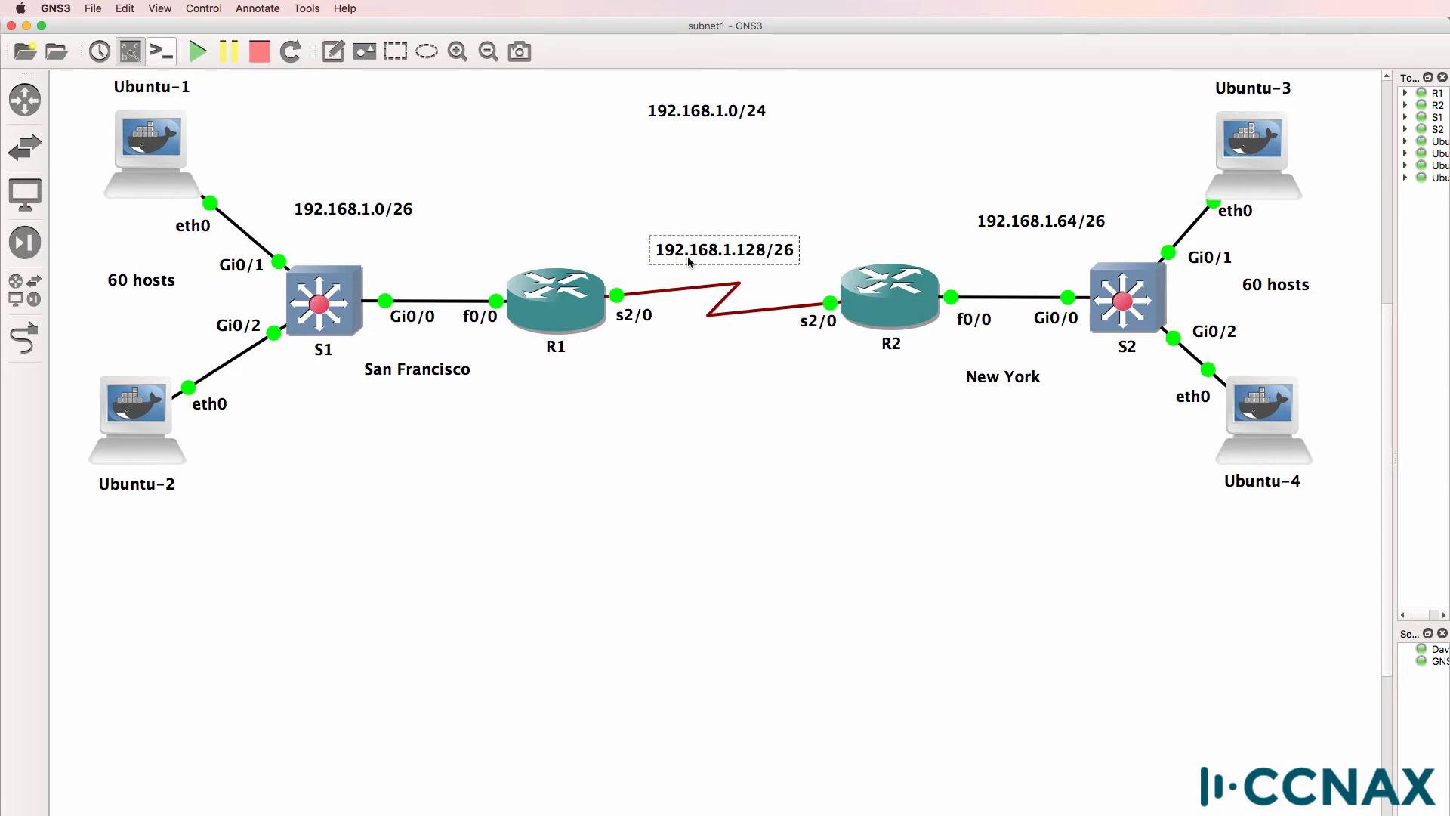
pyautogui.moveTo(781, 259)
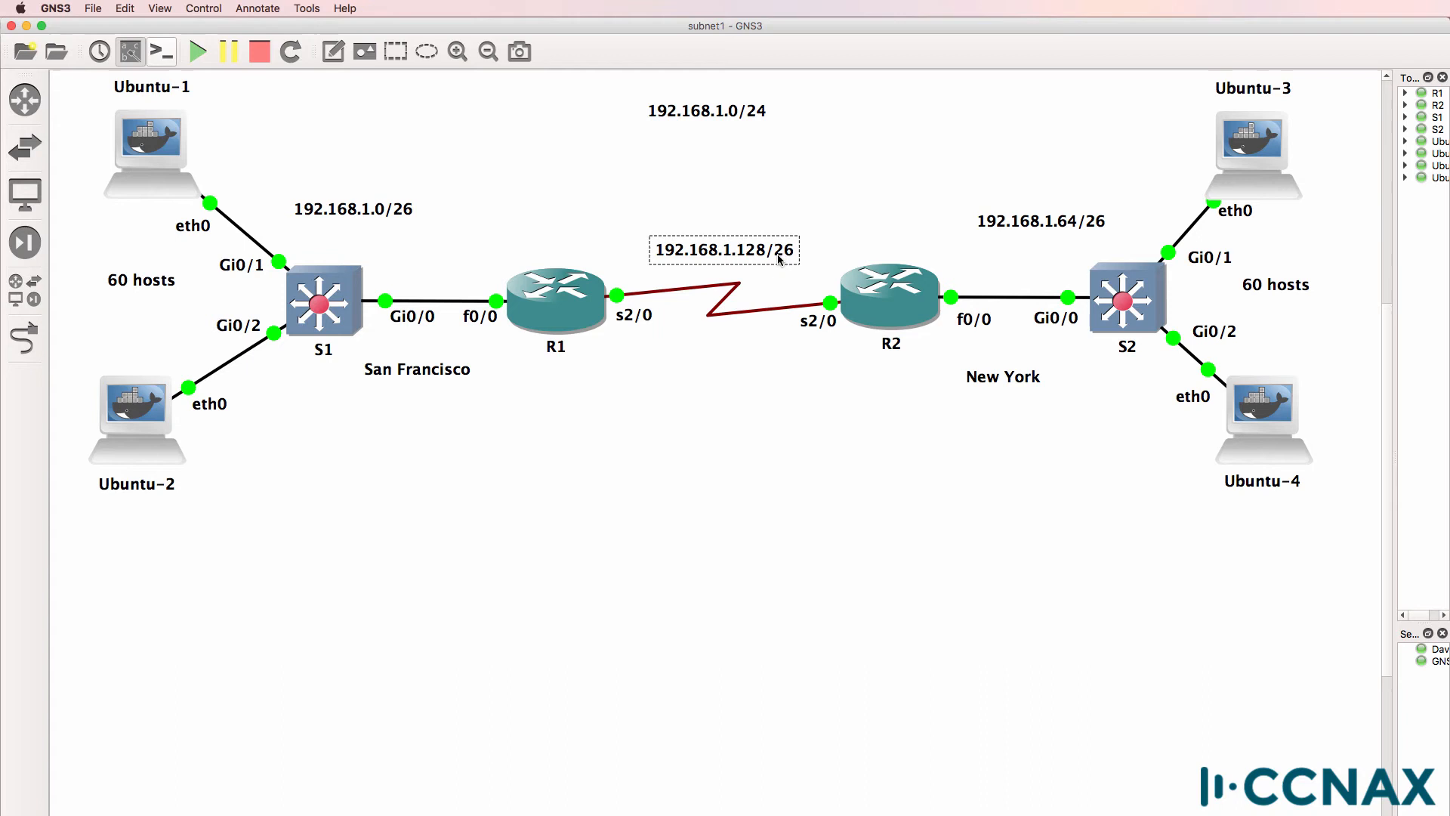
pyautogui.moveTo(772, 261)
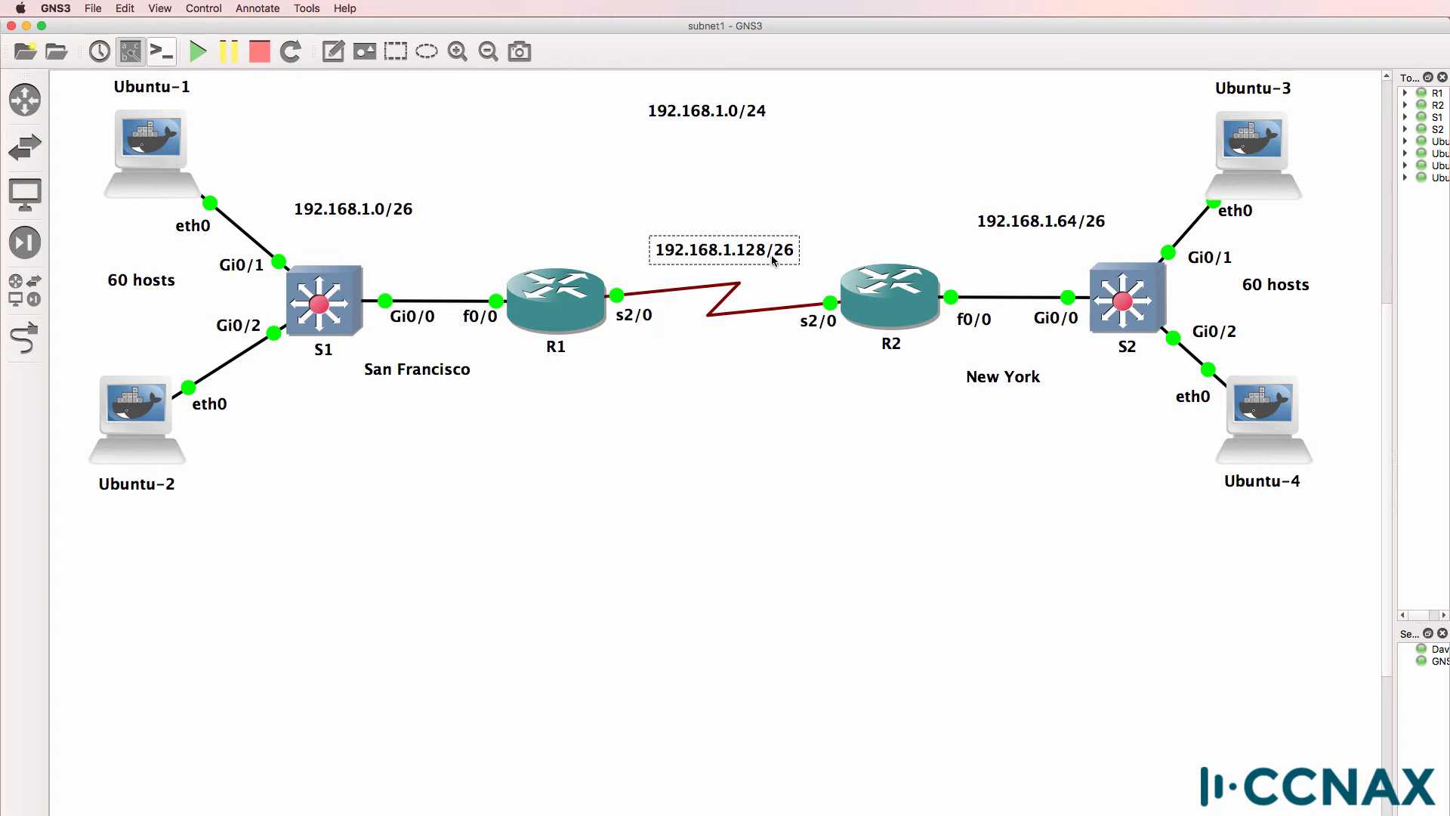
pyautogui.click(727, 296)
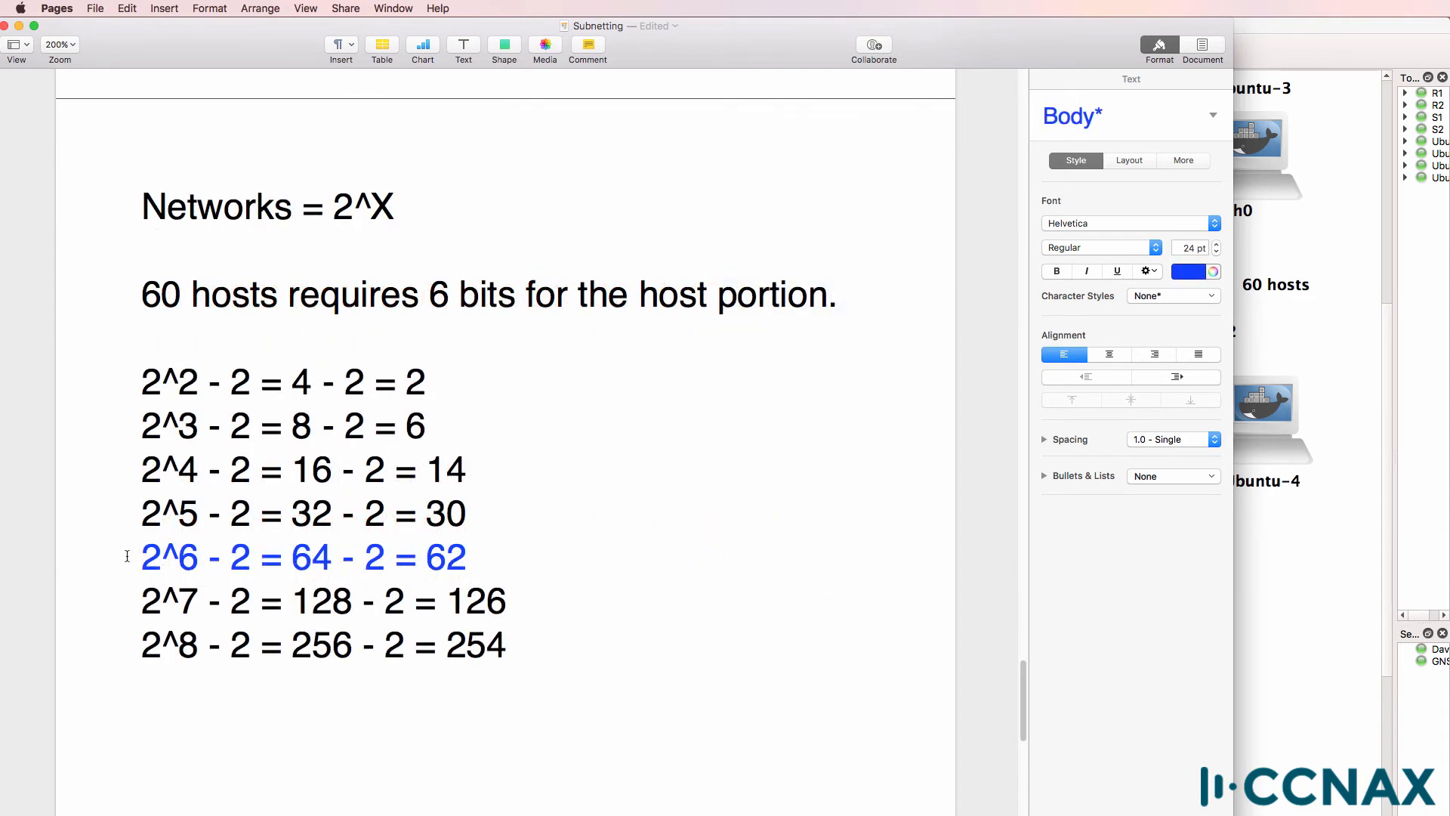
# Add 'Hosts = 2^X - 2' above the networks formula and colour the 2^2 host line blue
pyautogui.tripleClick(305, 557)
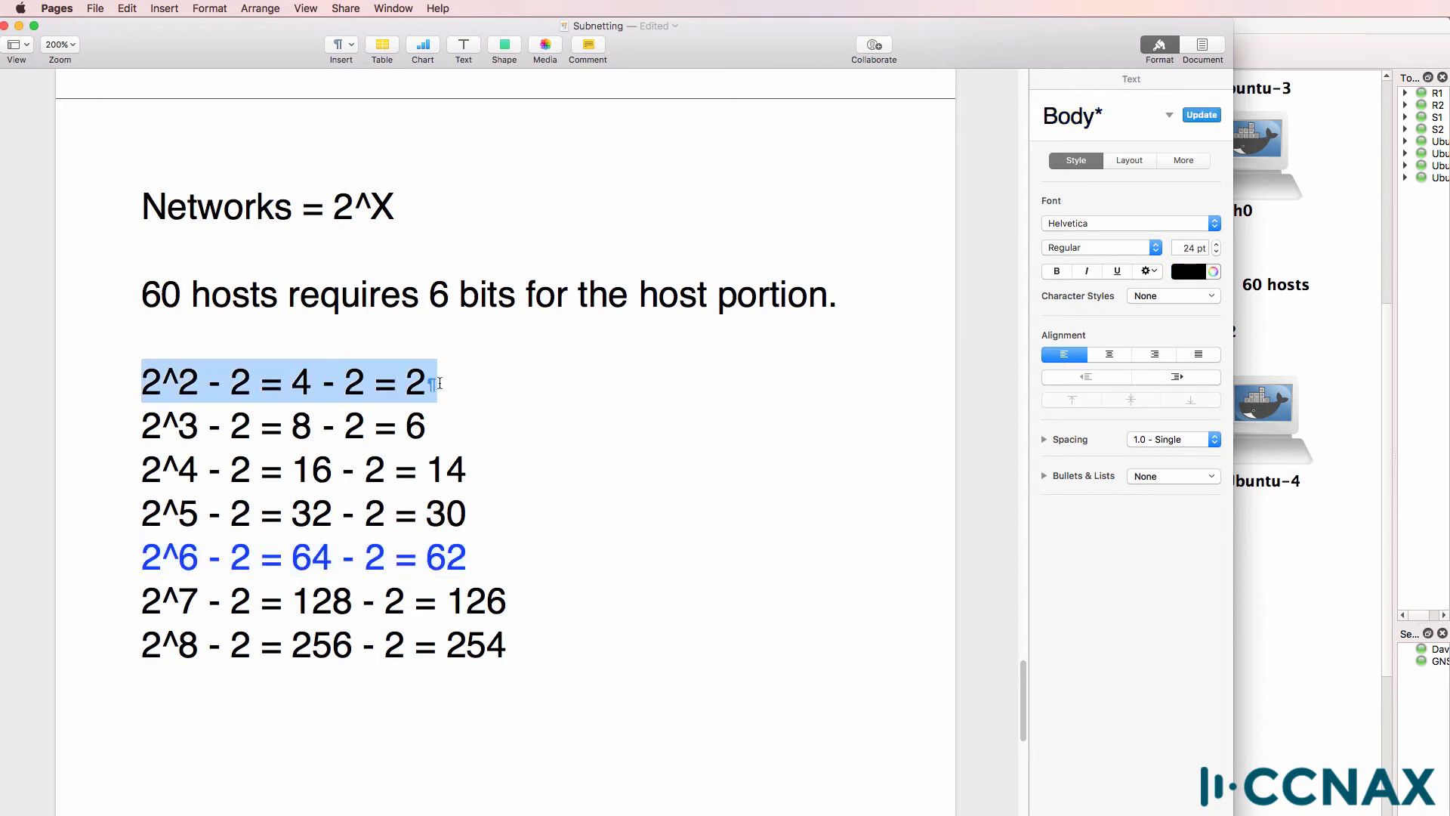
pyautogui.moveTo(1163, 175)
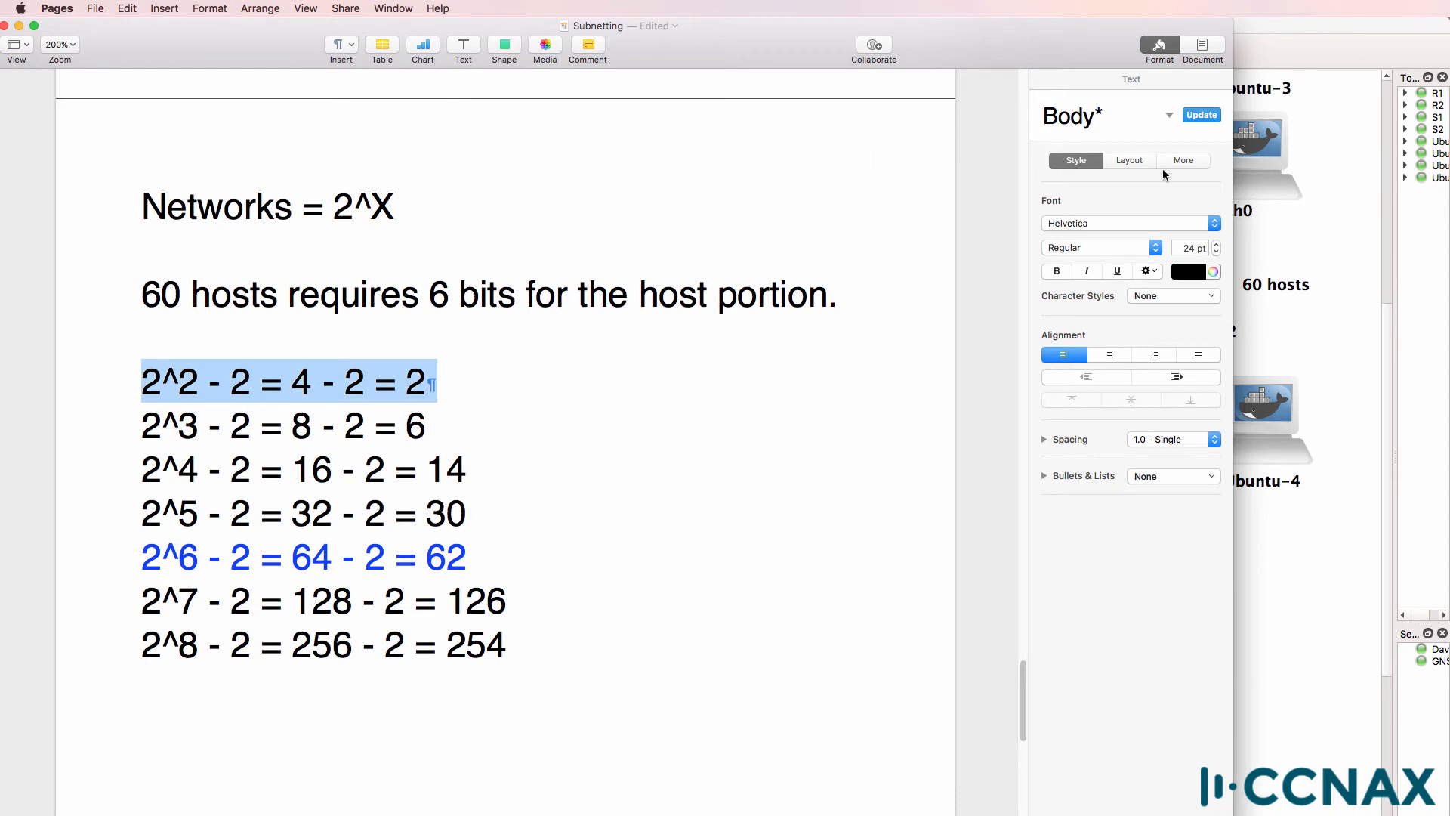
pyautogui.click(1189, 270)
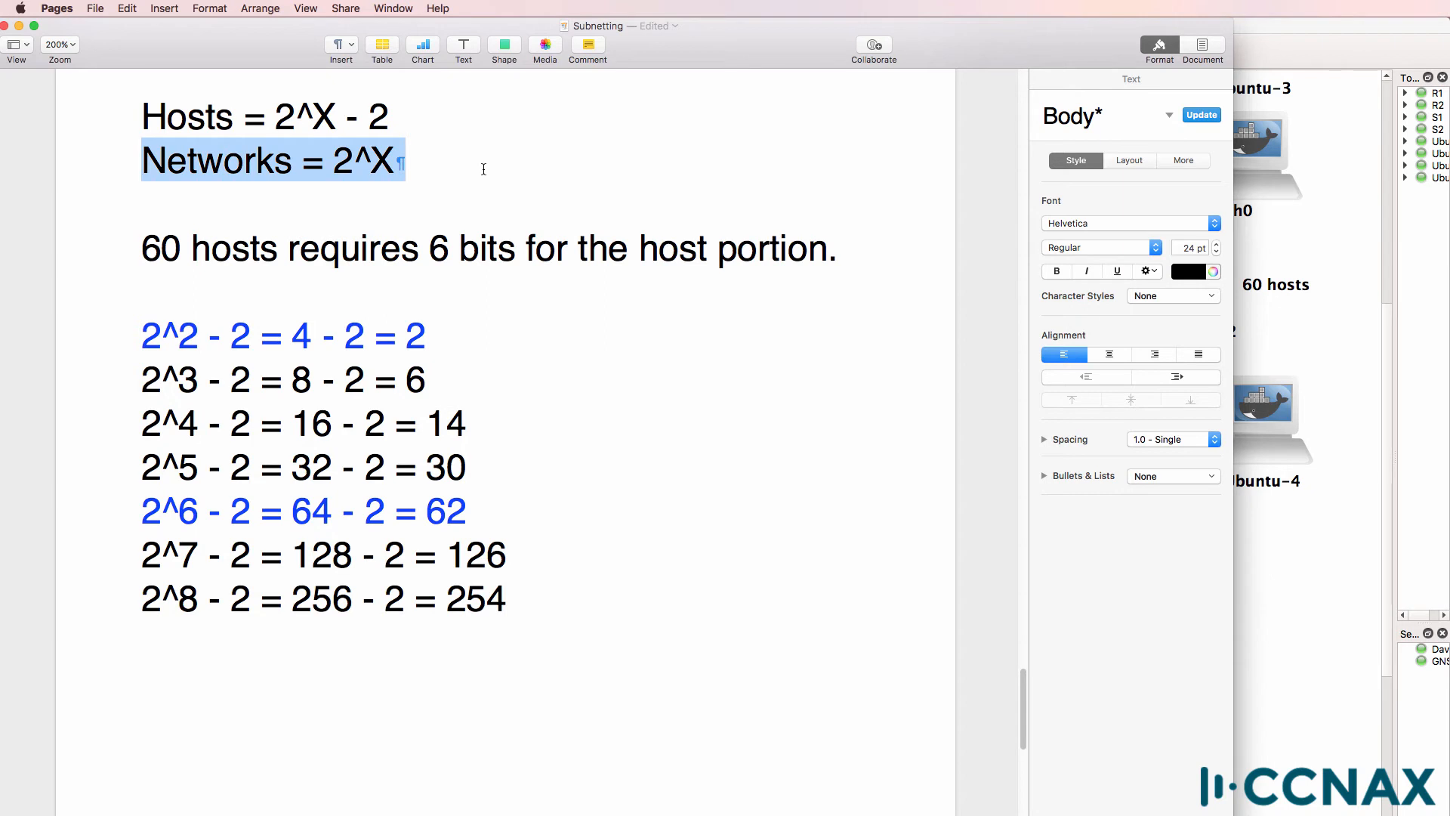
pyautogui.click(269, 116)
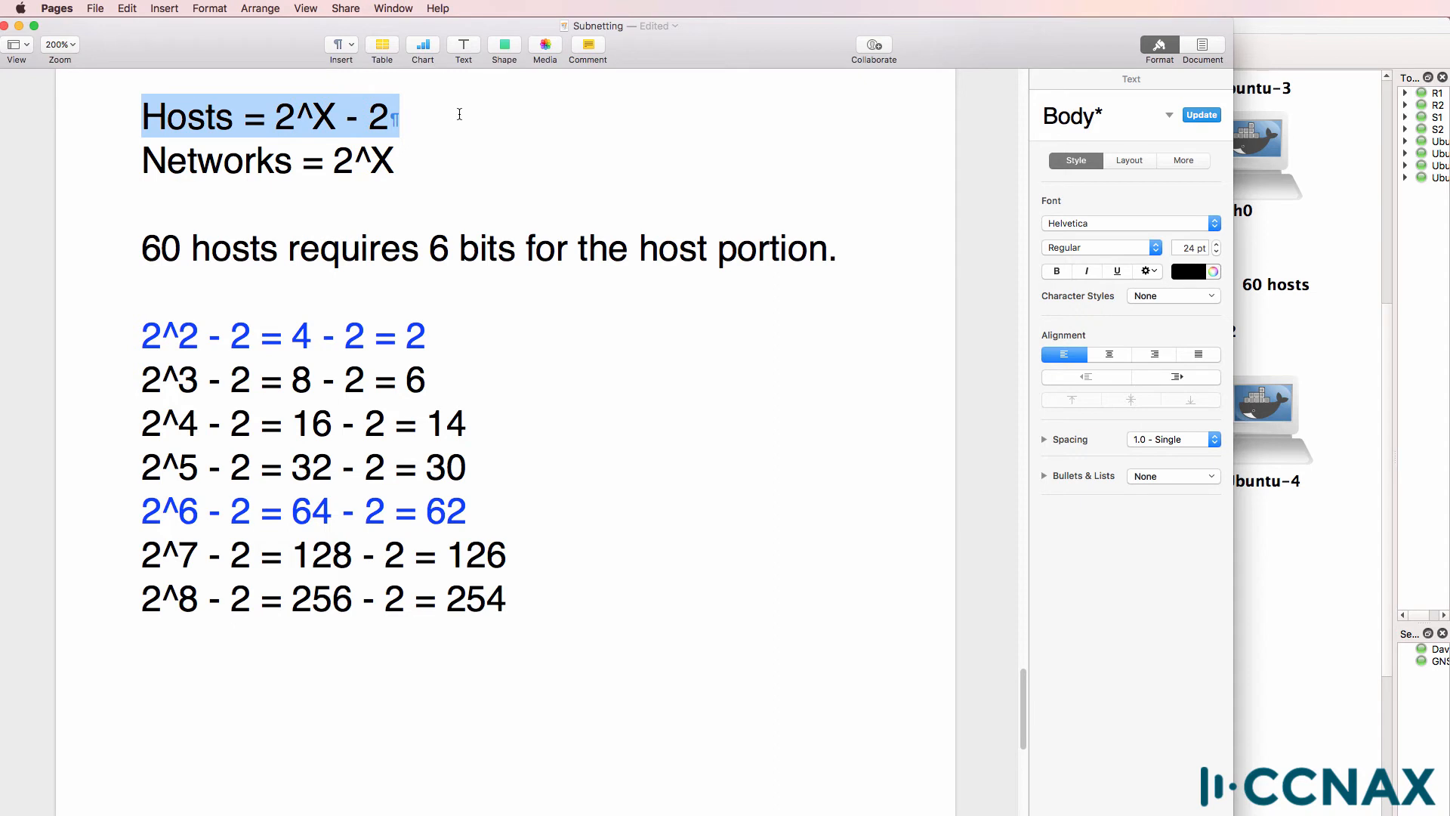
pyautogui.click(330, 117)
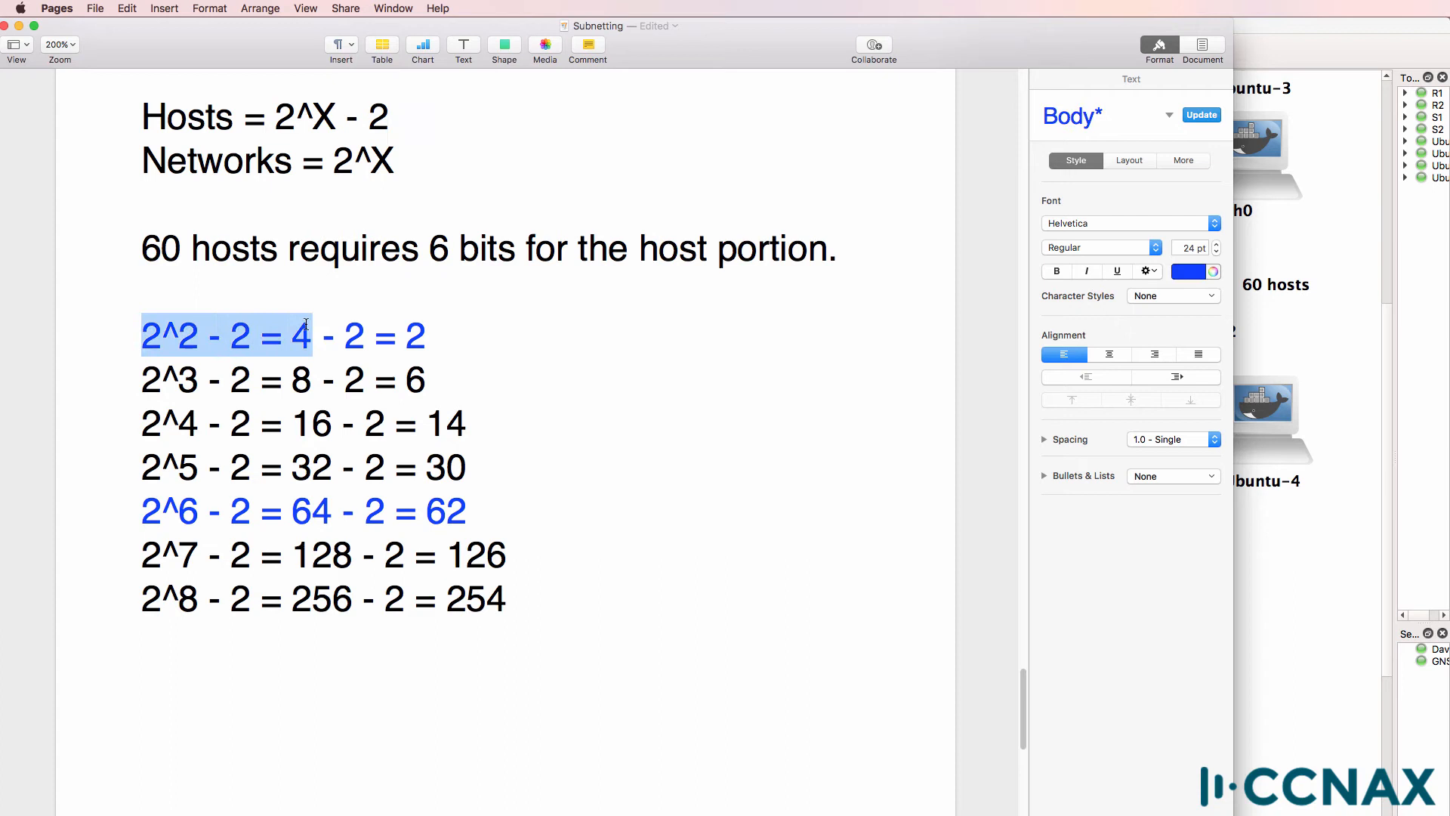
pyautogui.moveTo(311, 335); pyautogui.dragTo(368, 335)
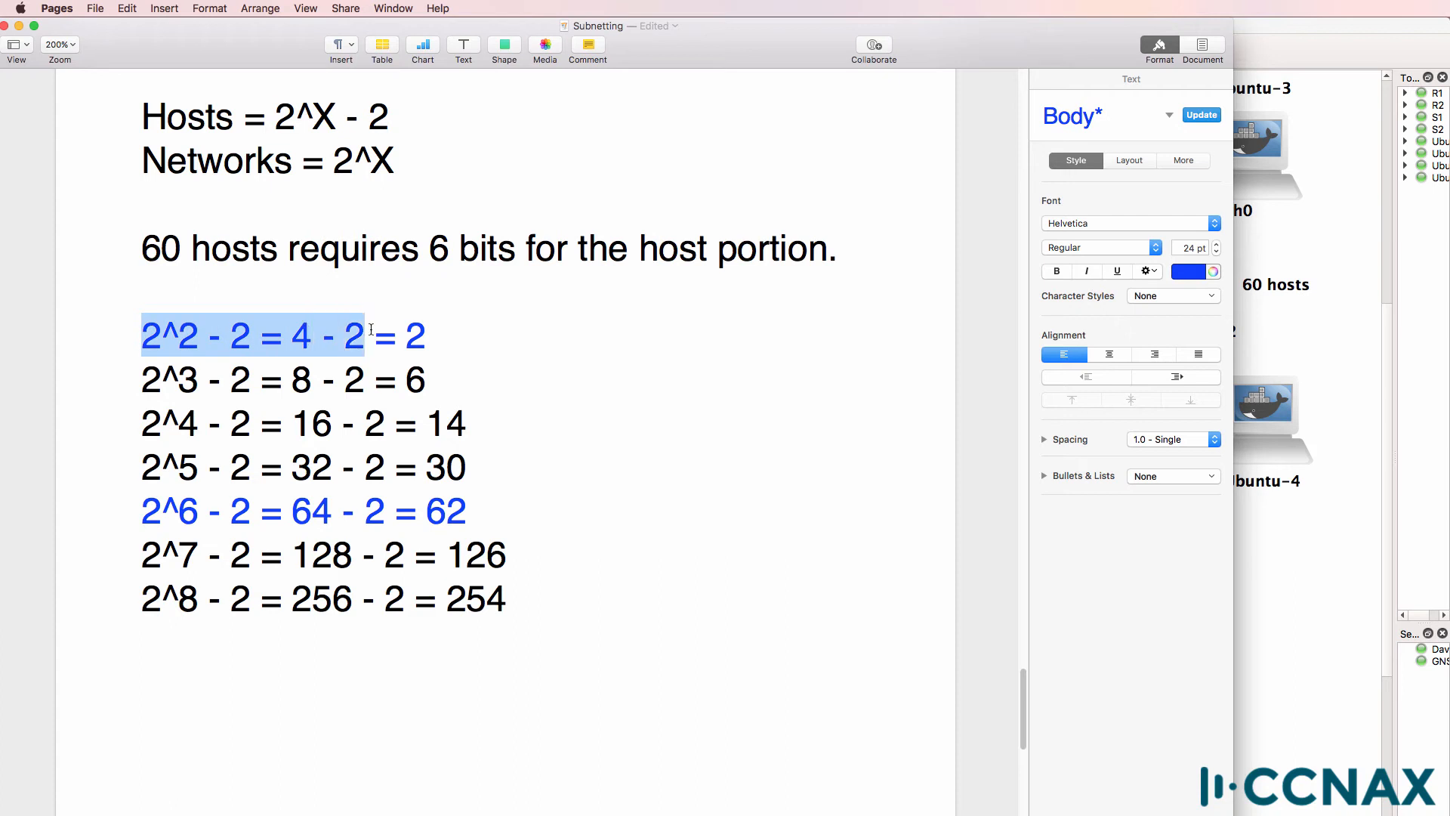
pyautogui.scroll(-3)
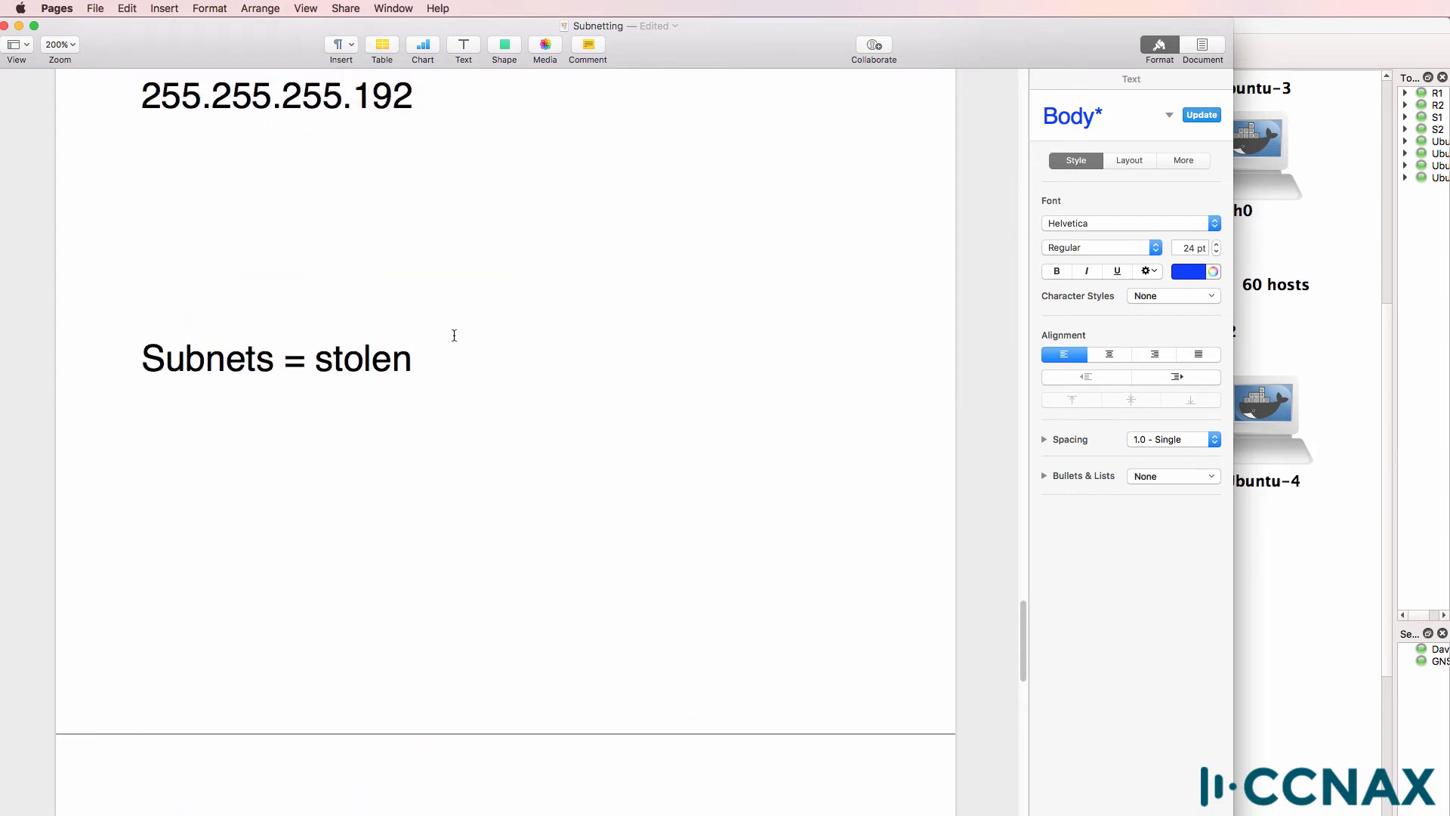
pyautogui.scroll(3)
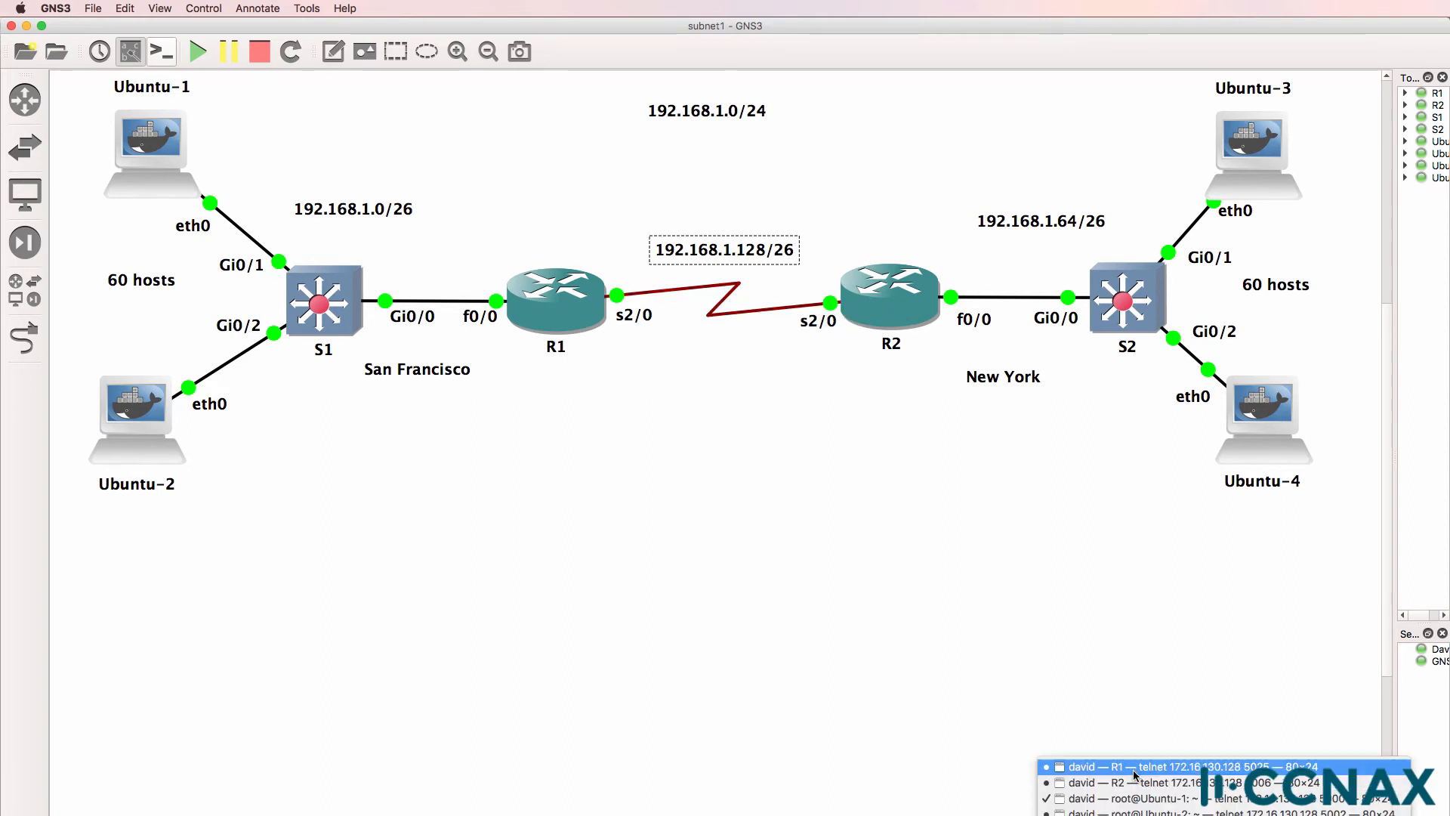
# On R1's console run 'sh ip int s2/0' showing Serial2/0 at 192.168.1.129/26
pyautogui.click(1175, 766)
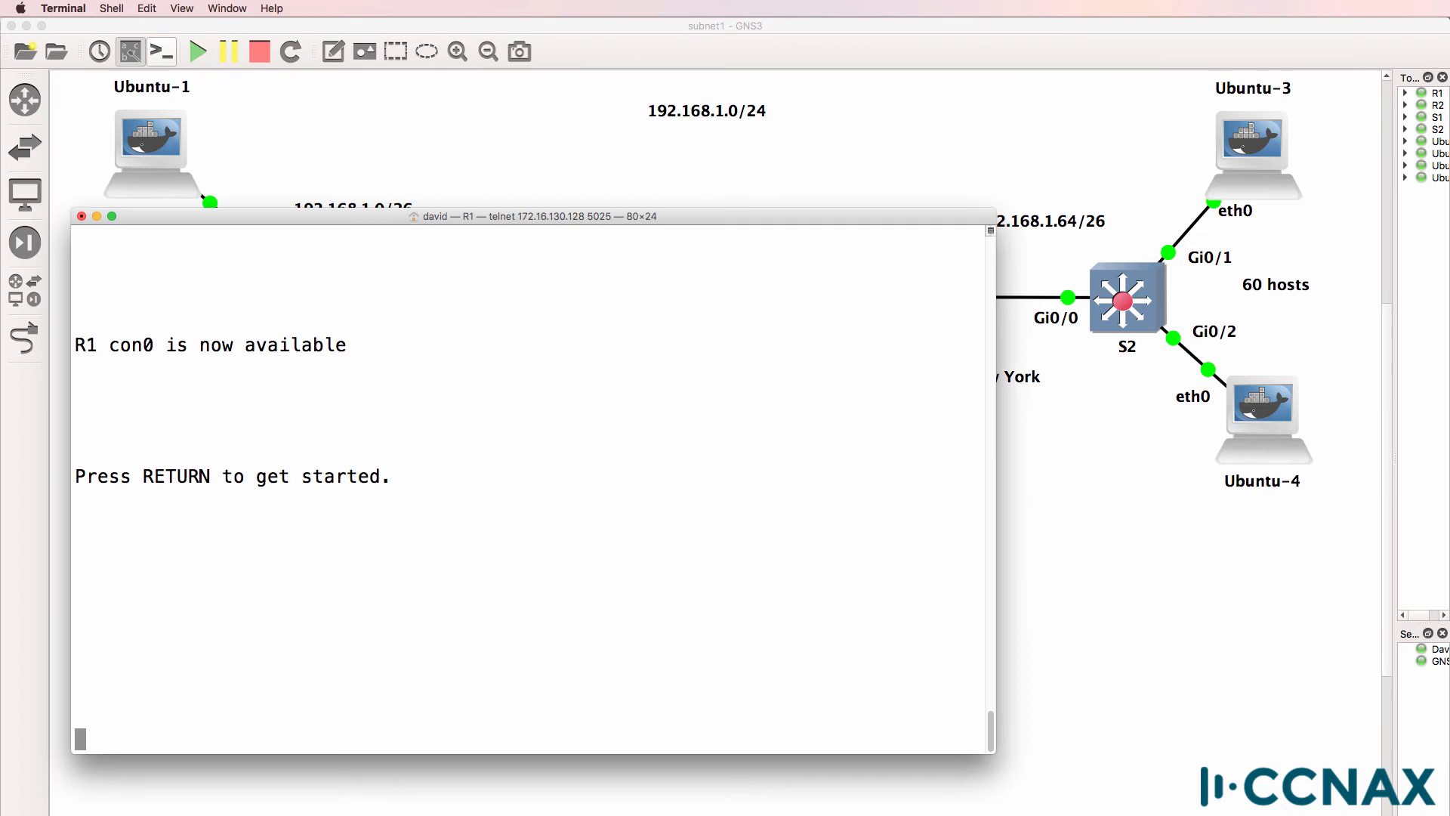
pyautogui.press('Return')
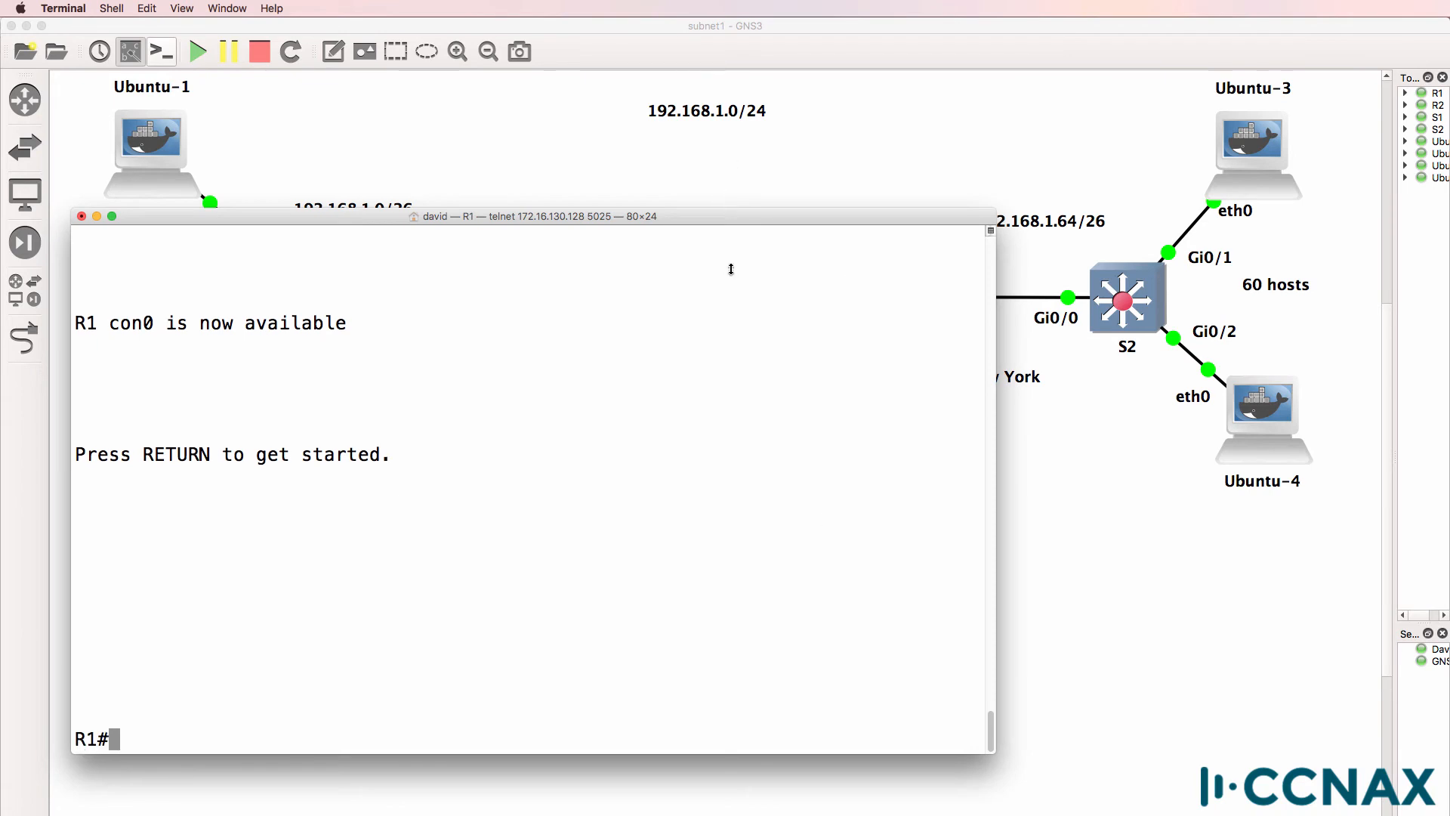
pyautogui.write('sh ip')
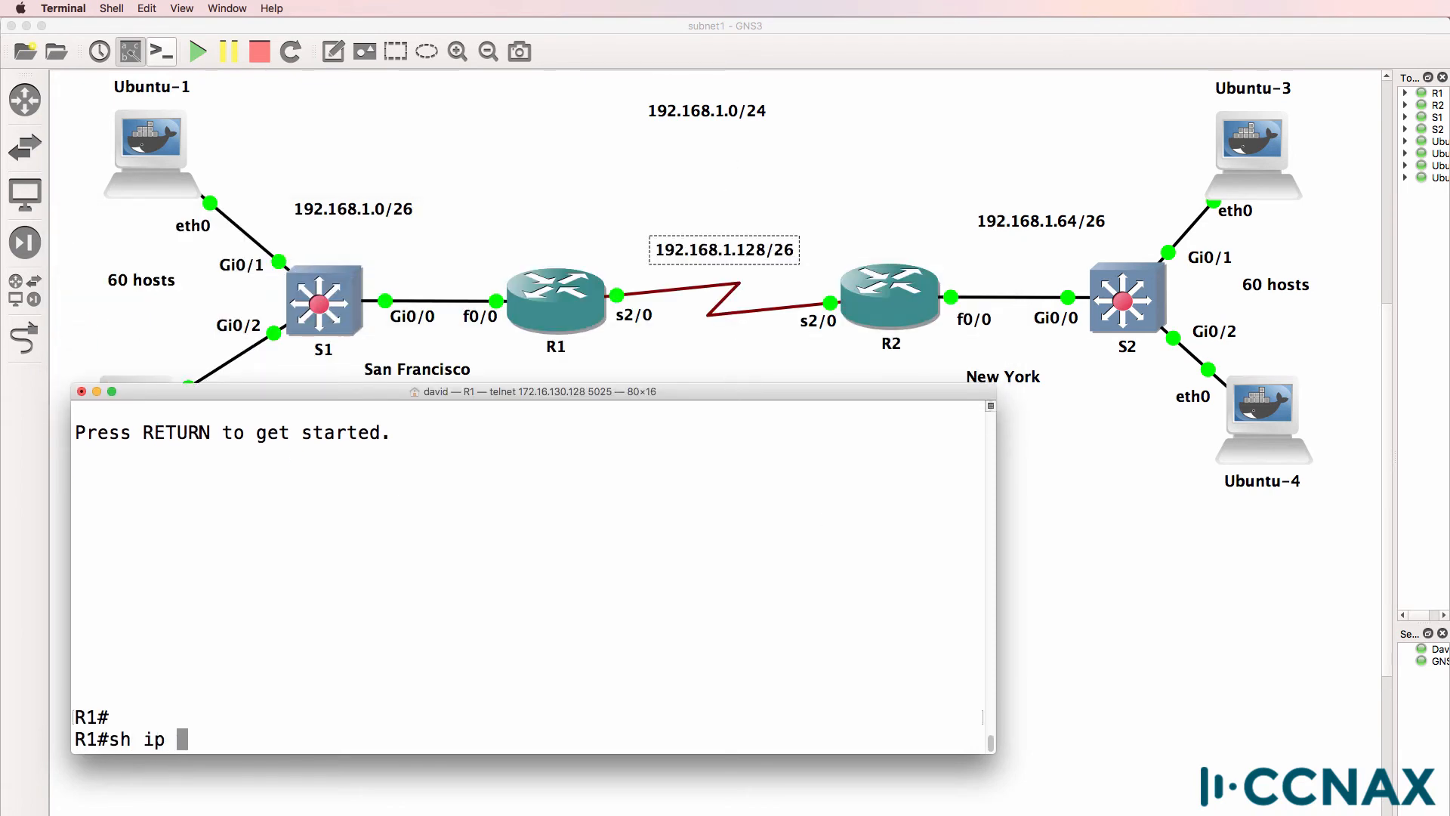
pyautogui.write('int s2')
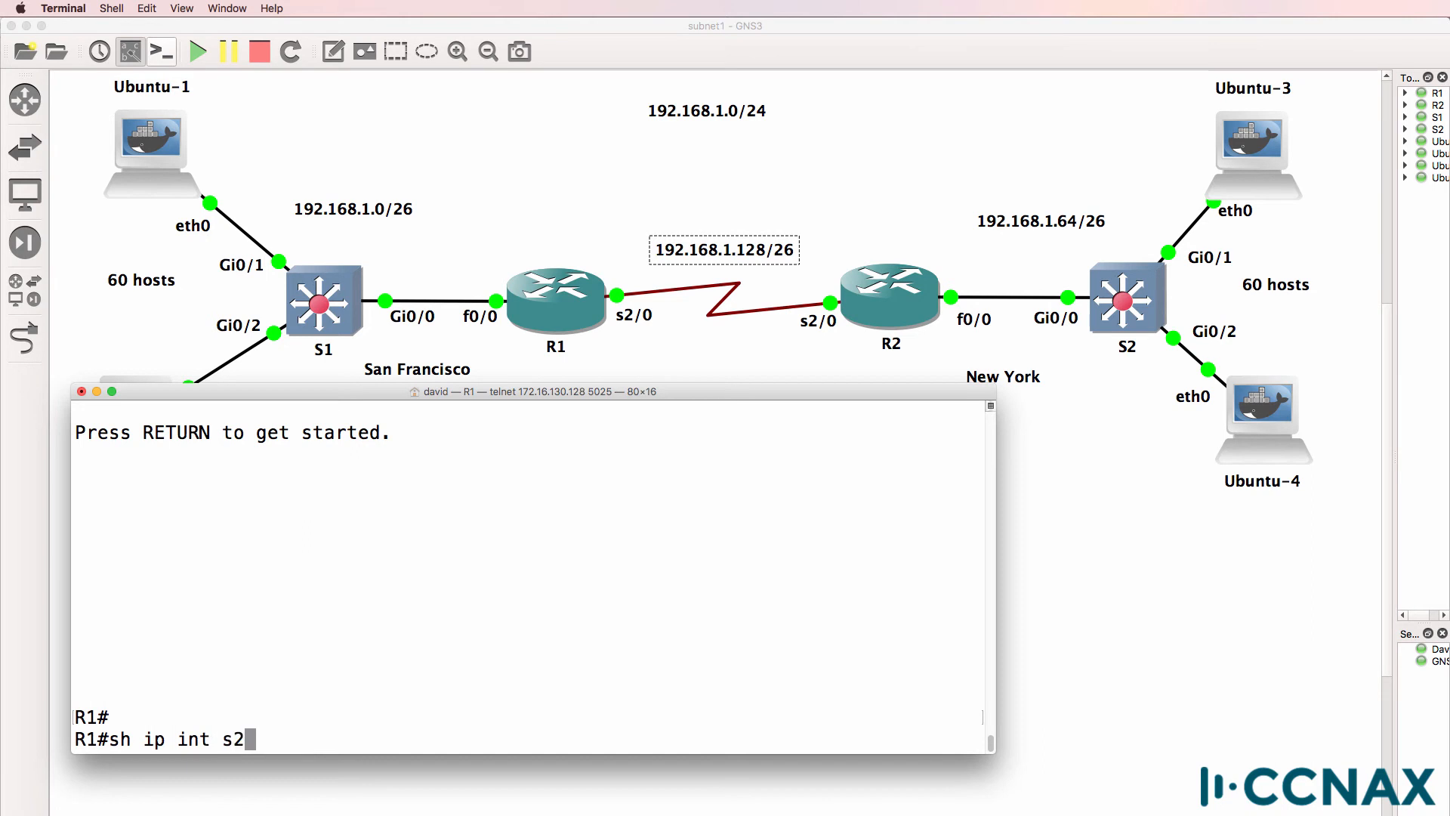
pyautogui.press('Return')
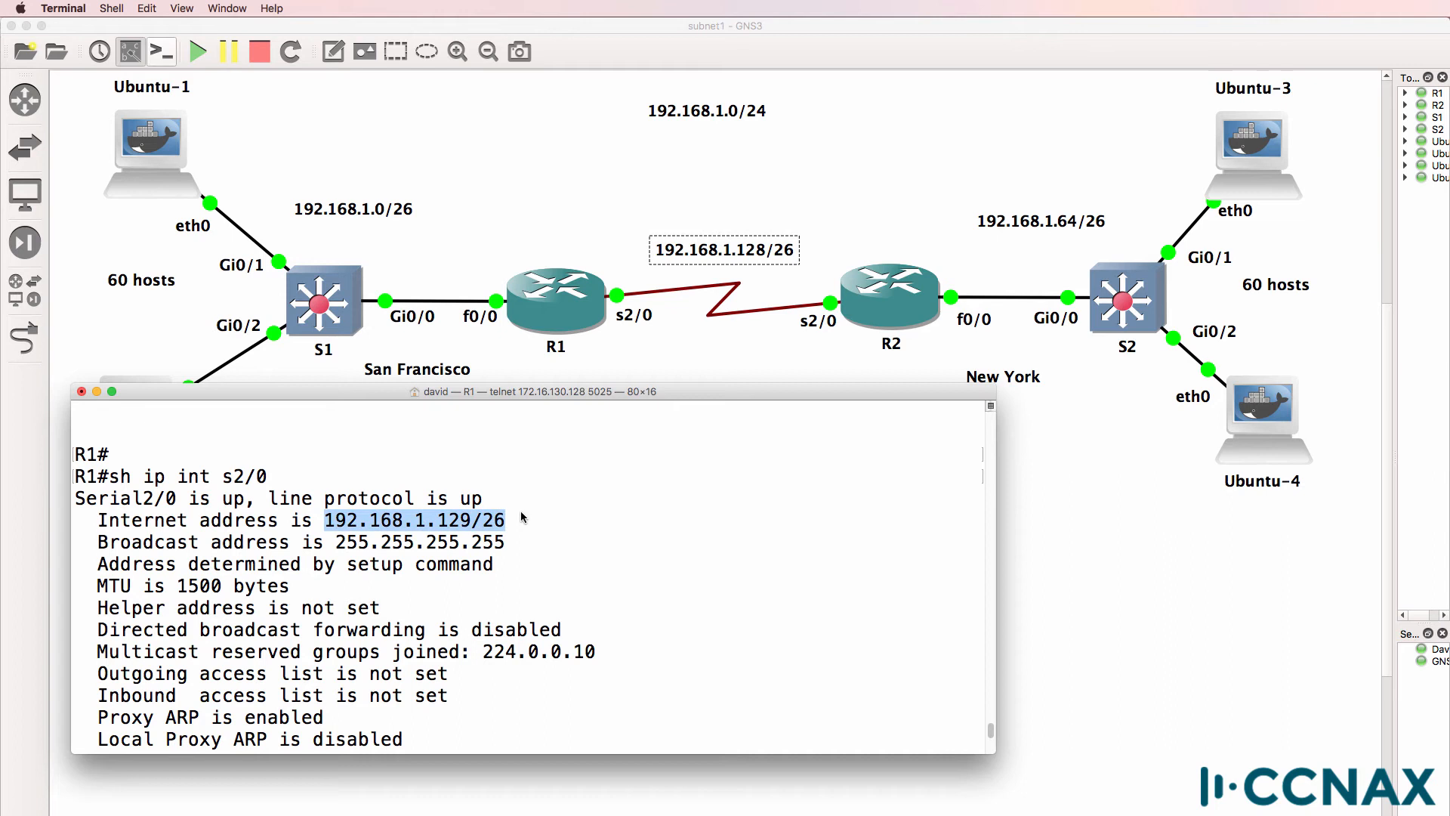
pyautogui.moveTo(648, 307)
pyautogui.write('sh run int s2/0')
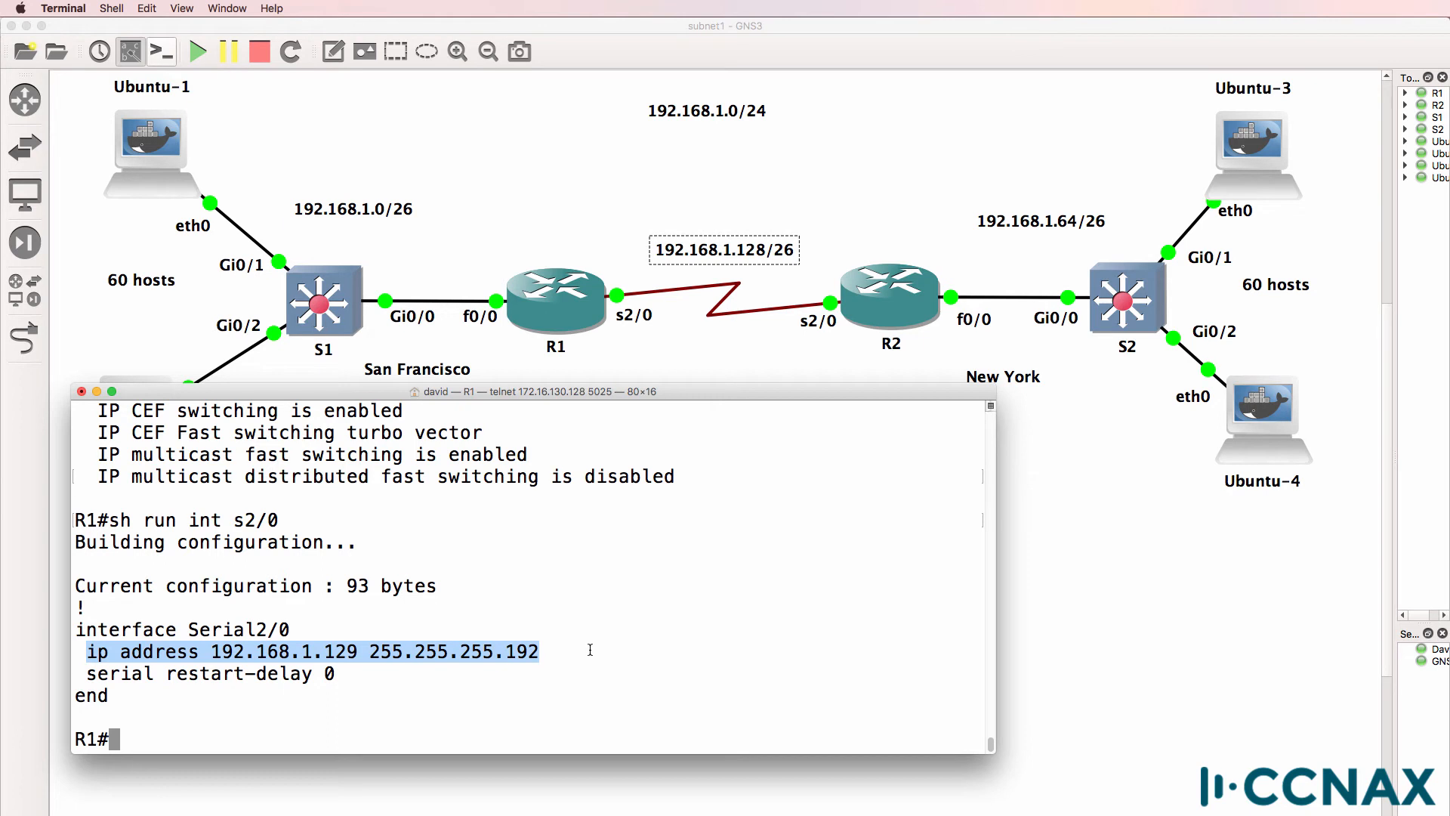
pyautogui.moveTo(723, 351)
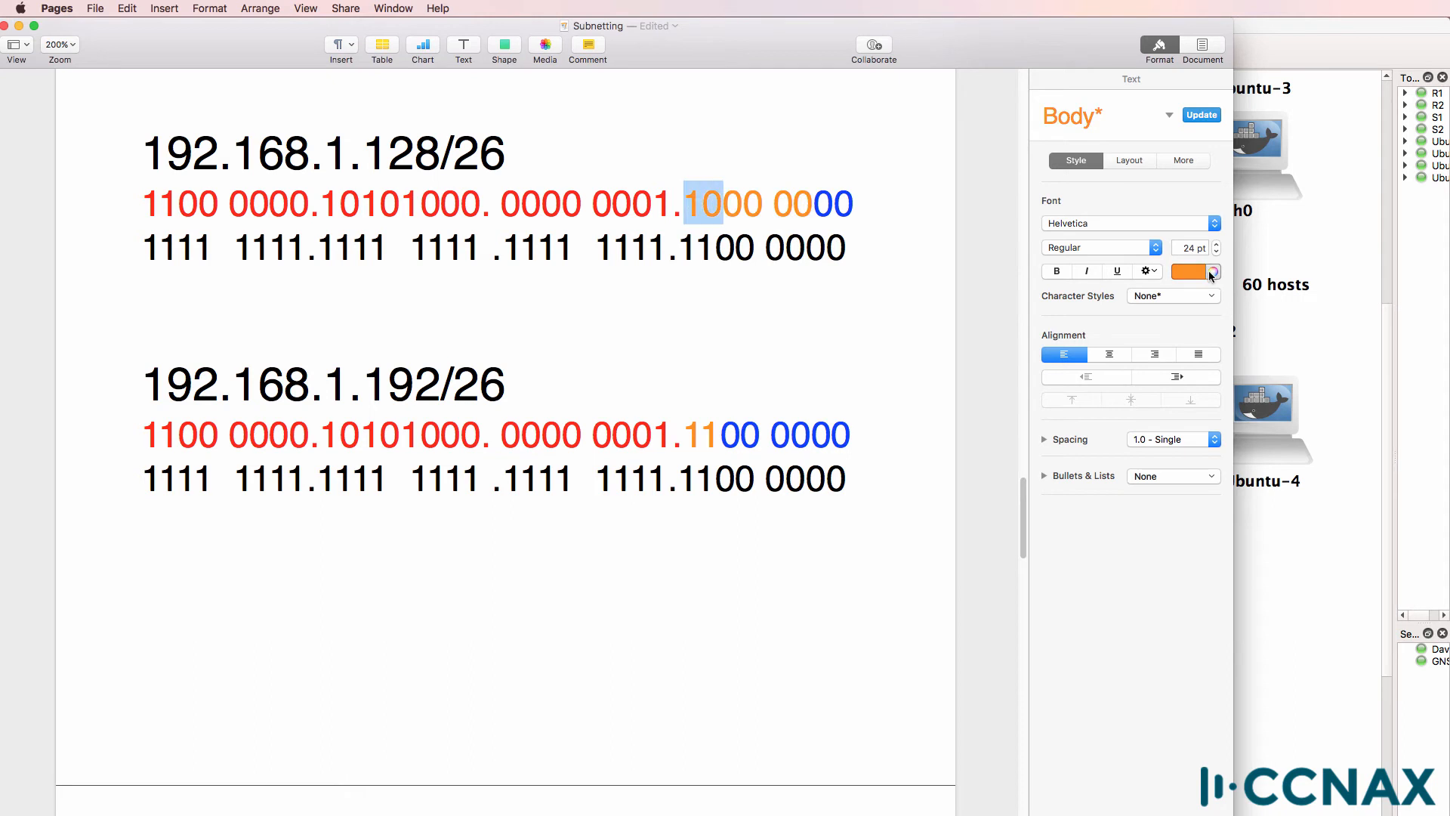
# Create the 'New 1st subnet:' block headed 192.168.1.128/30 with recoloured binary bits
pyautogui.click(1213, 270)
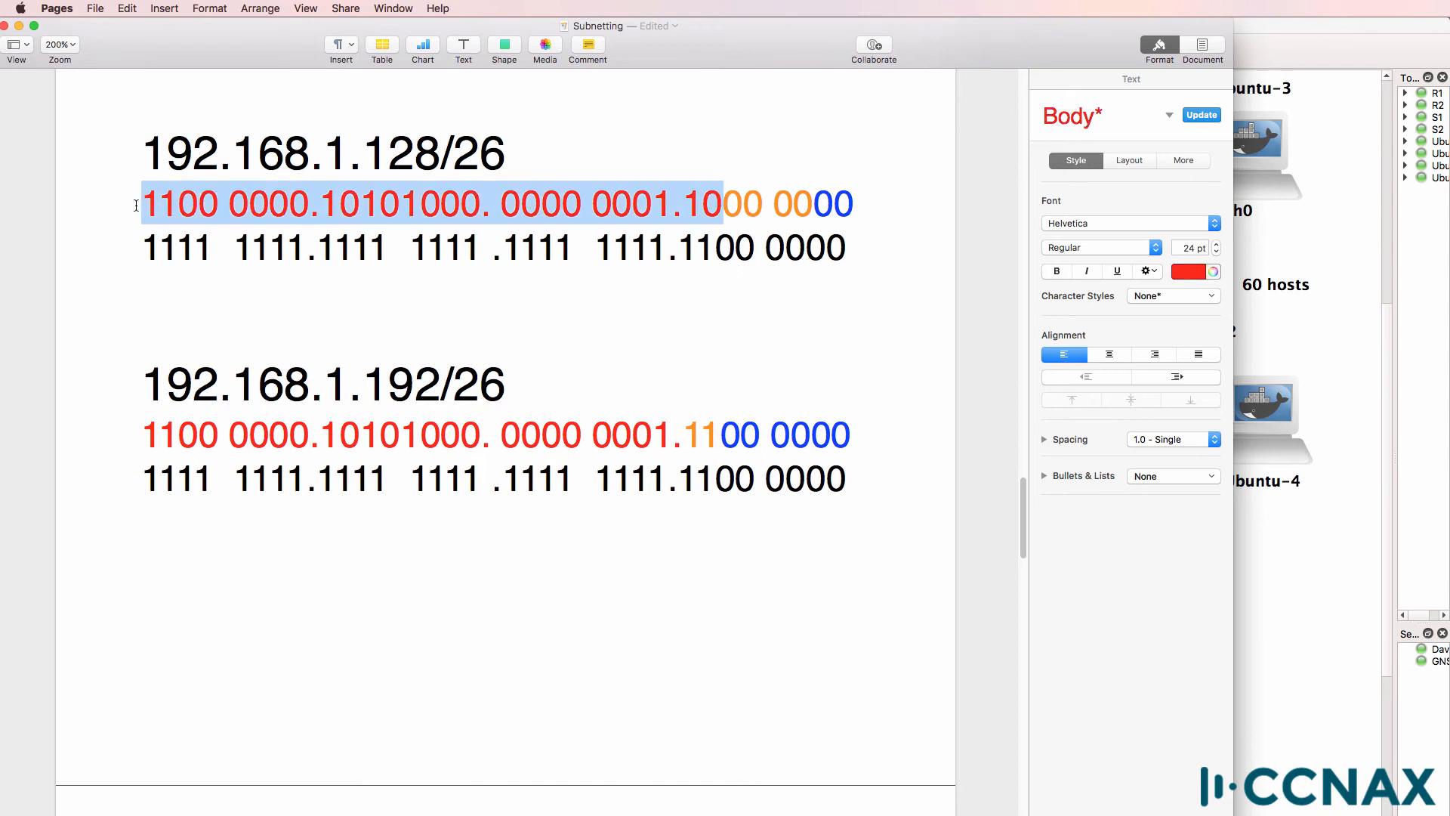
pyautogui.moveTo(657, 170)
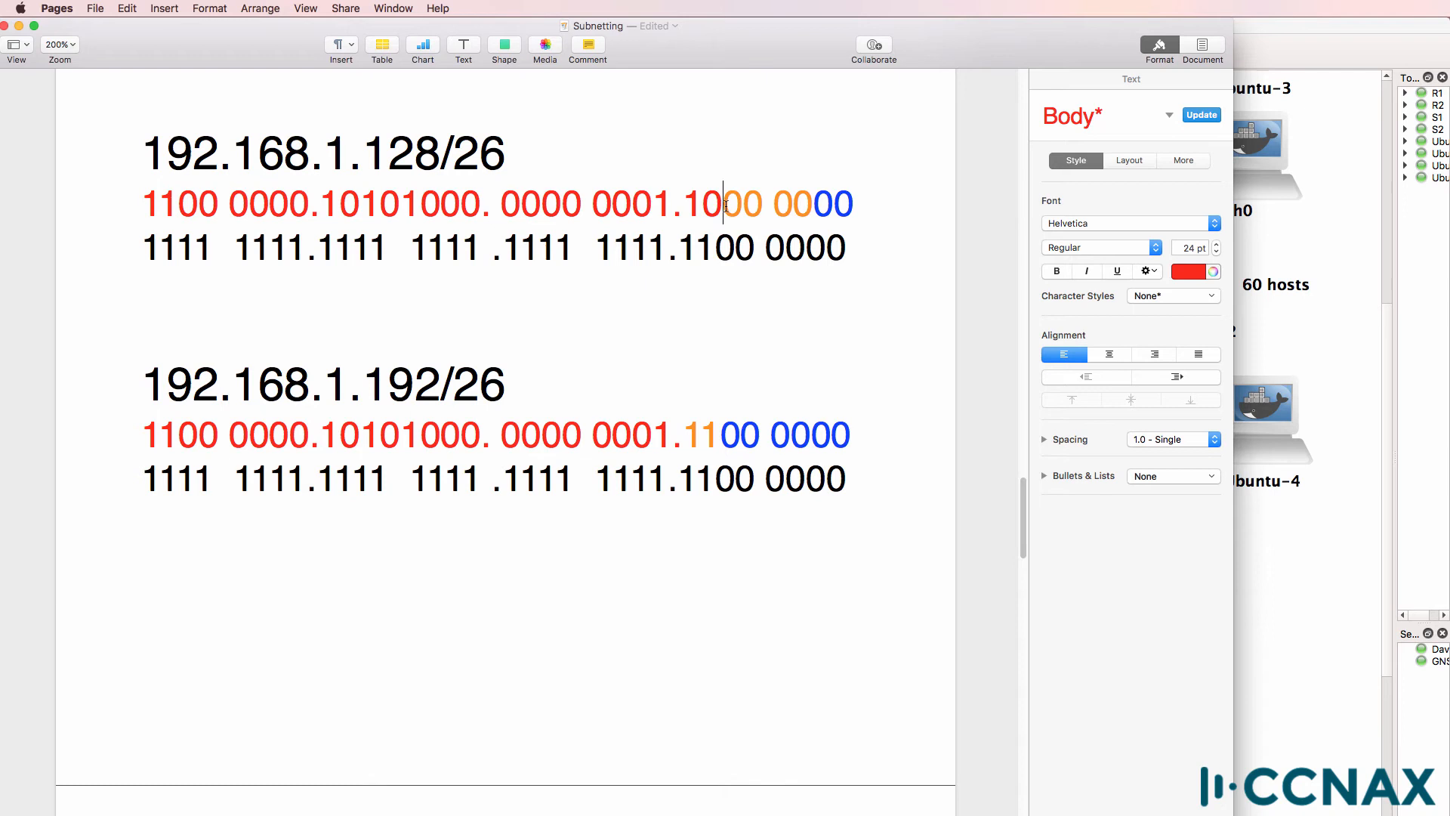
pyautogui.tripleClick(324, 152)
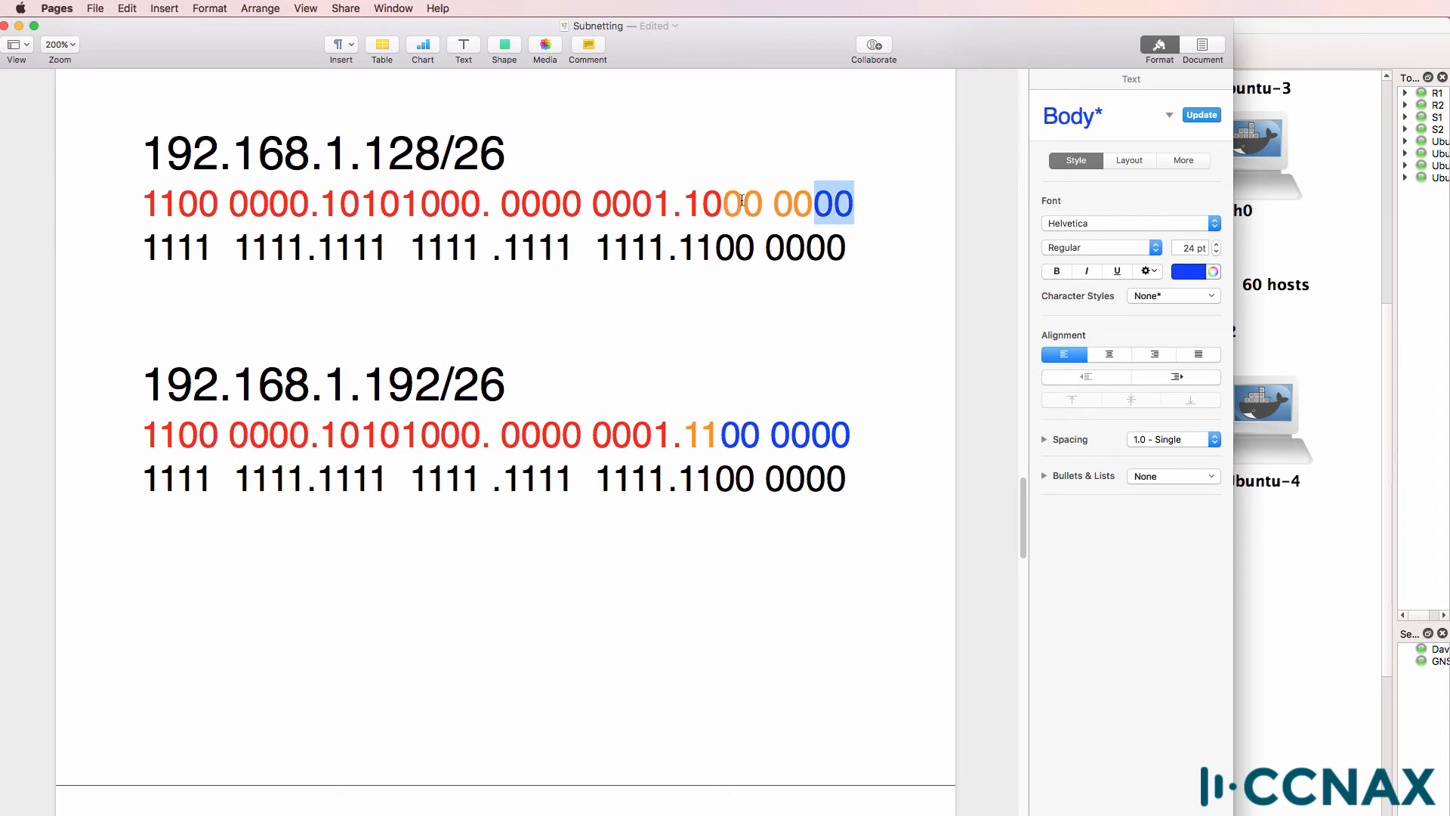
pyautogui.tripleClick(323, 154)
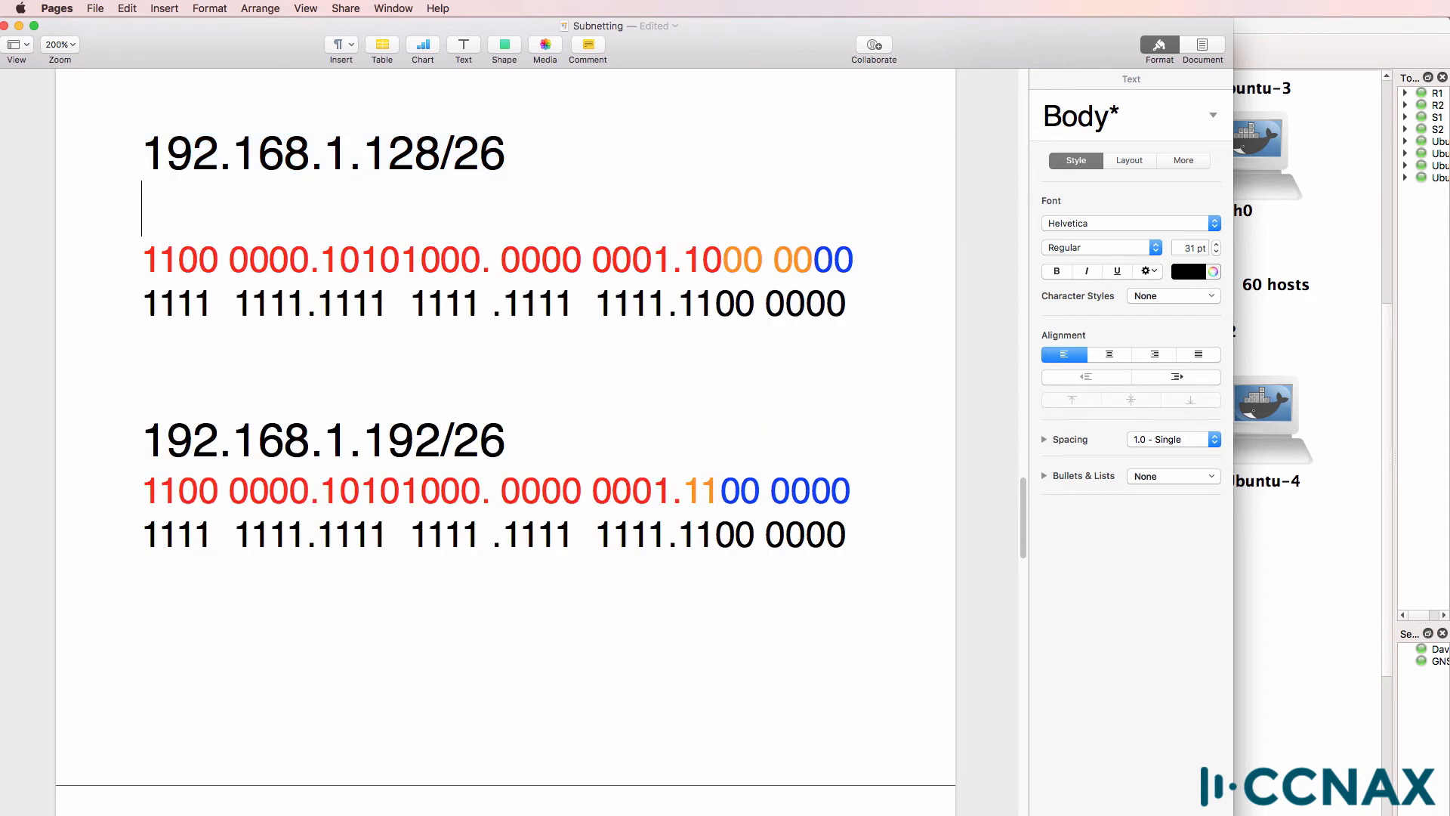
pyautogui.write('192.168.1.128/30')
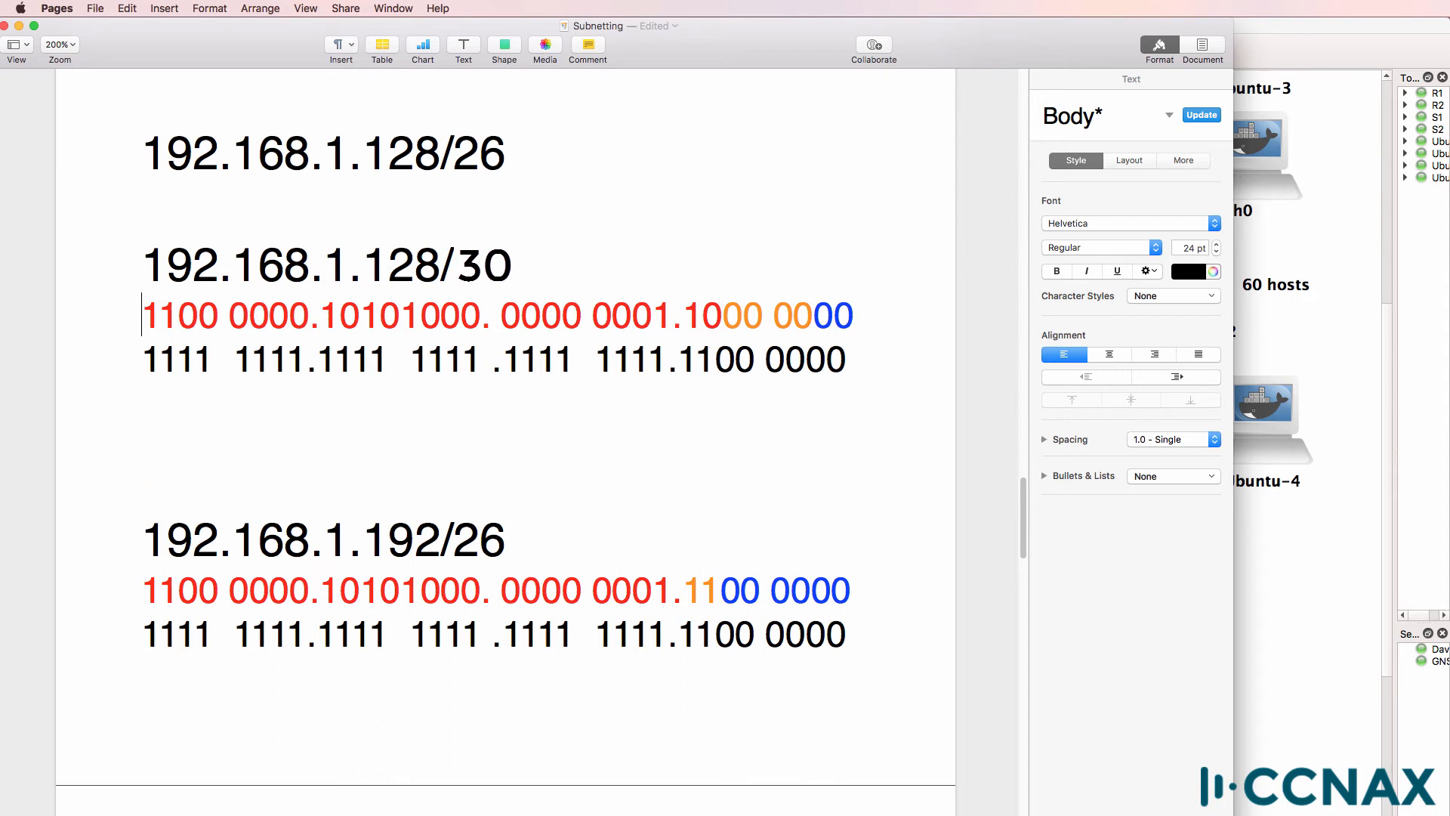
pyautogui.write('New')
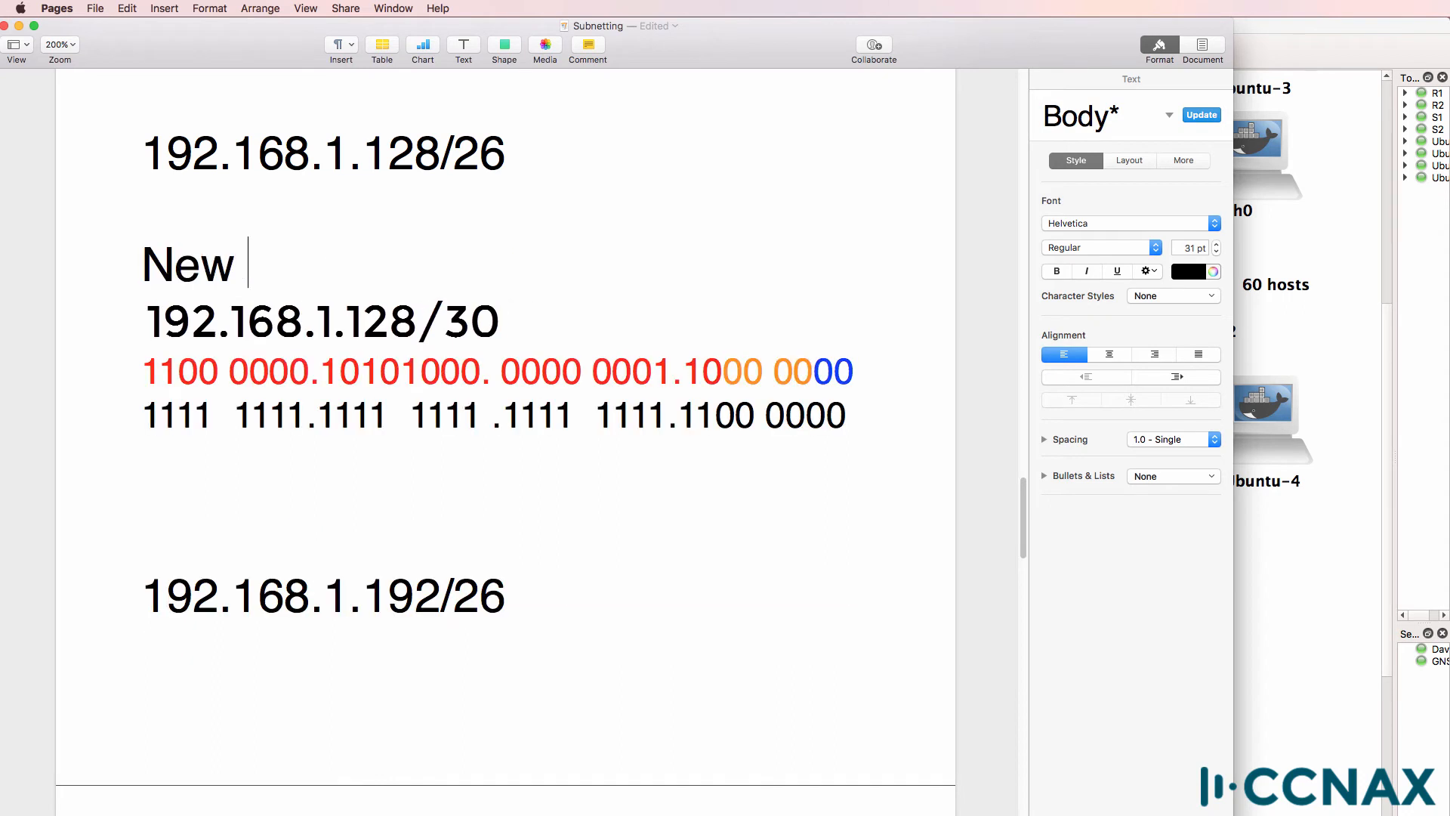
pyautogui.write('1st subnet:')
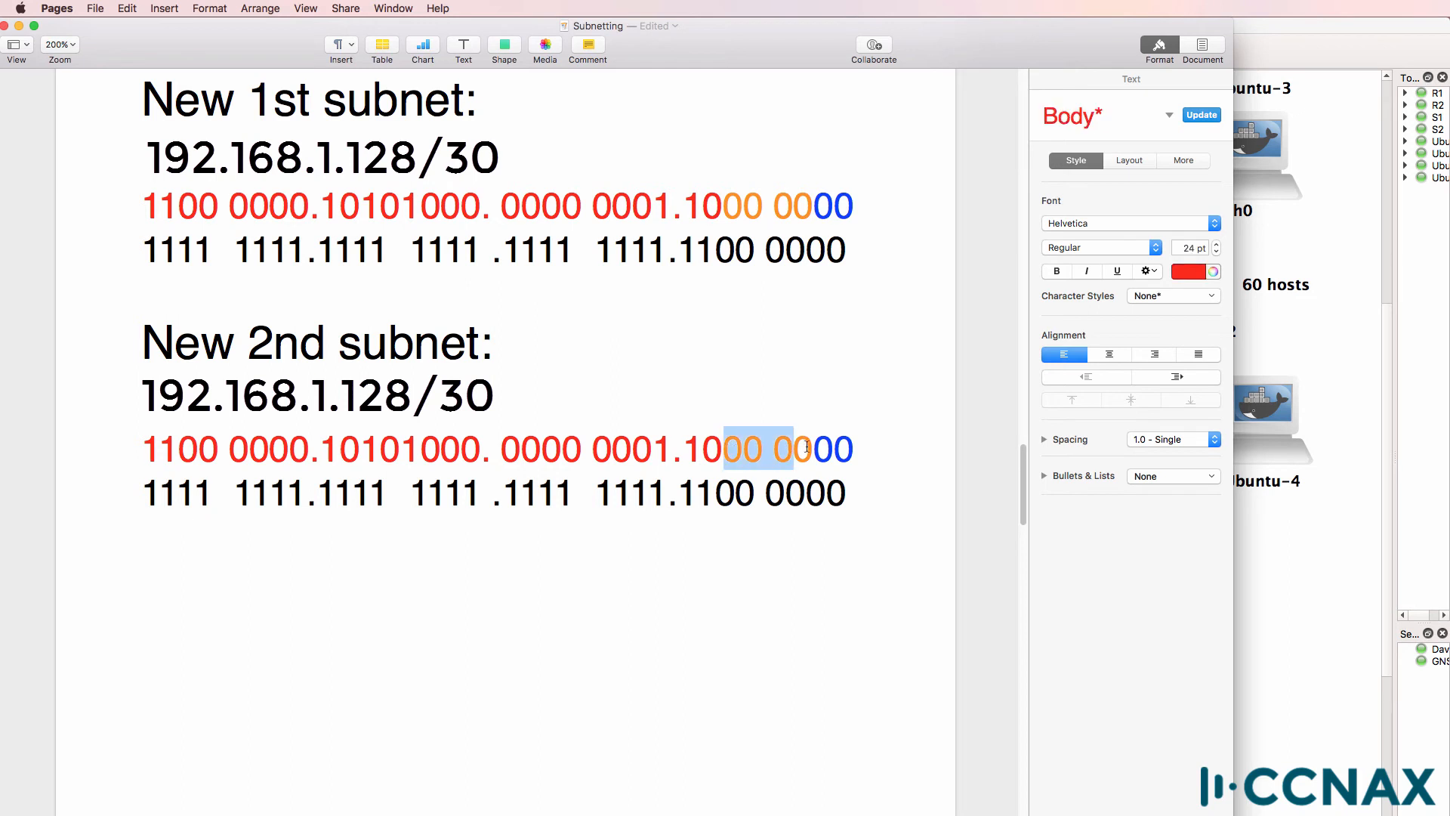
# Set the 2nd subnet's subnet bit to 1 and extend the mask's last octet to 1111 1100
pyautogui.click(1181, 270)
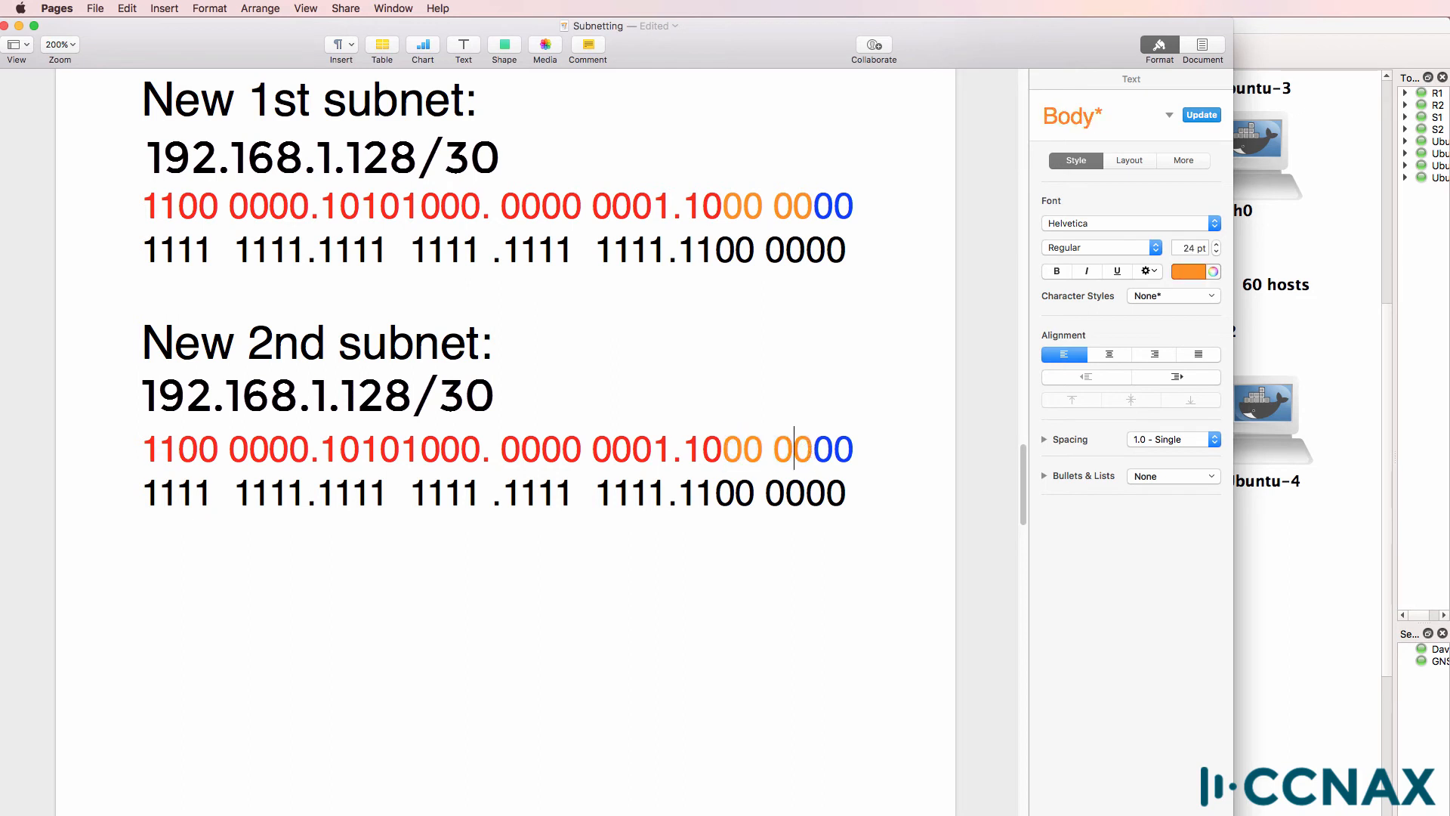
pyautogui.write('1')
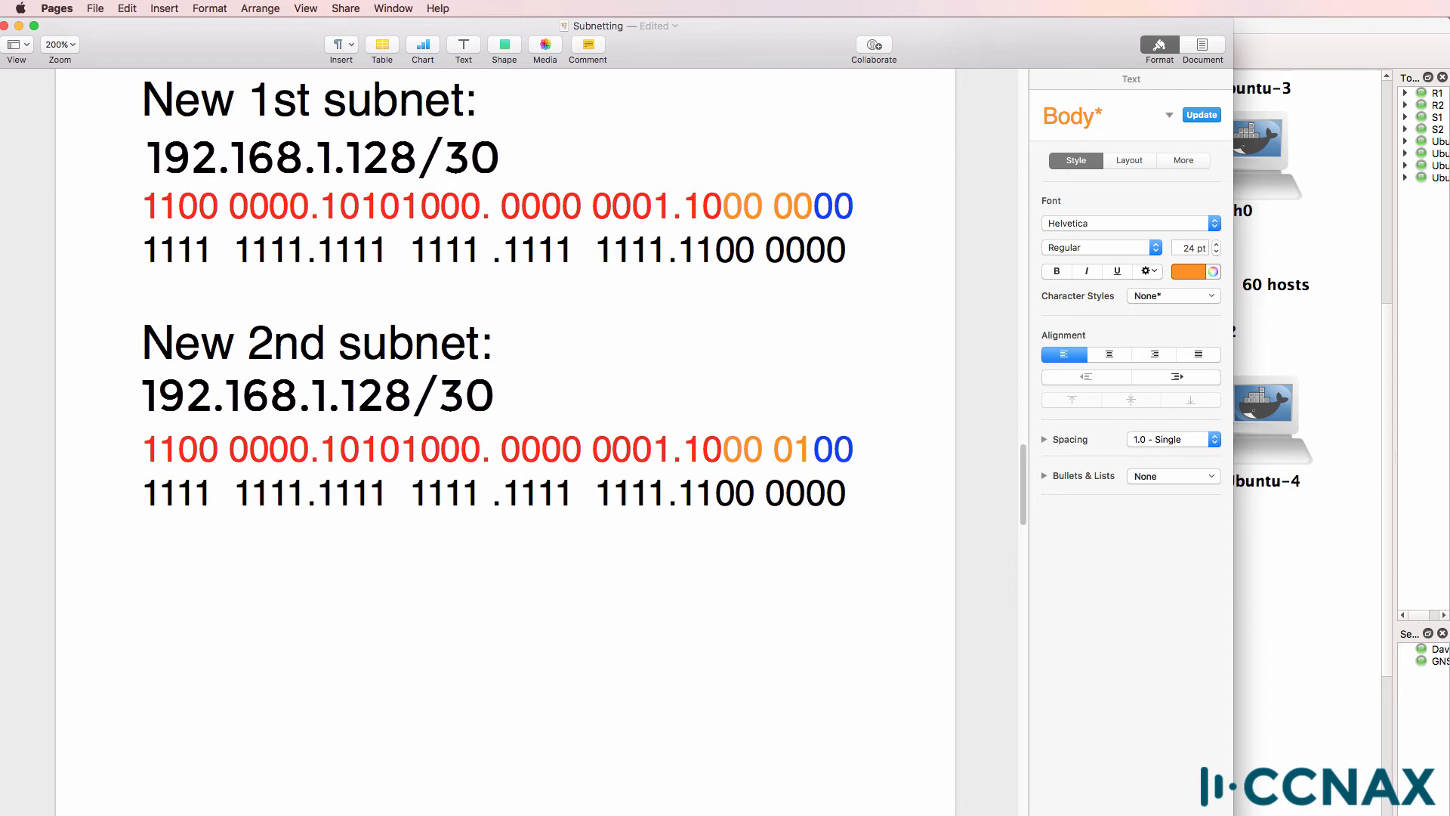
pyautogui.click(794, 450)
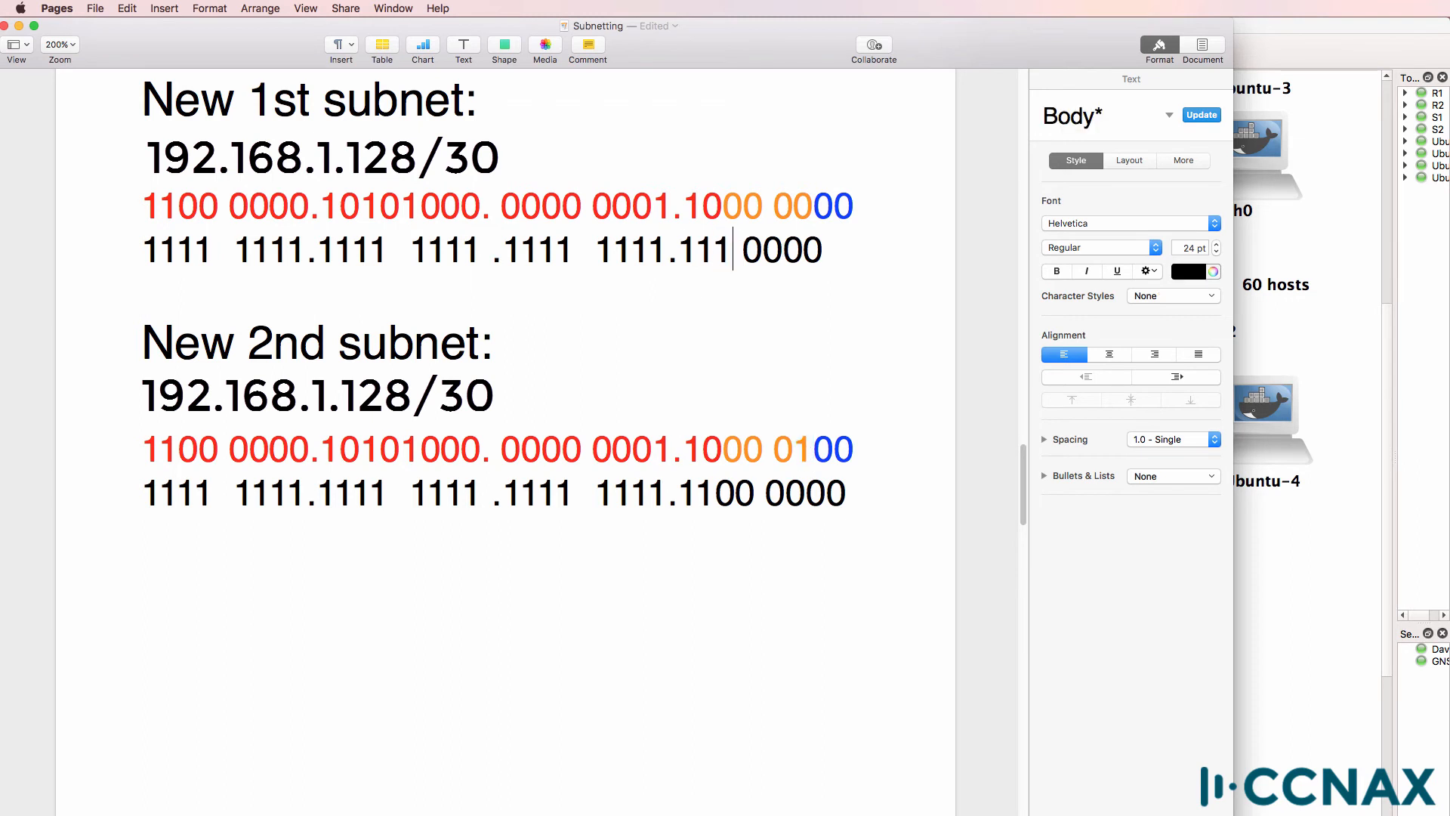
pyautogui.write('11')
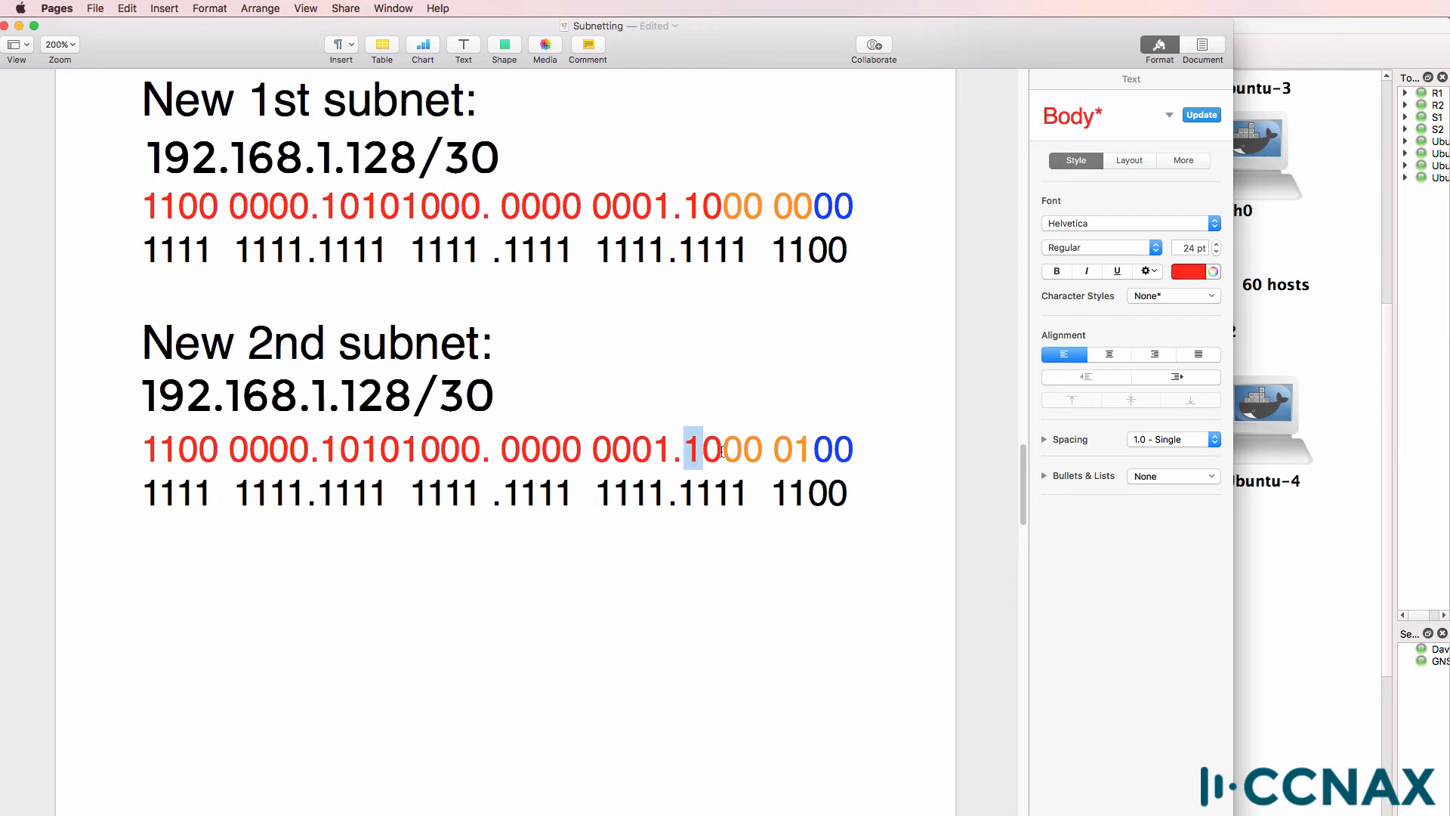
# Correct the 2nd subnet to 192.168.1.132/30 and add 'New 3rd subnet' 192.168.1.136/30 with bits 1000 1000
pyautogui.click(1182, 270)
pyautogui.write('3')
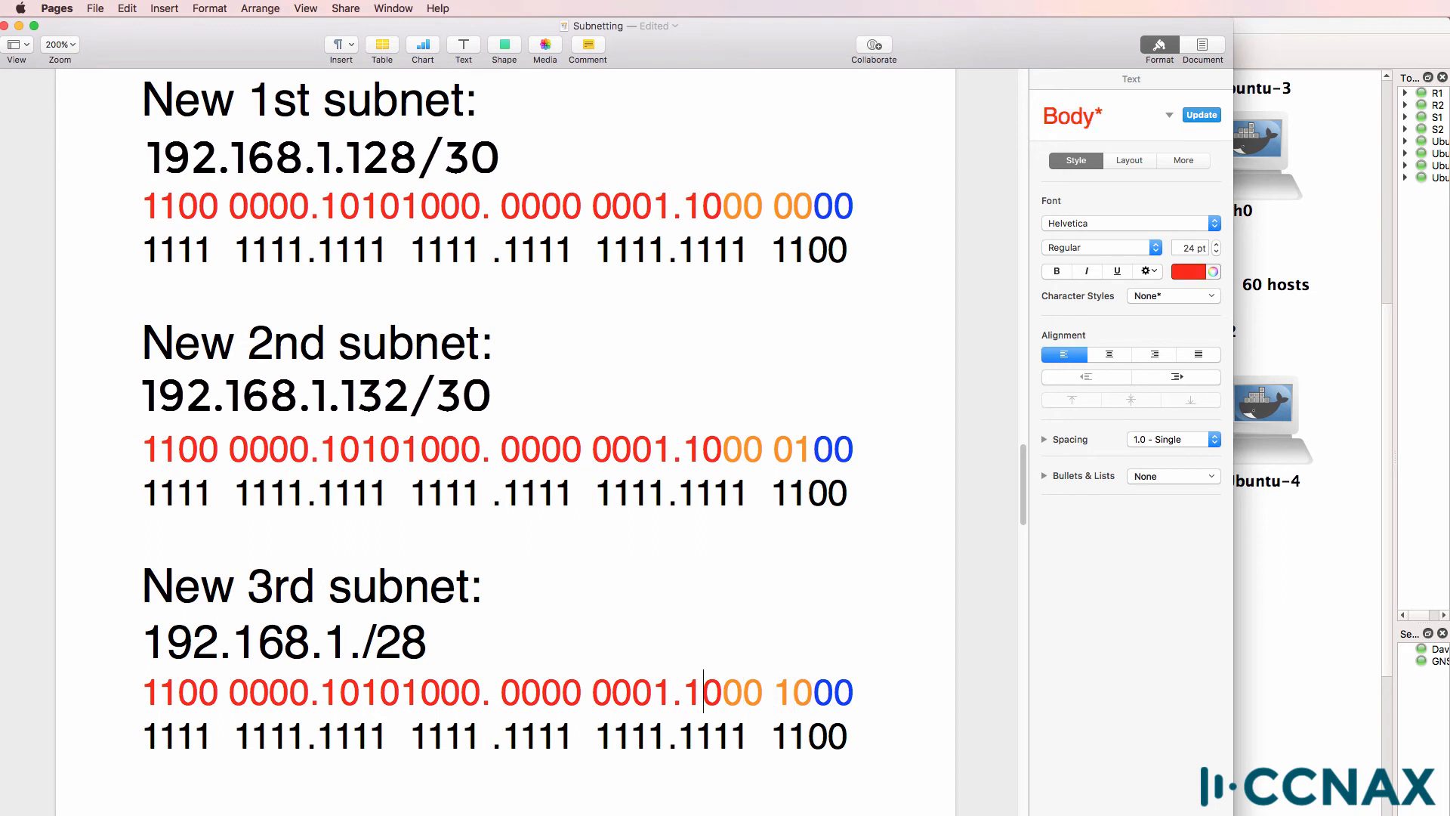
pyautogui.doubleClick(782, 691)
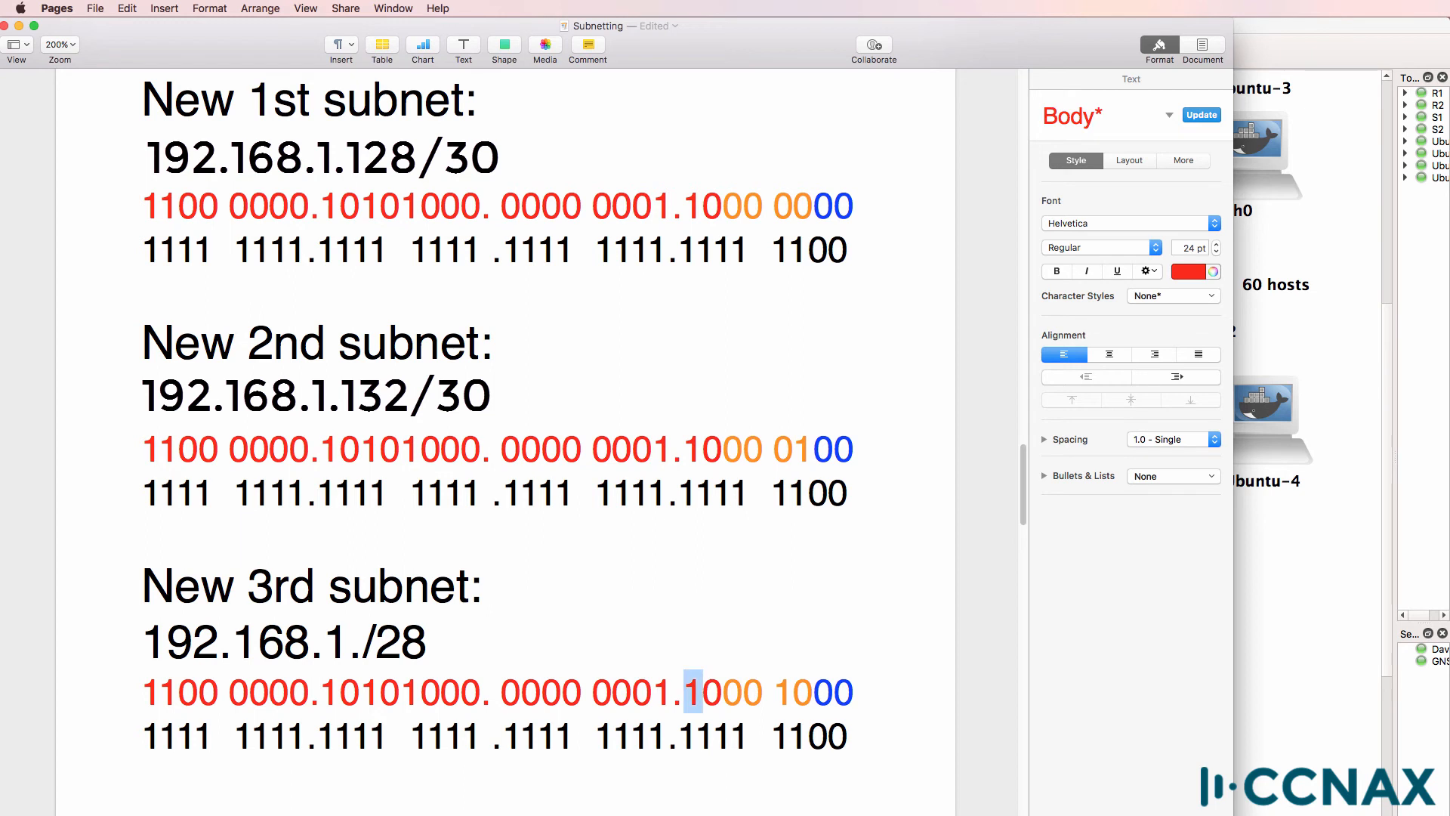
pyautogui.click(448, 645)
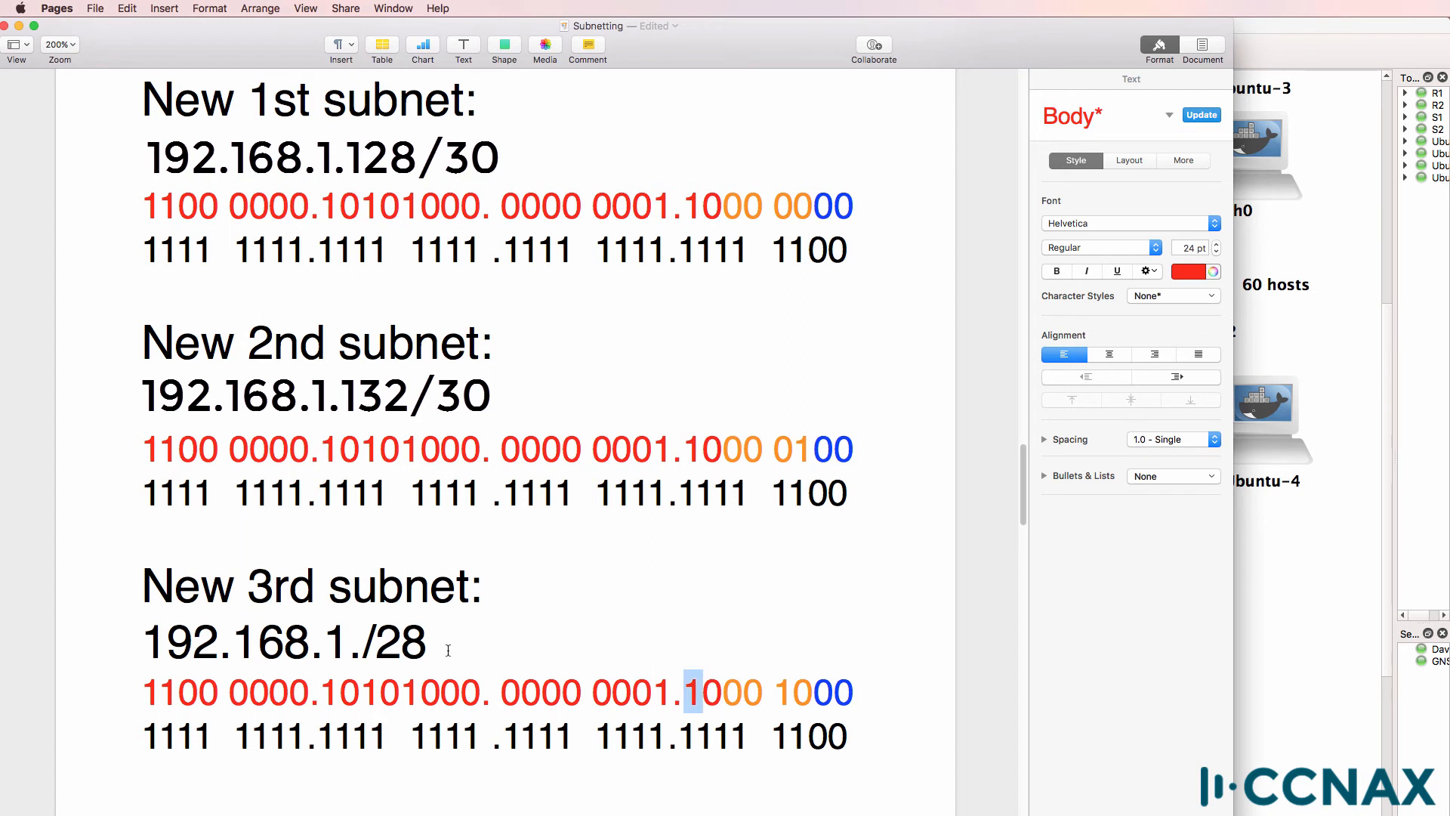
pyautogui.write('136')
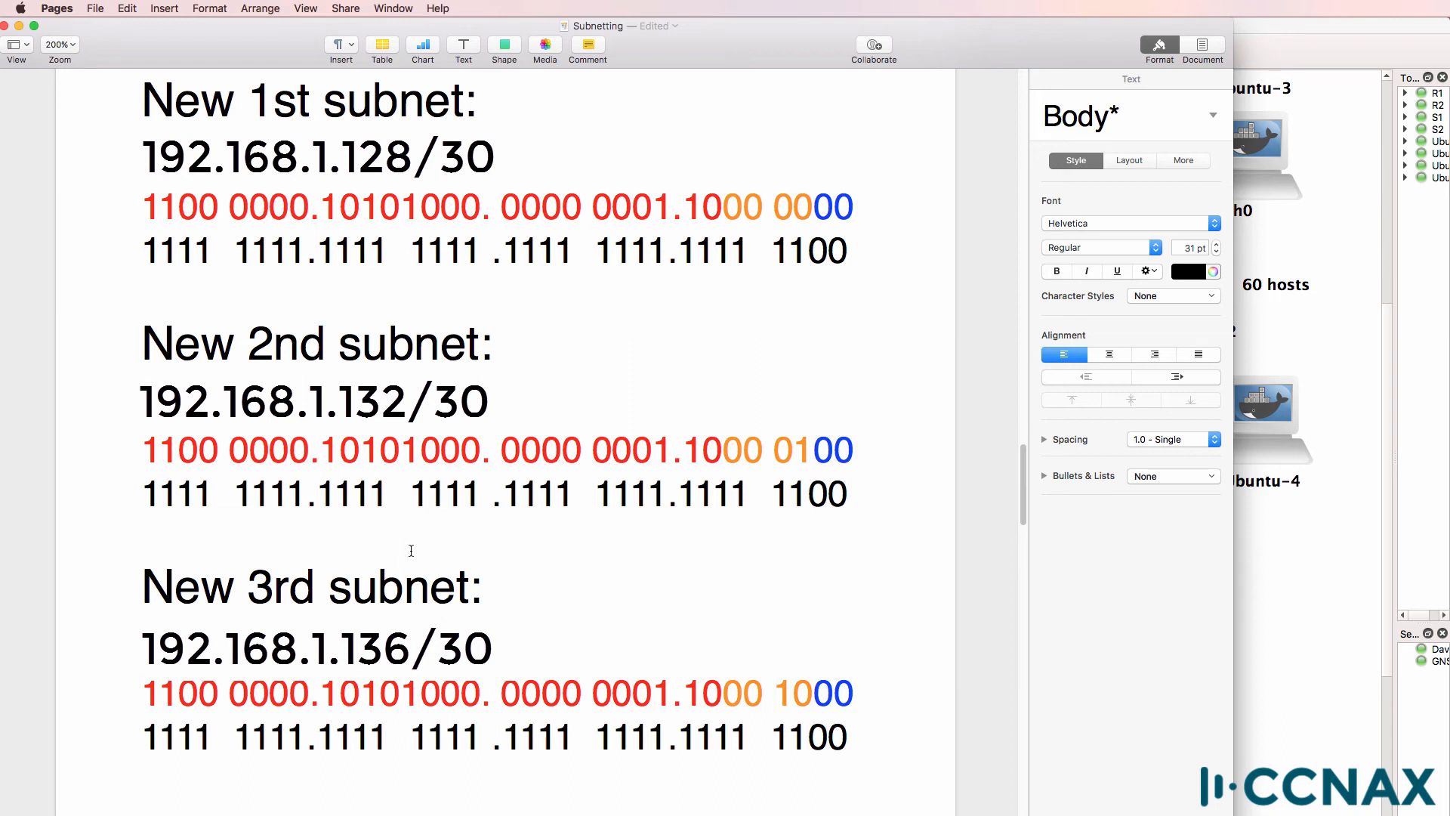
pyautogui.scroll(3)
pyautogui.write('1s')
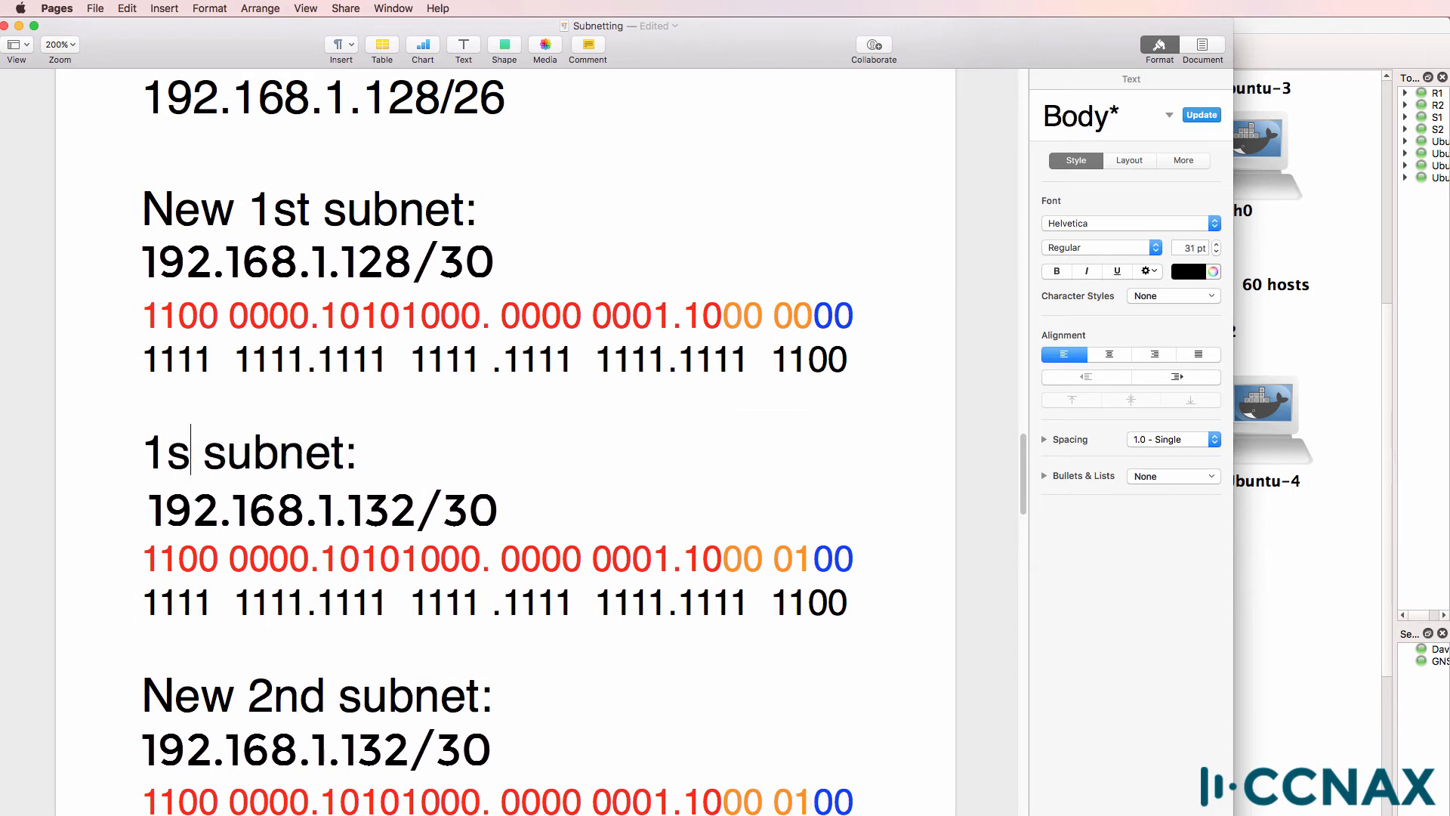
# Add a '1st subnet broadcast:' block reading 192.168.1.131/30 with host bits 11
pyautogui.write('t subnet b')
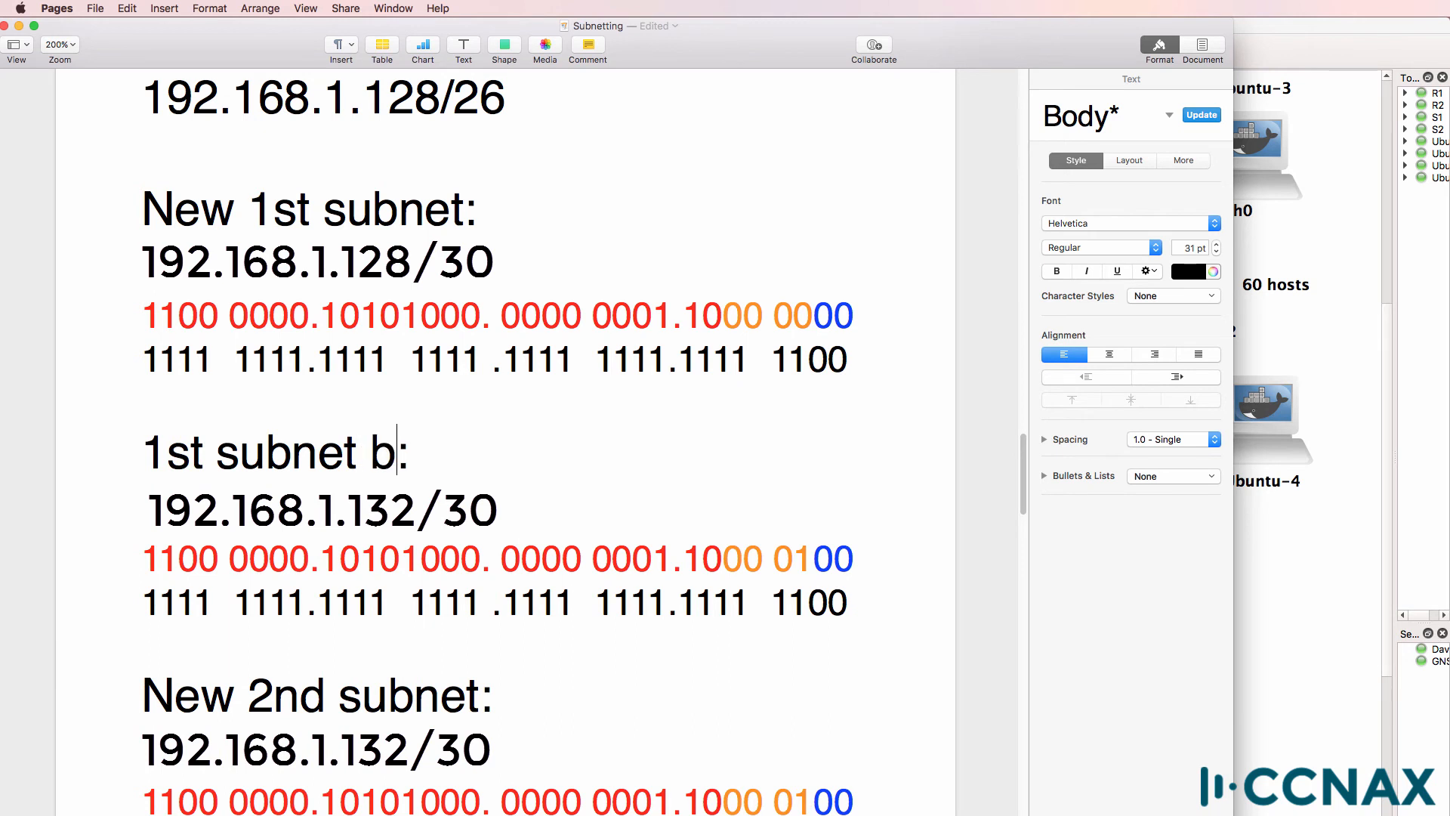
pyautogui.write('roadcast')
pyautogui.click(498, 558)
pyautogui.write('011')
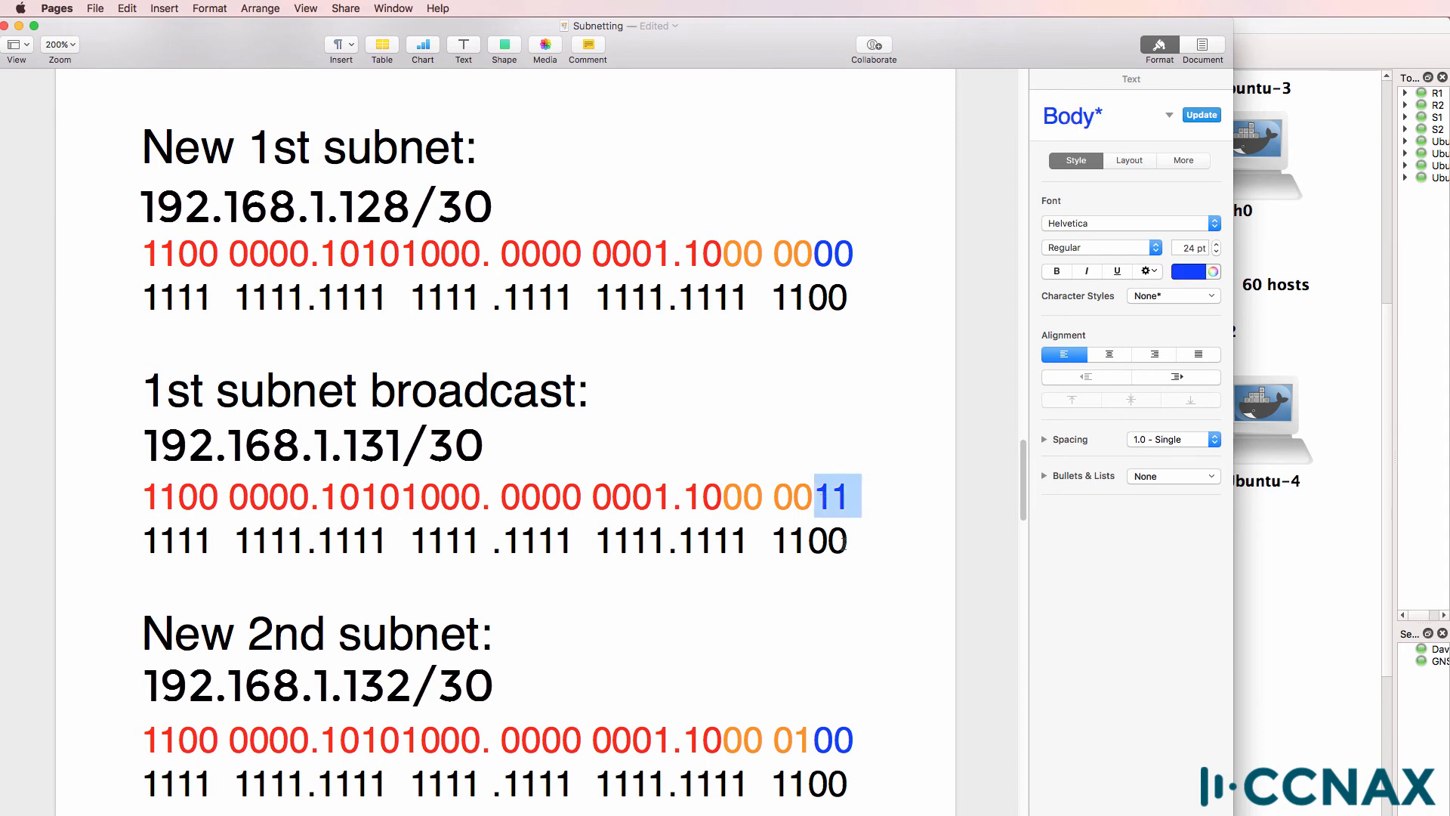
pyautogui.click(692, 497)
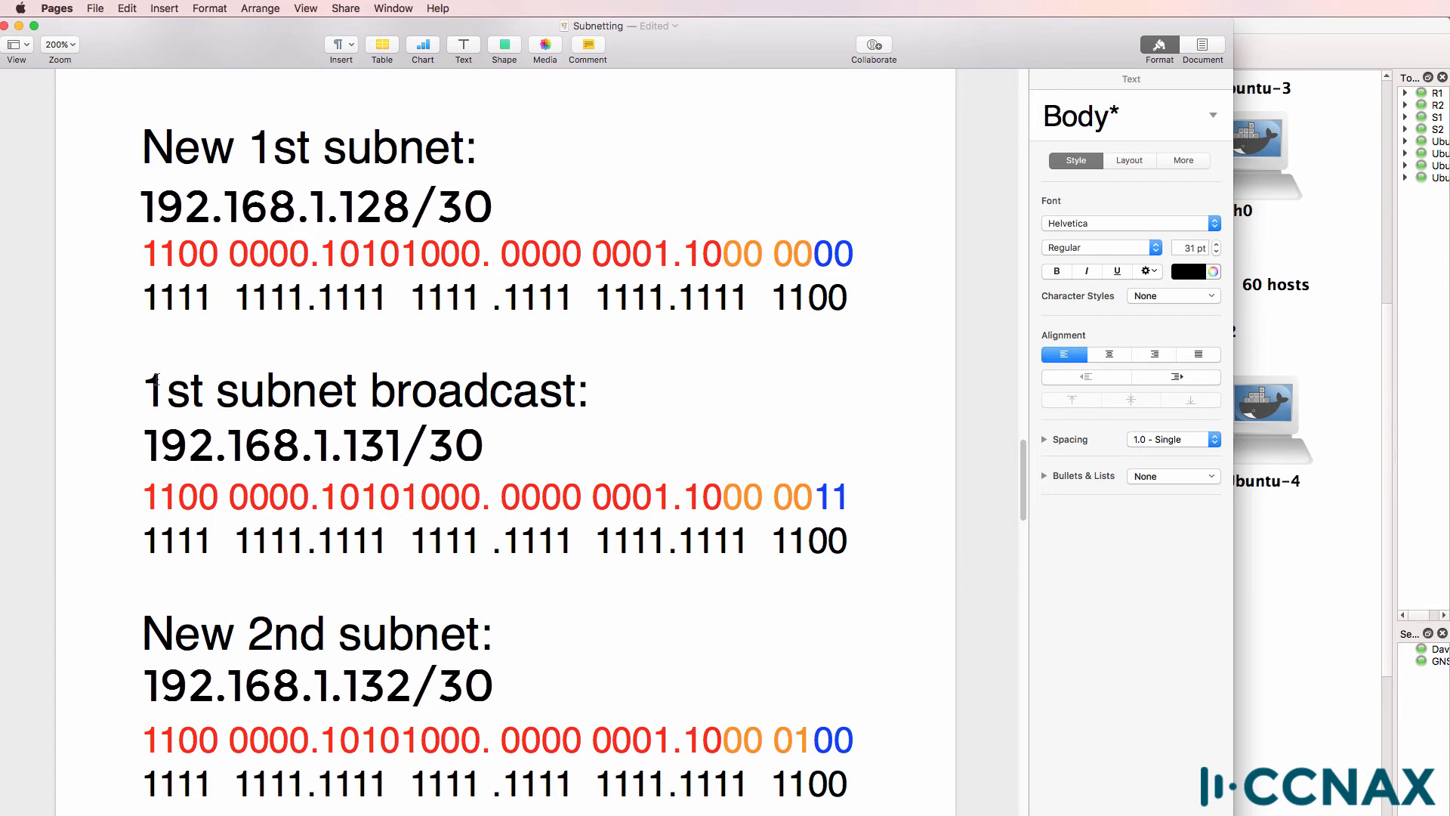
# Rename to 'New 1st subnet broadcast:' and add 1st host .129 and last host .130 with bits 01 and 10
pyautogui.write('Nest')
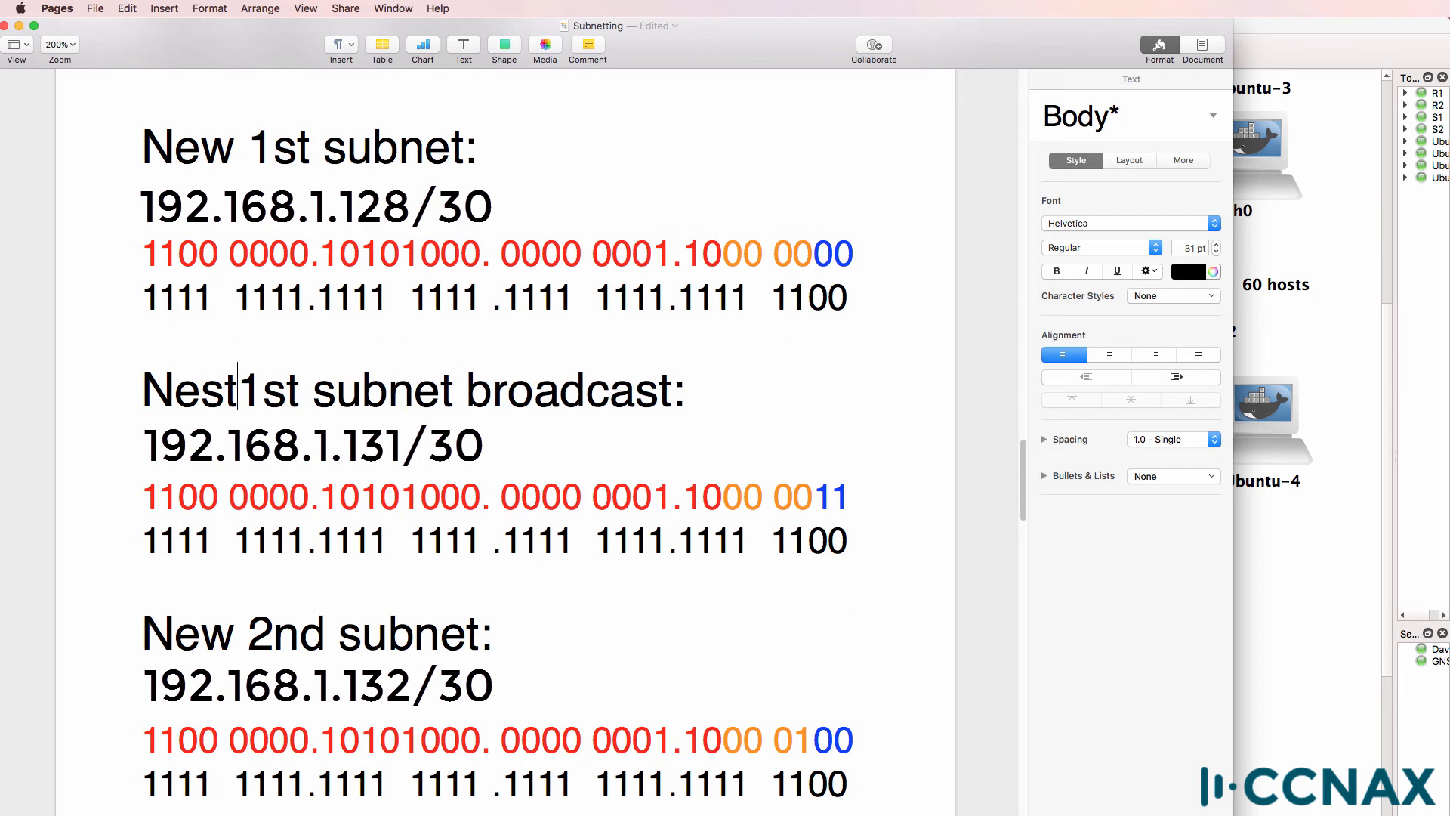
pyautogui.write('New 1st subnet 1st host')
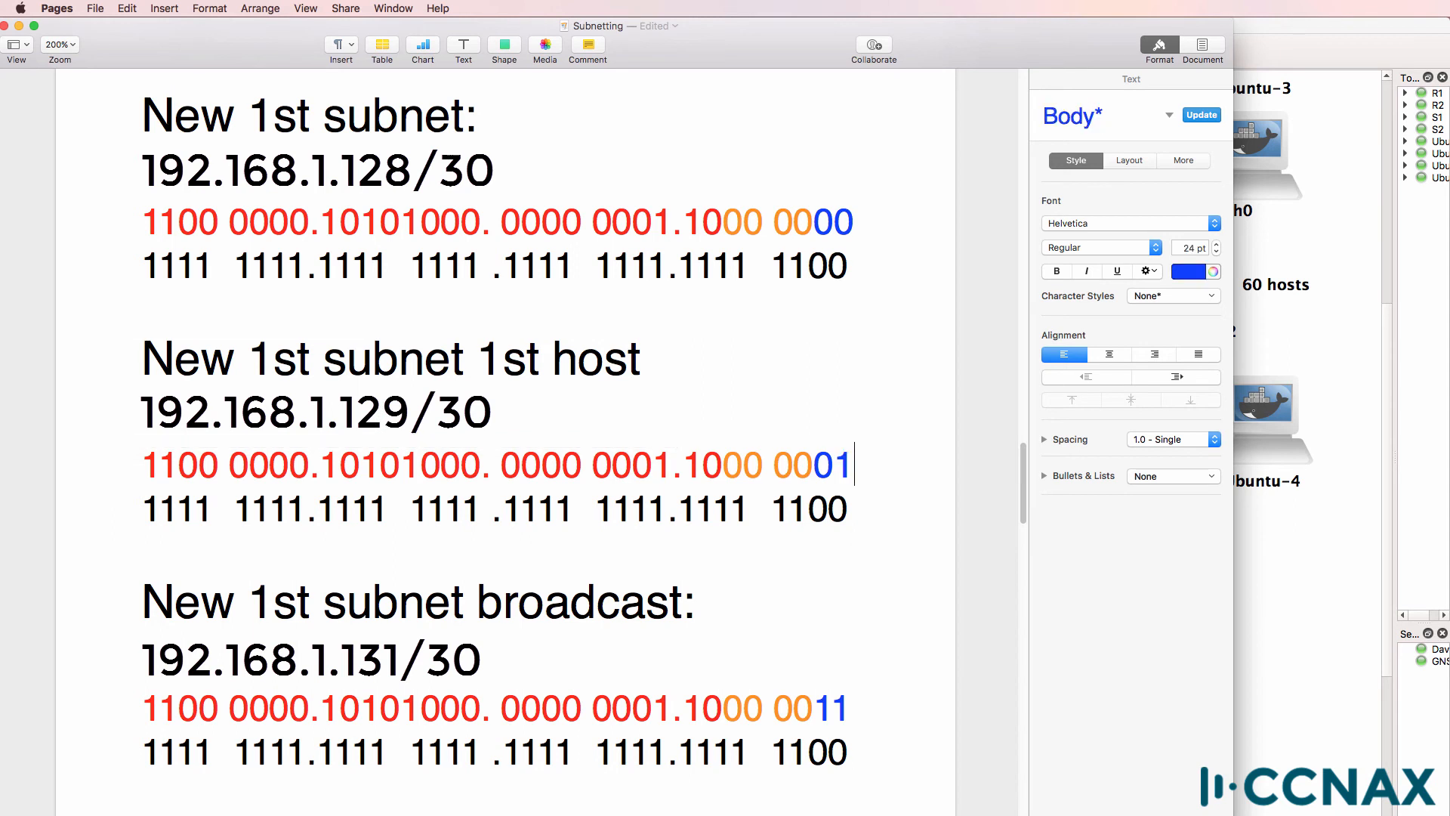
pyautogui.moveTo(705, 402)
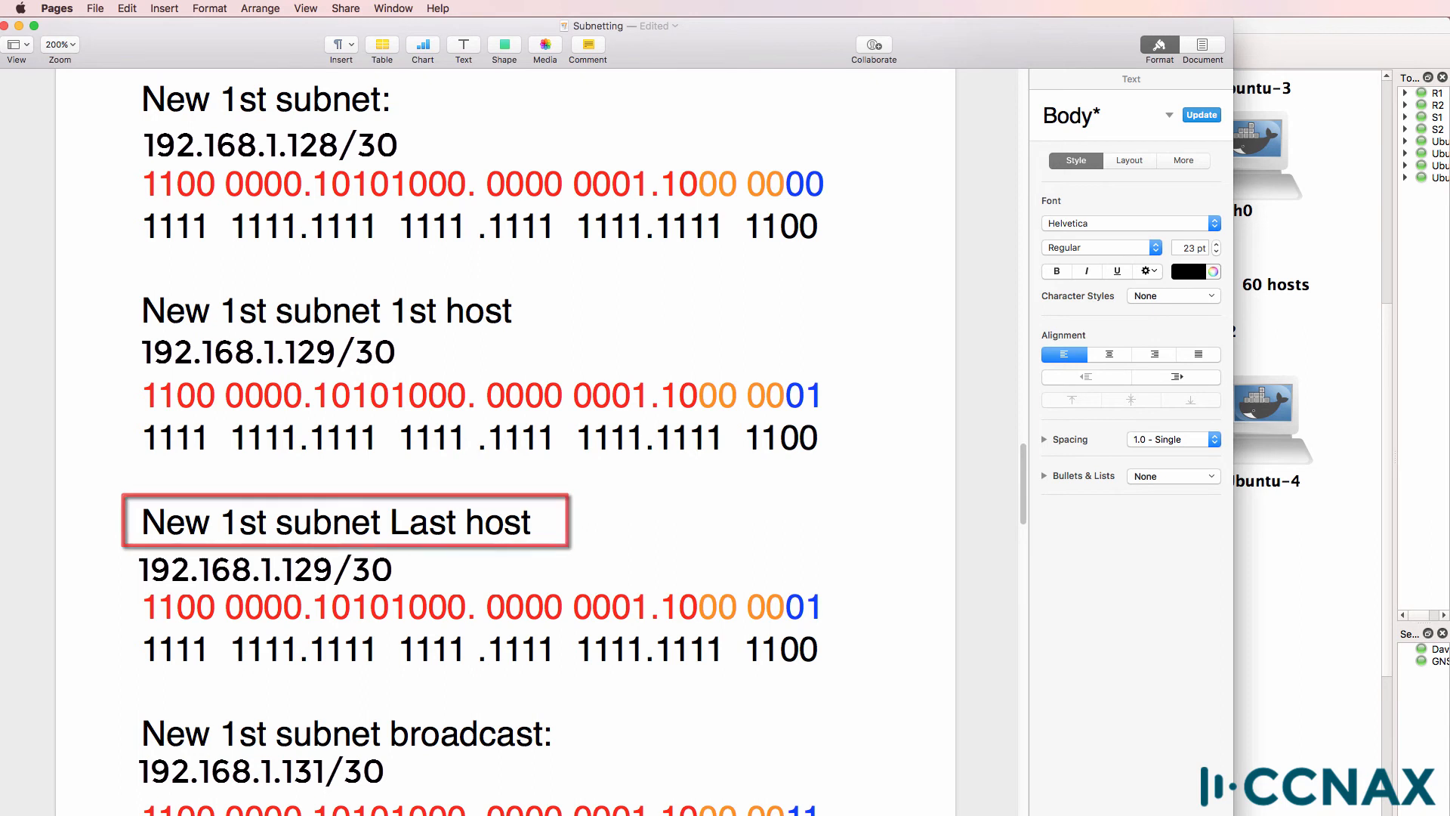
pyautogui.scroll(-3)
pyautogui.write('3')
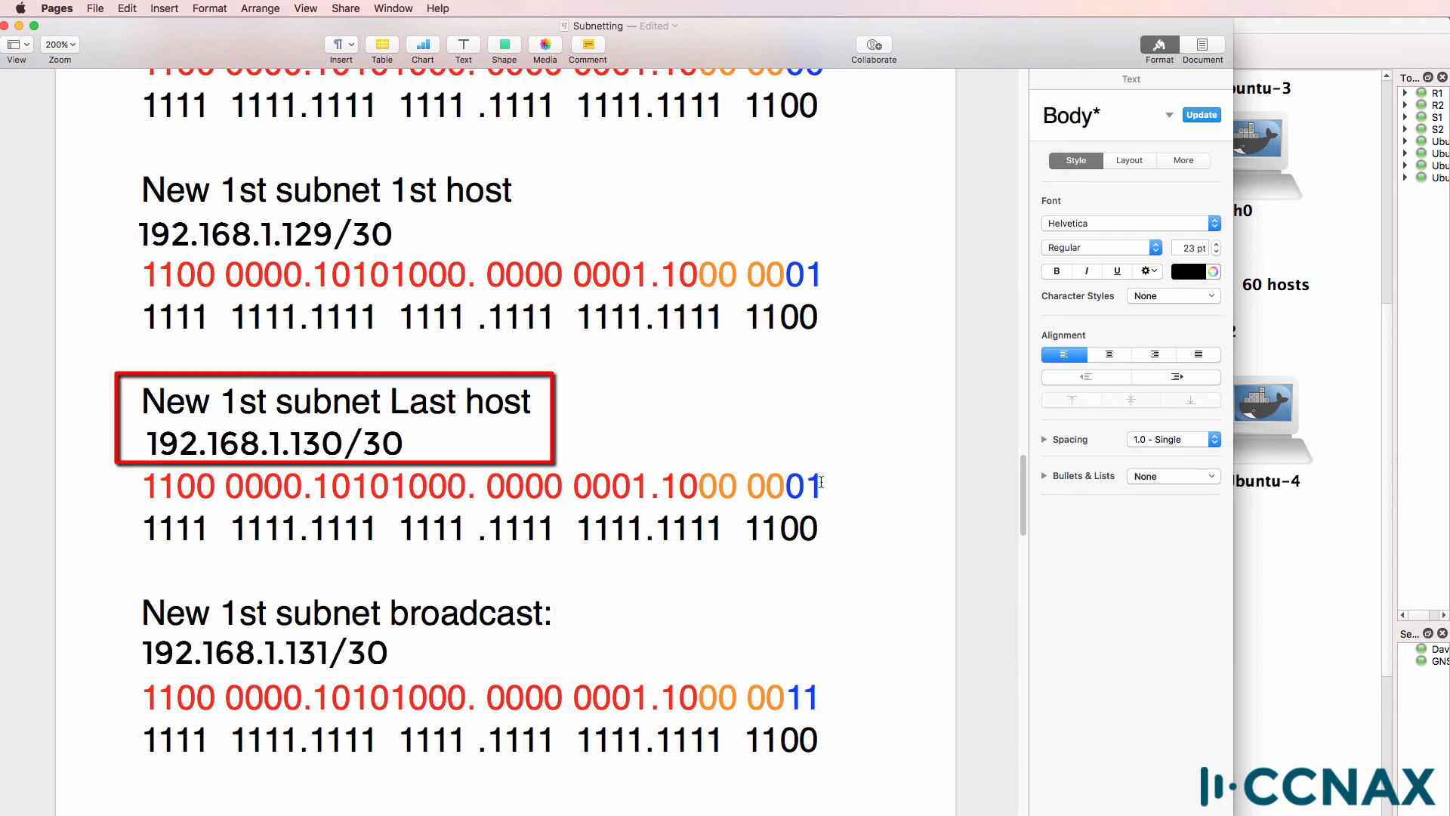
pyautogui.write('0')
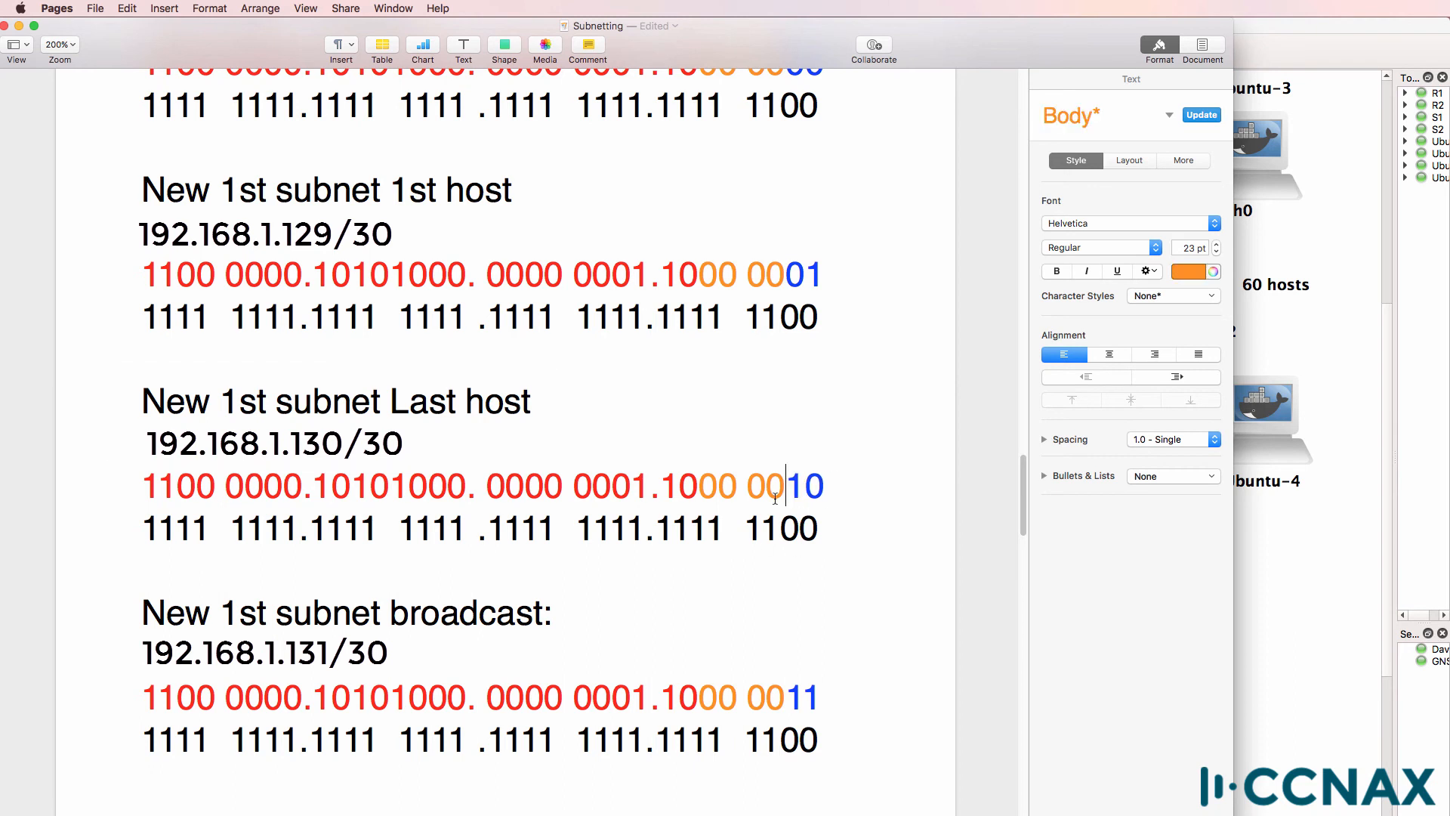
pyautogui.doubleClick(801, 485)
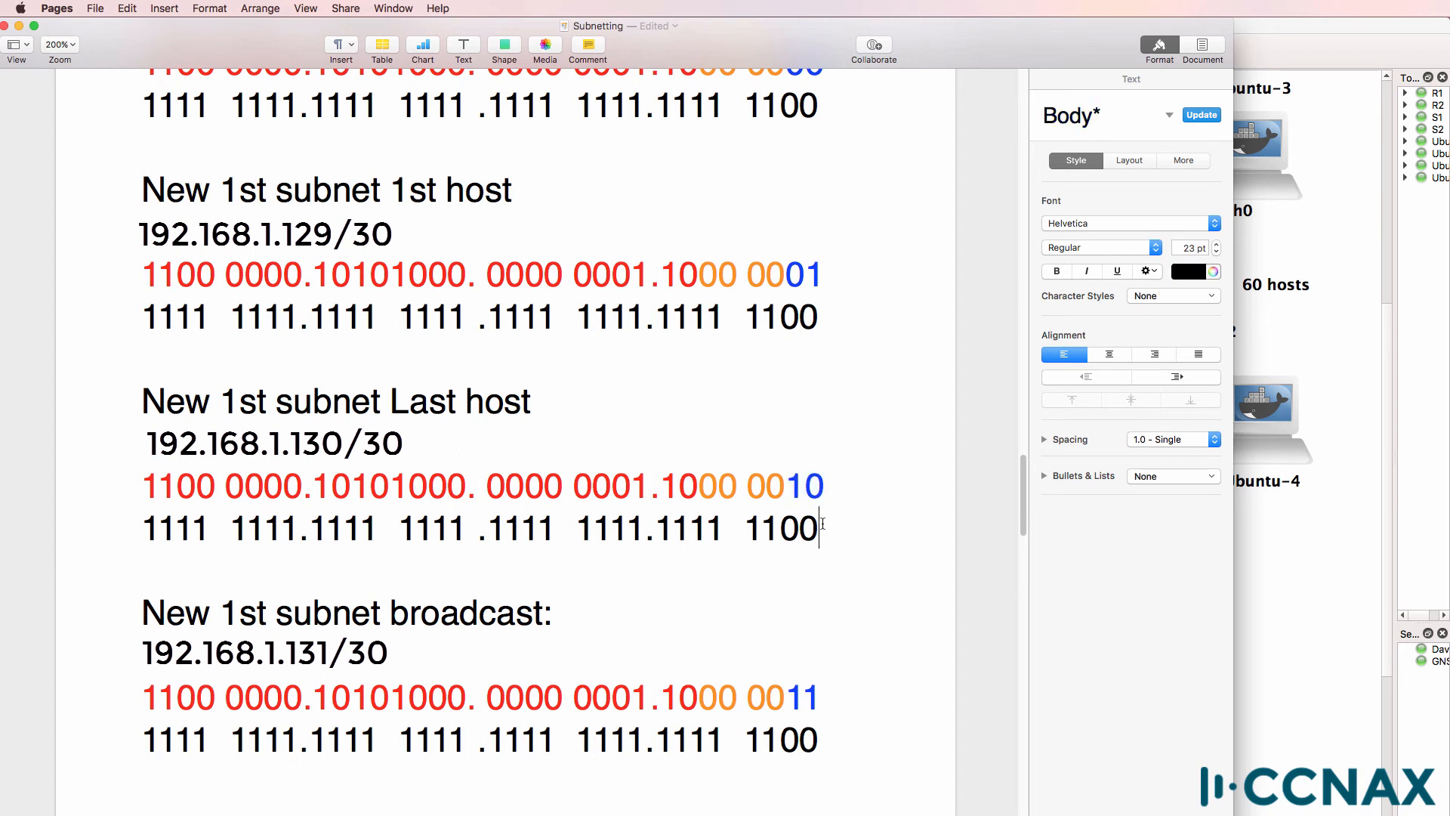
pyautogui.scroll(3)
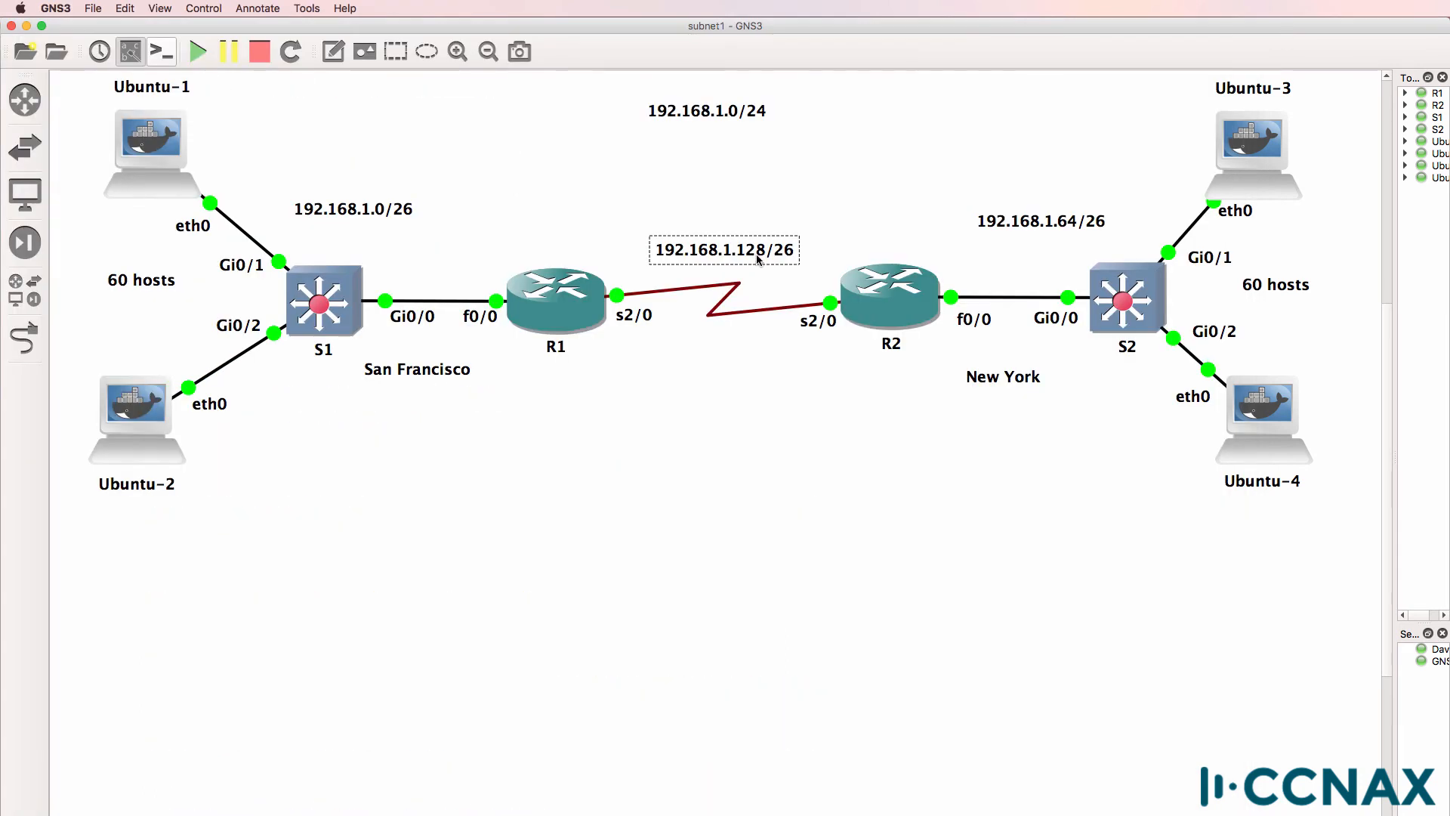
# Relabel the R1–R2 serial link from 192.168.1.128/26 to 192.168.1.128/30
pyautogui.doubleClick(723, 250)
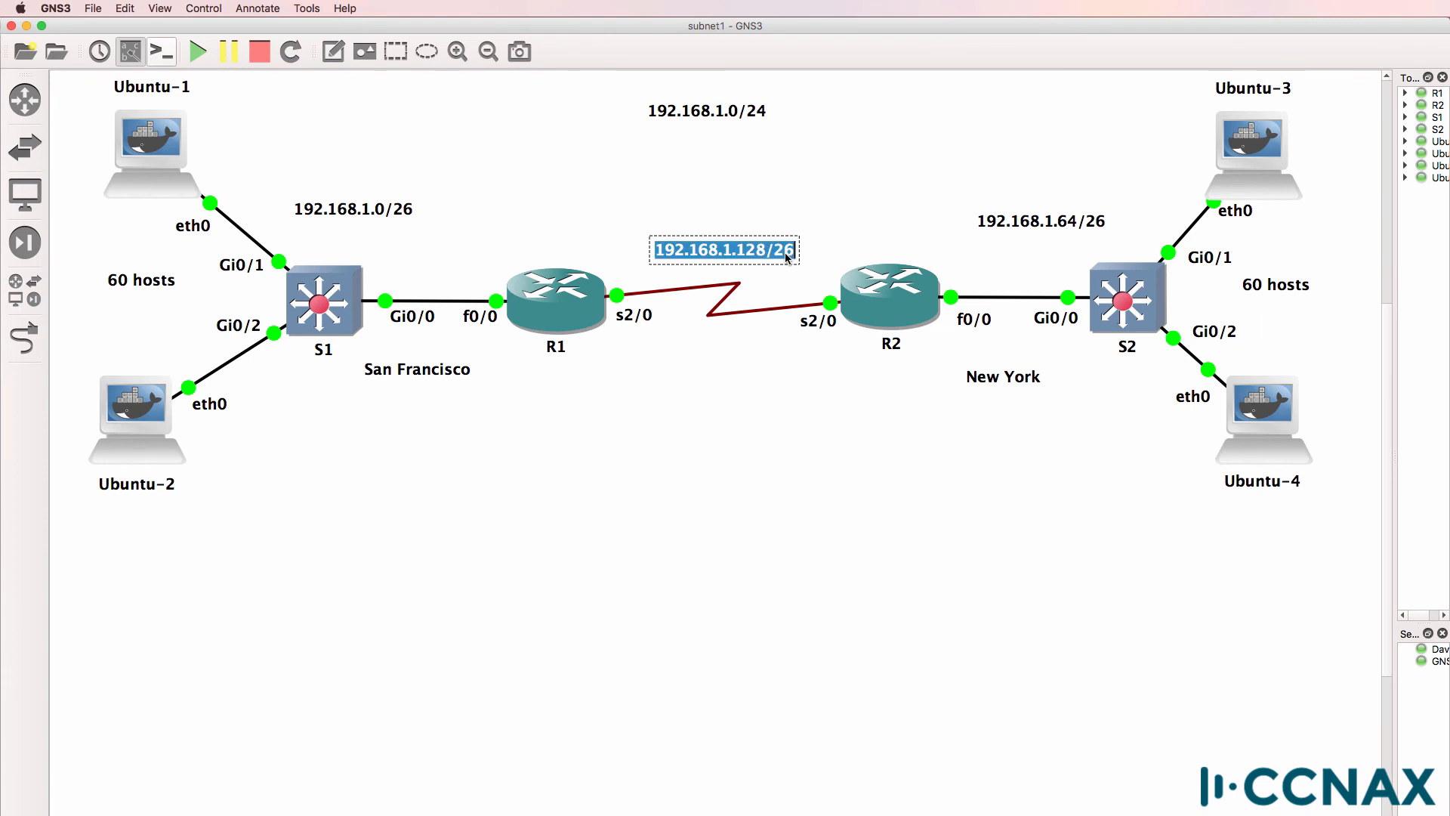
pyautogui.press('Backspace')
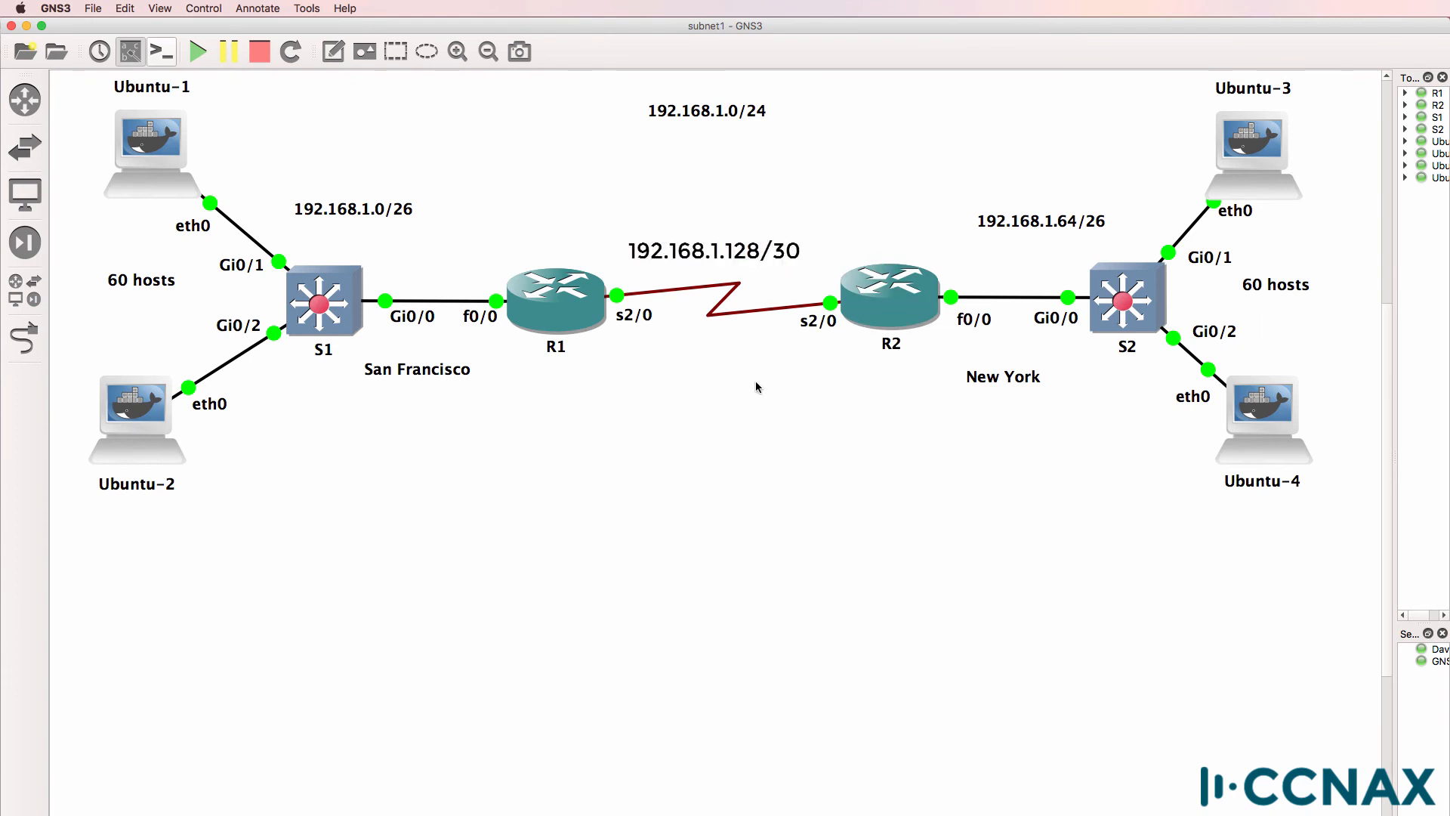
pyautogui.moveTo(763, 282)
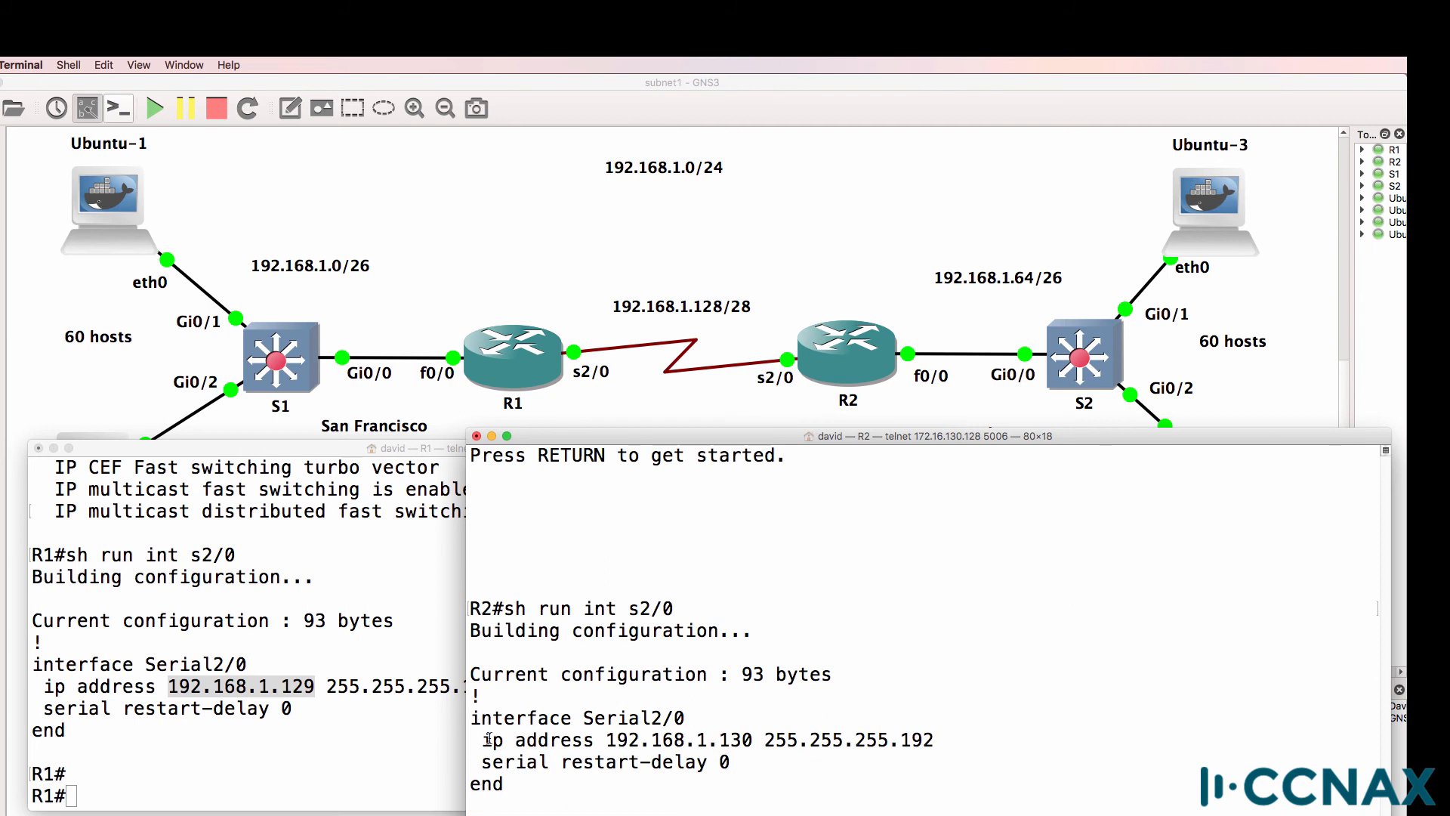
# Re-address R1 Serial2/0 as 192.168.1.129 255.255.255.252
pyautogui.doubleClick(703, 739)
pyautogui.write('ip')
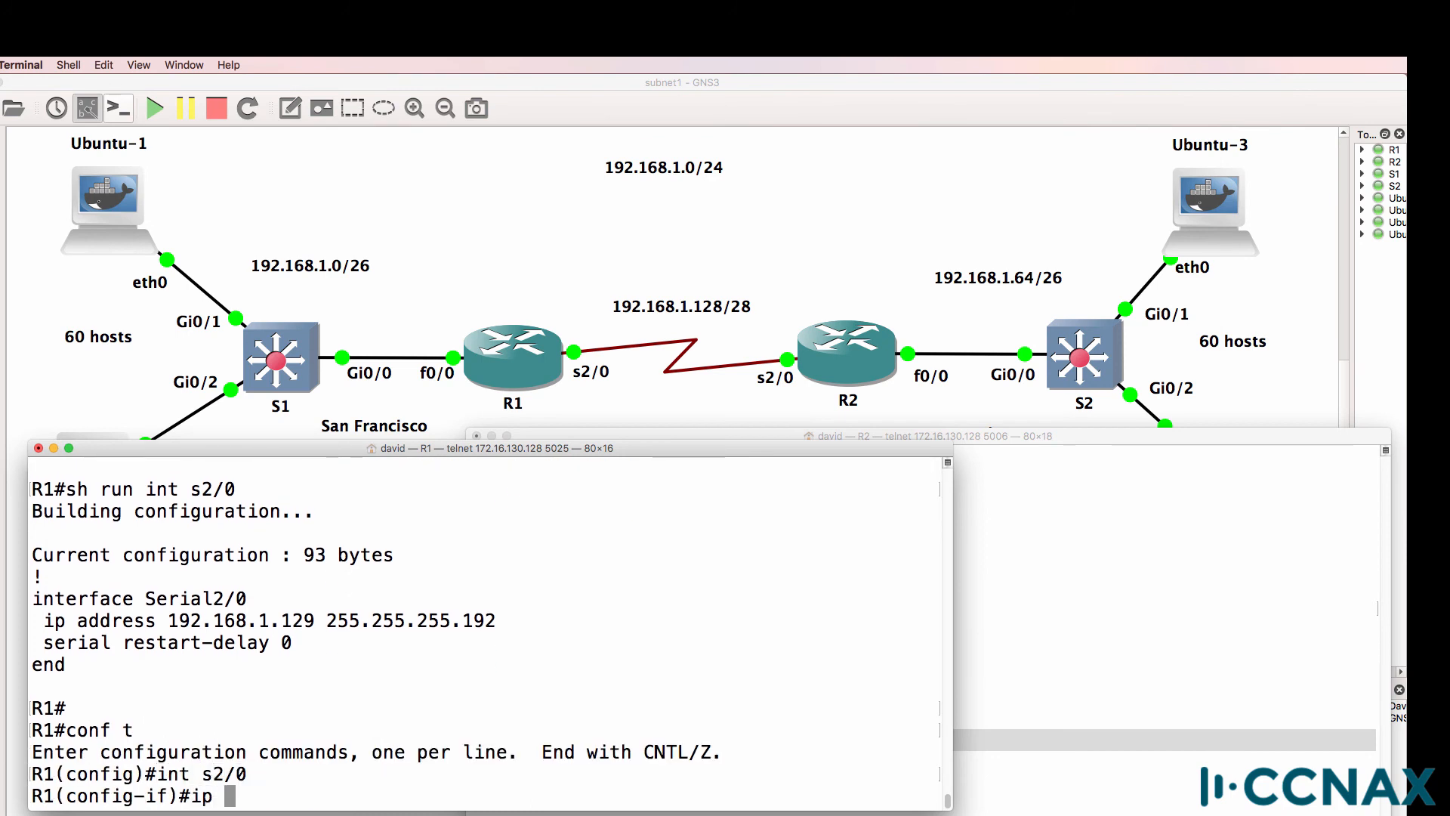
pyautogui.write('address 192.168')
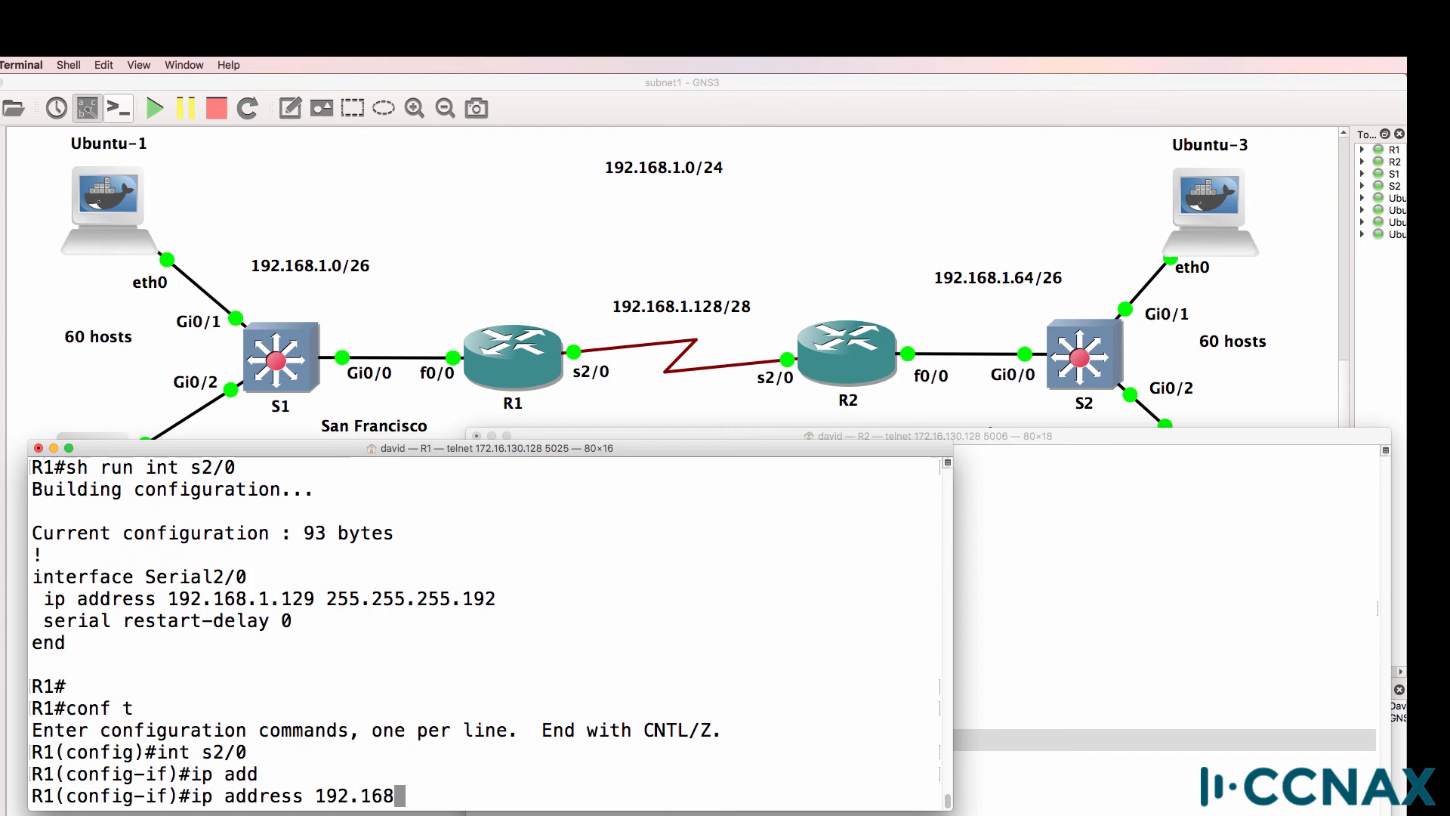
pyautogui.write('.129 255.2')
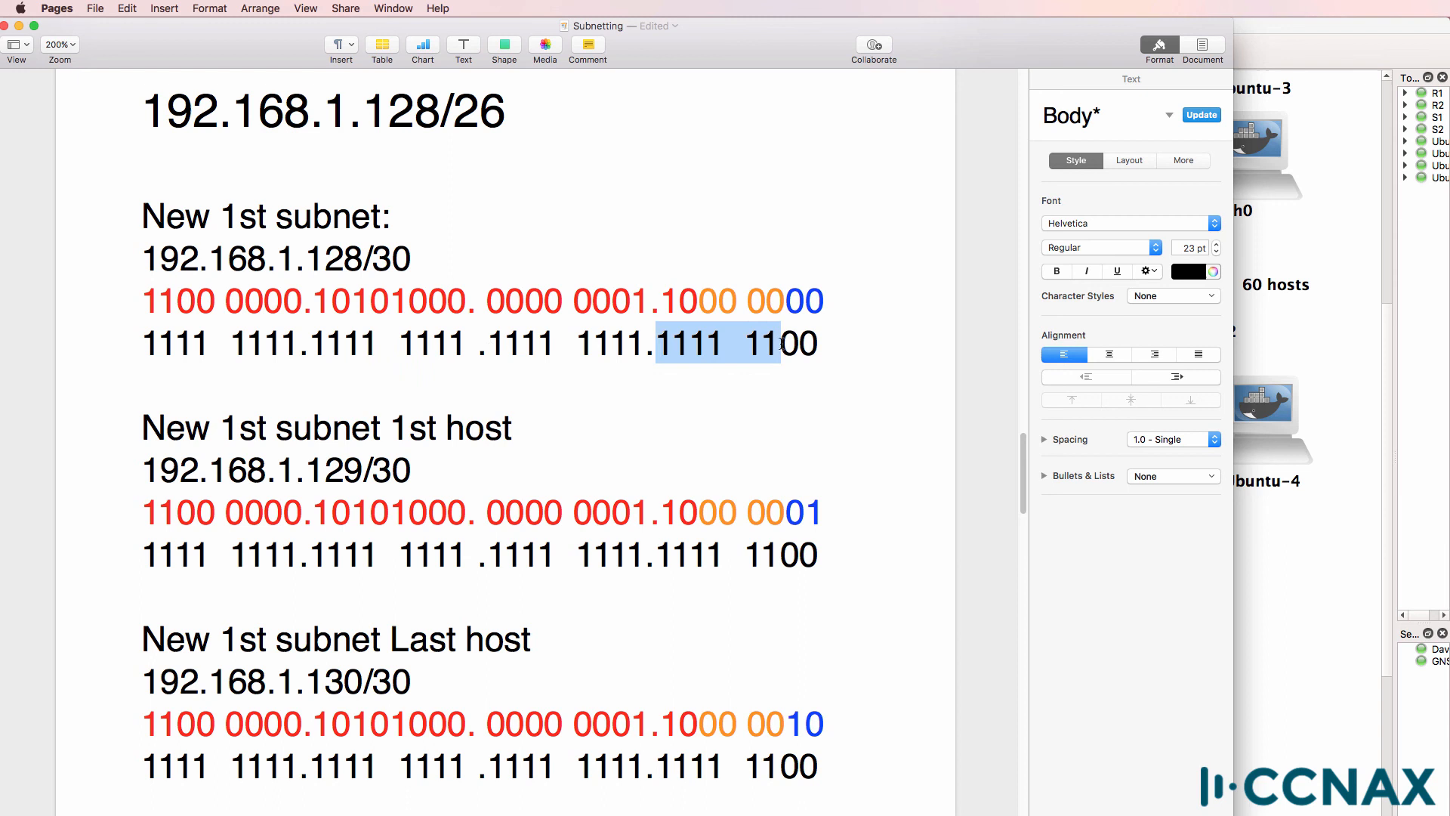
pyautogui.moveTo(16, 26)
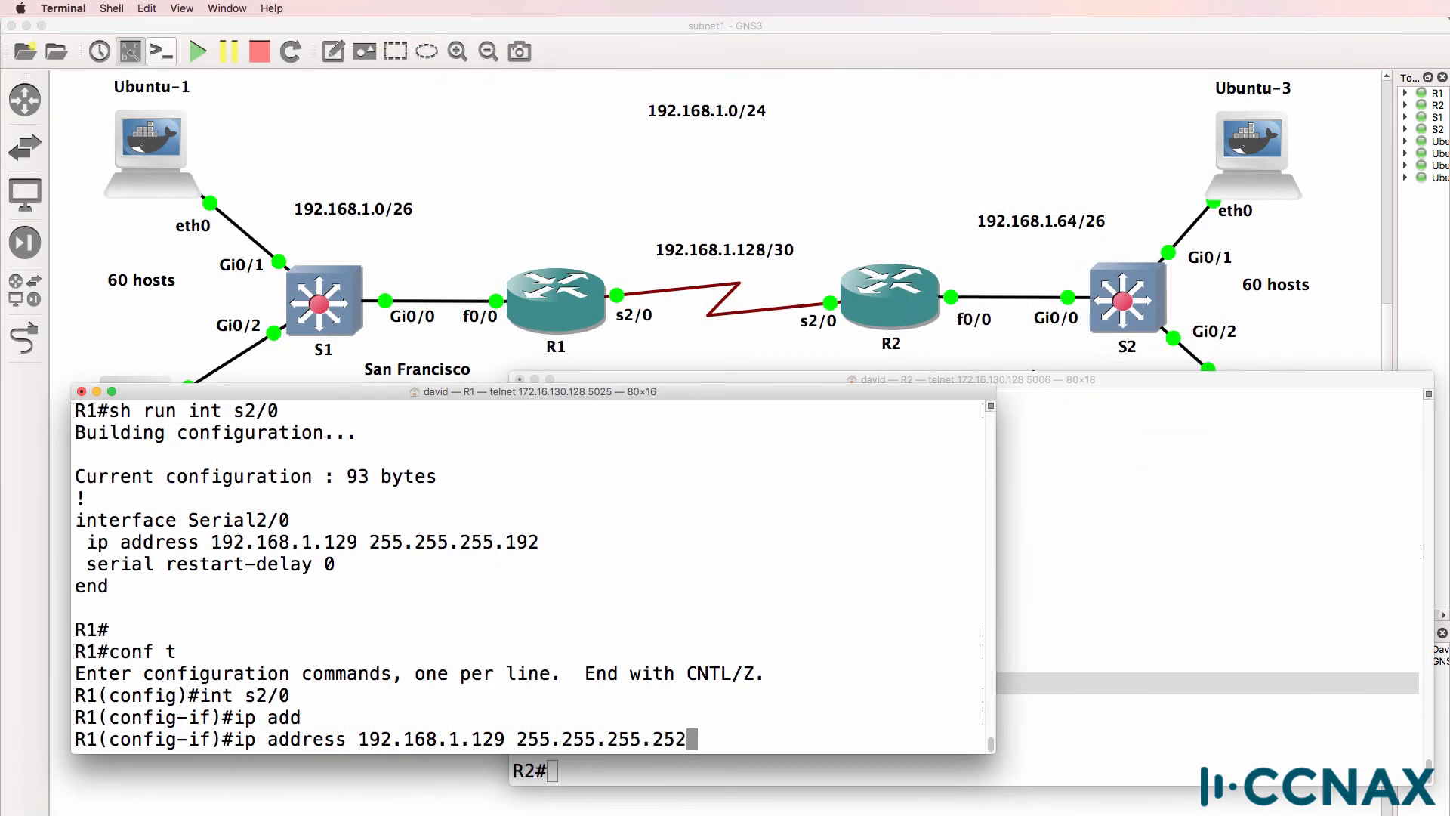
pyautogui.press('Return')
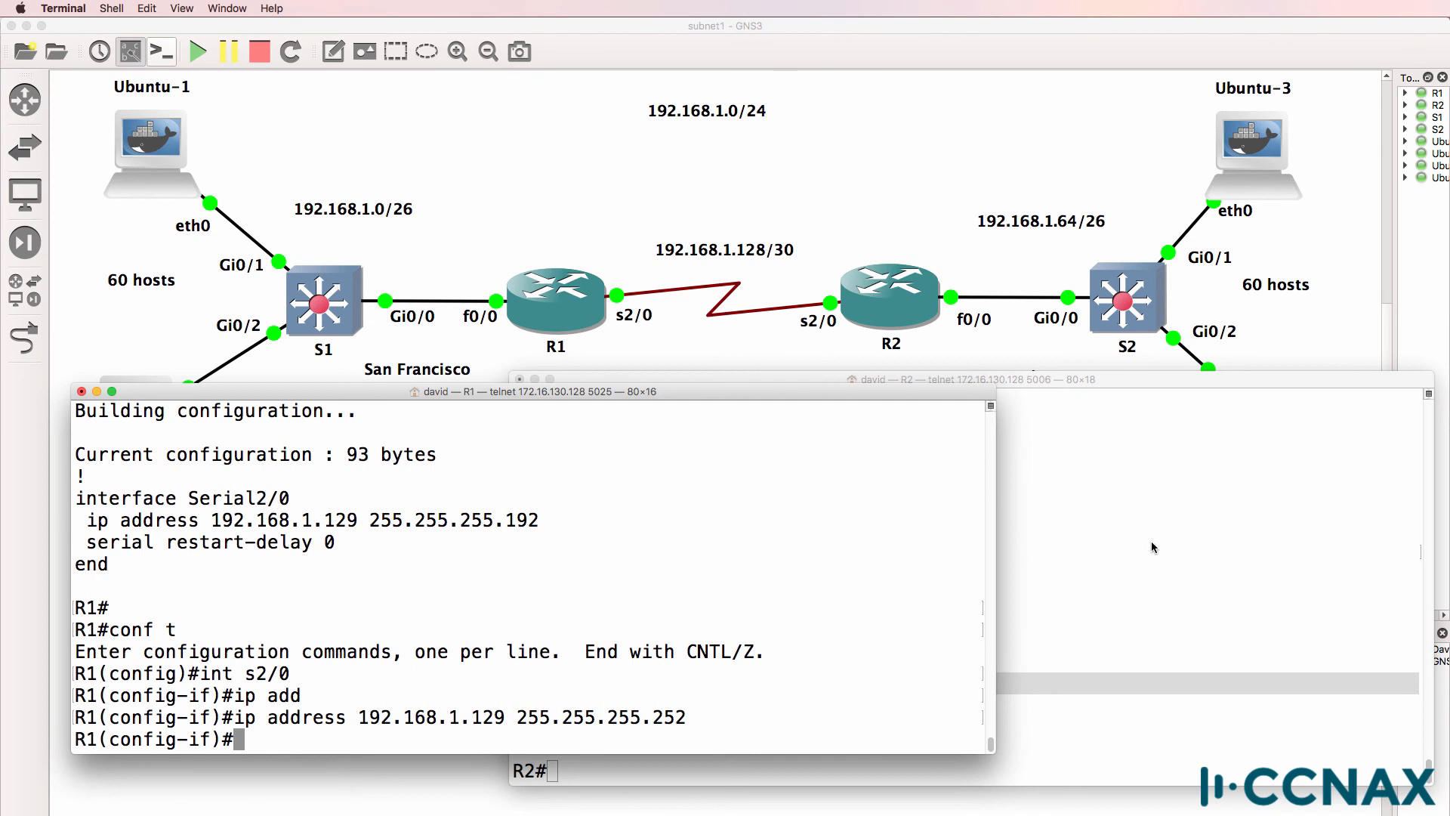
pyautogui.press('return')
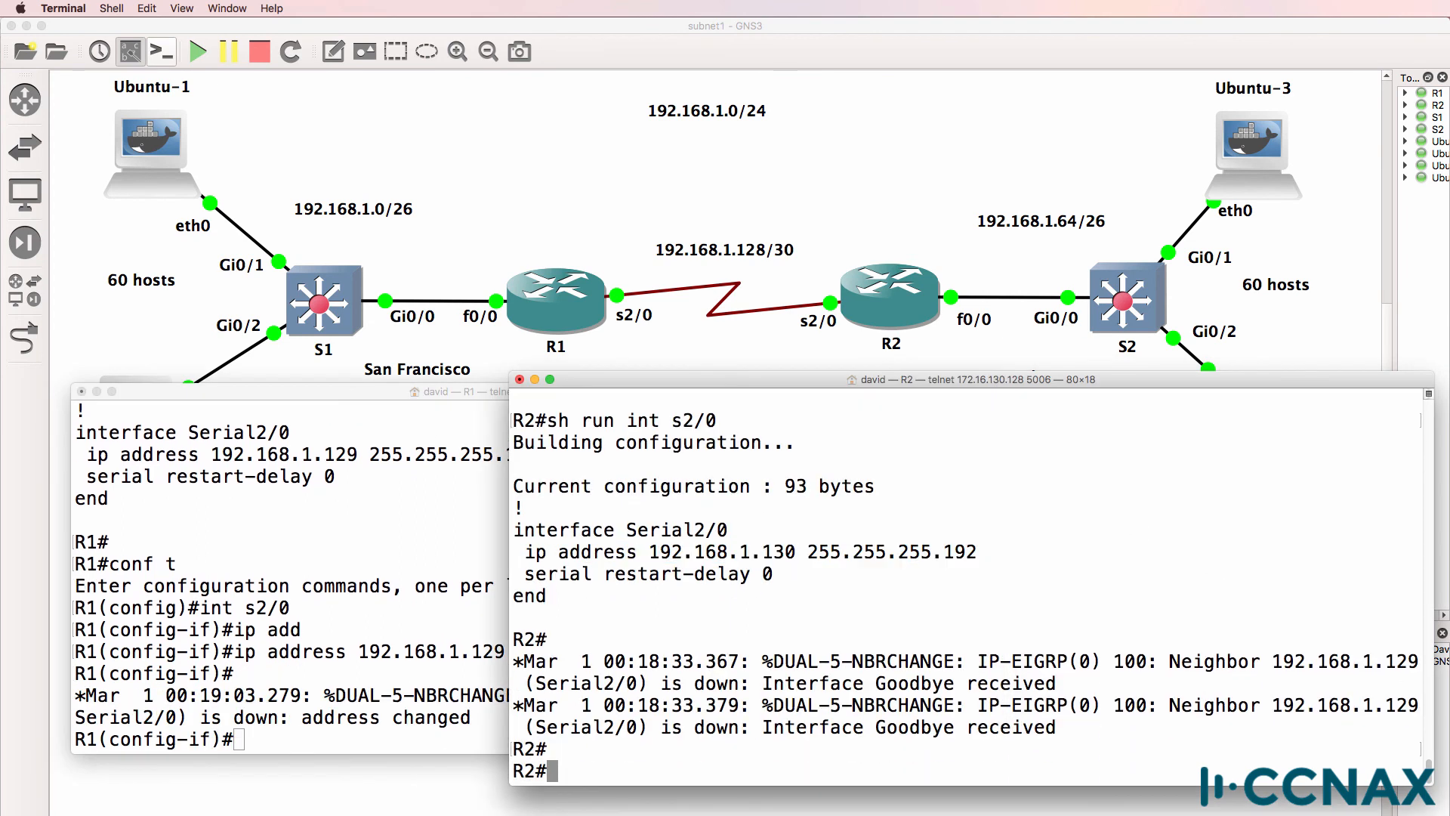
# Re-address R2 Serial2/0 as 192.168.1.130 255.255.255.252 via conf t, int s2/0
pyautogui.write('conf t')
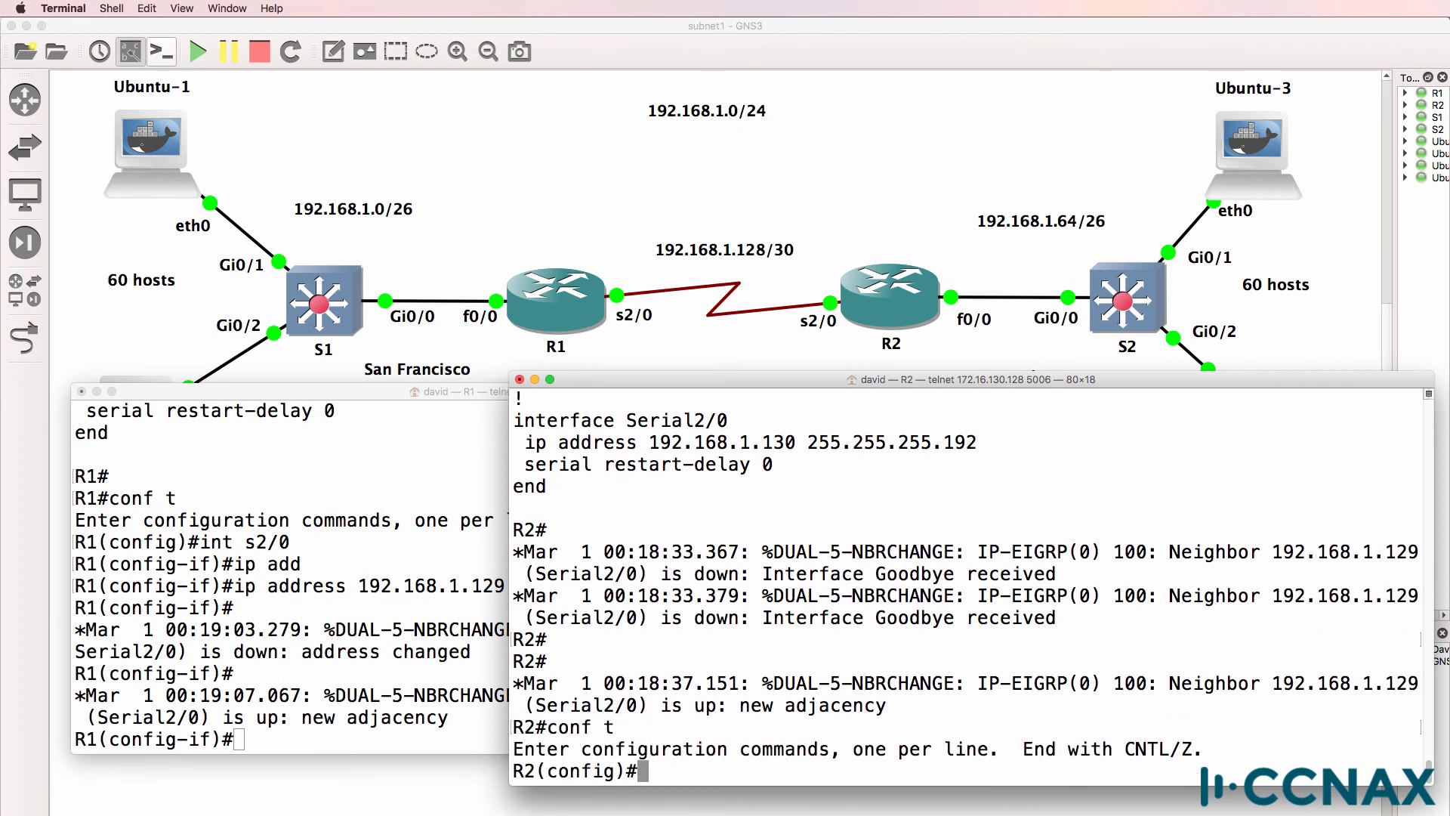
pyautogui.write('int s2/0')
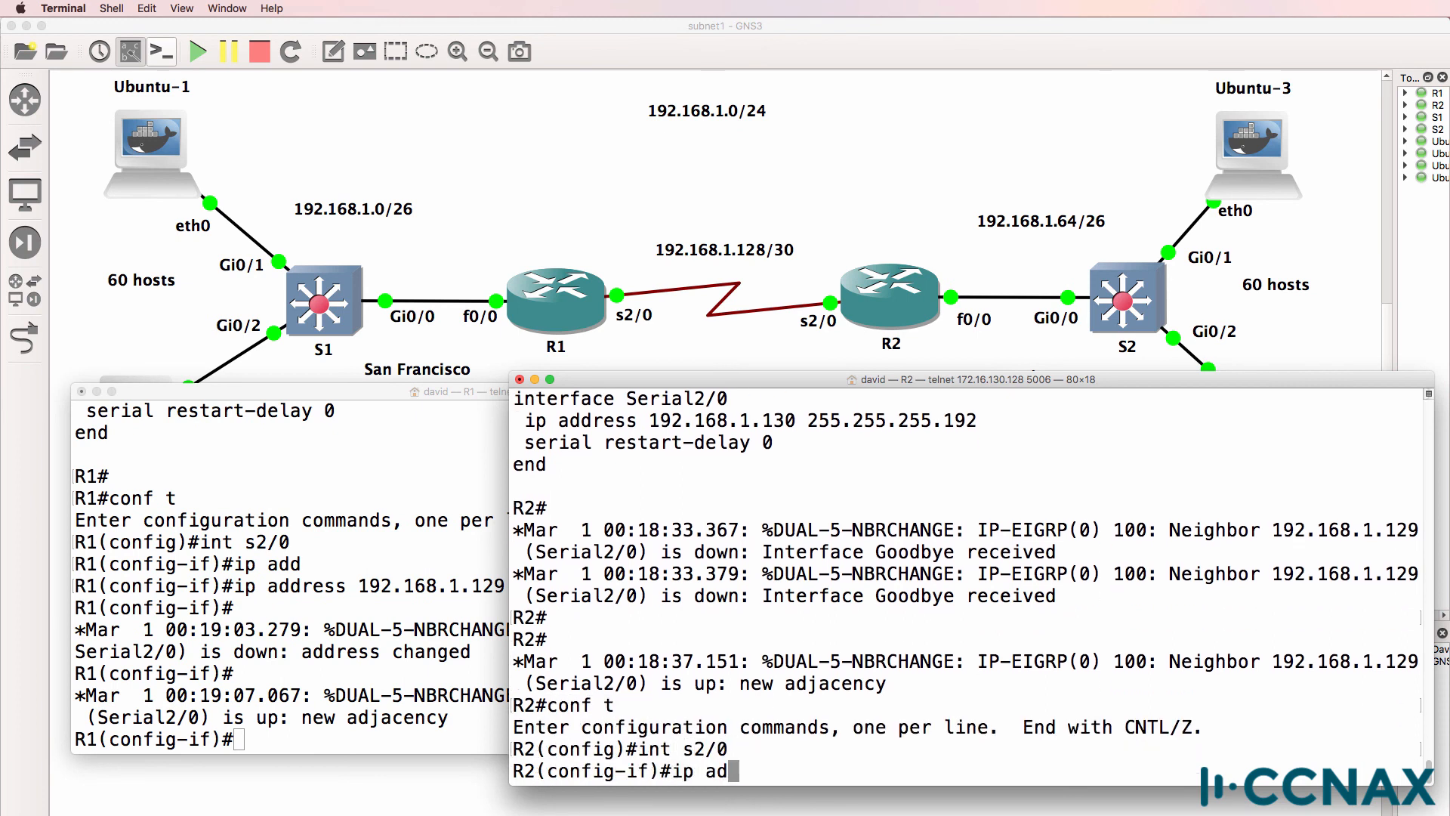
pyautogui.write('ress 192.168.1.13')
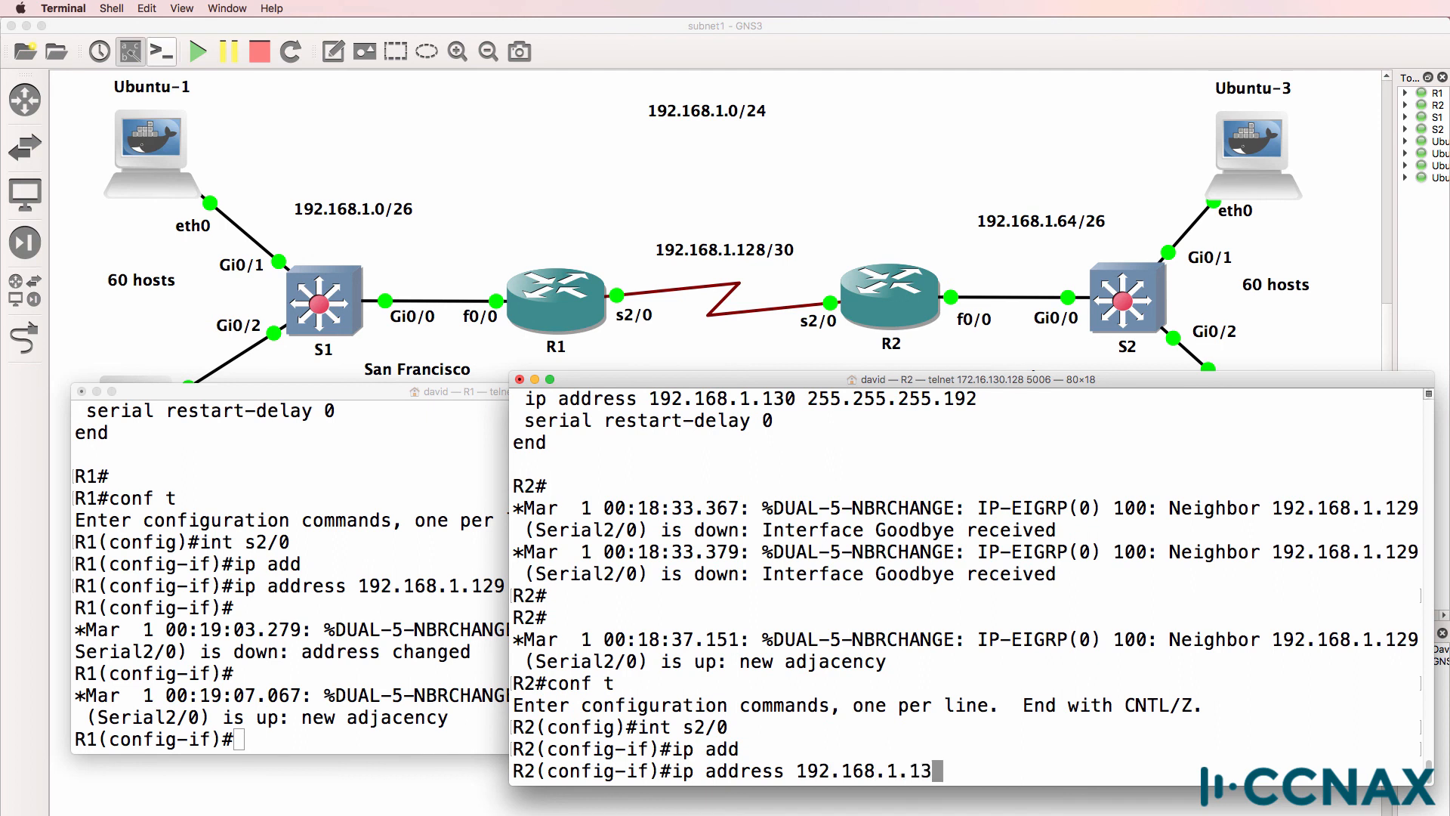
pyautogui.write('0 255.255.255')
pyautogui.click(292, 739)
pyautogui.write('sh')
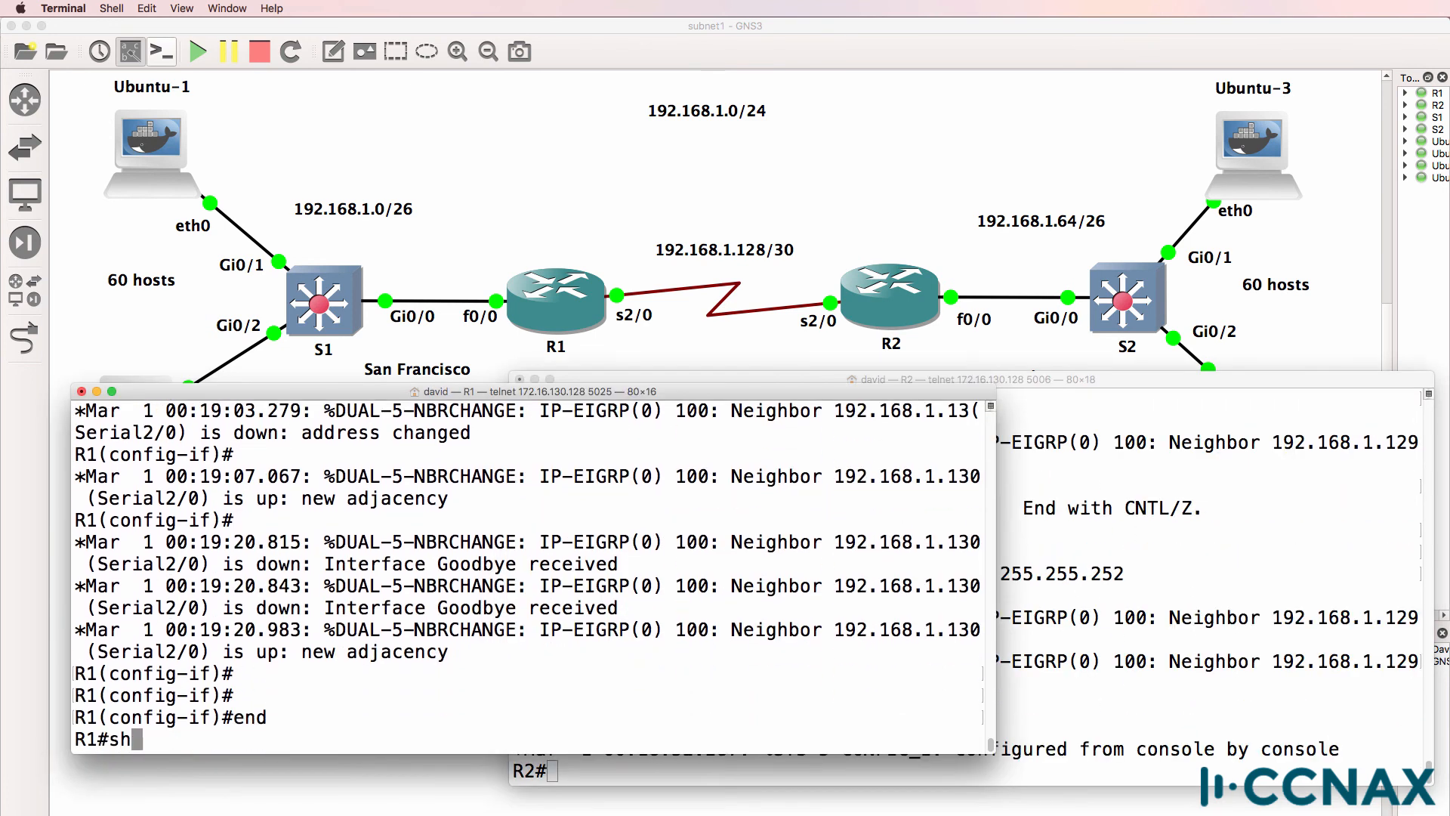
# Run 'sh ip int s2/0' on R1 and confirm it reports 192.168.1.129/30
pyautogui.write('ip')
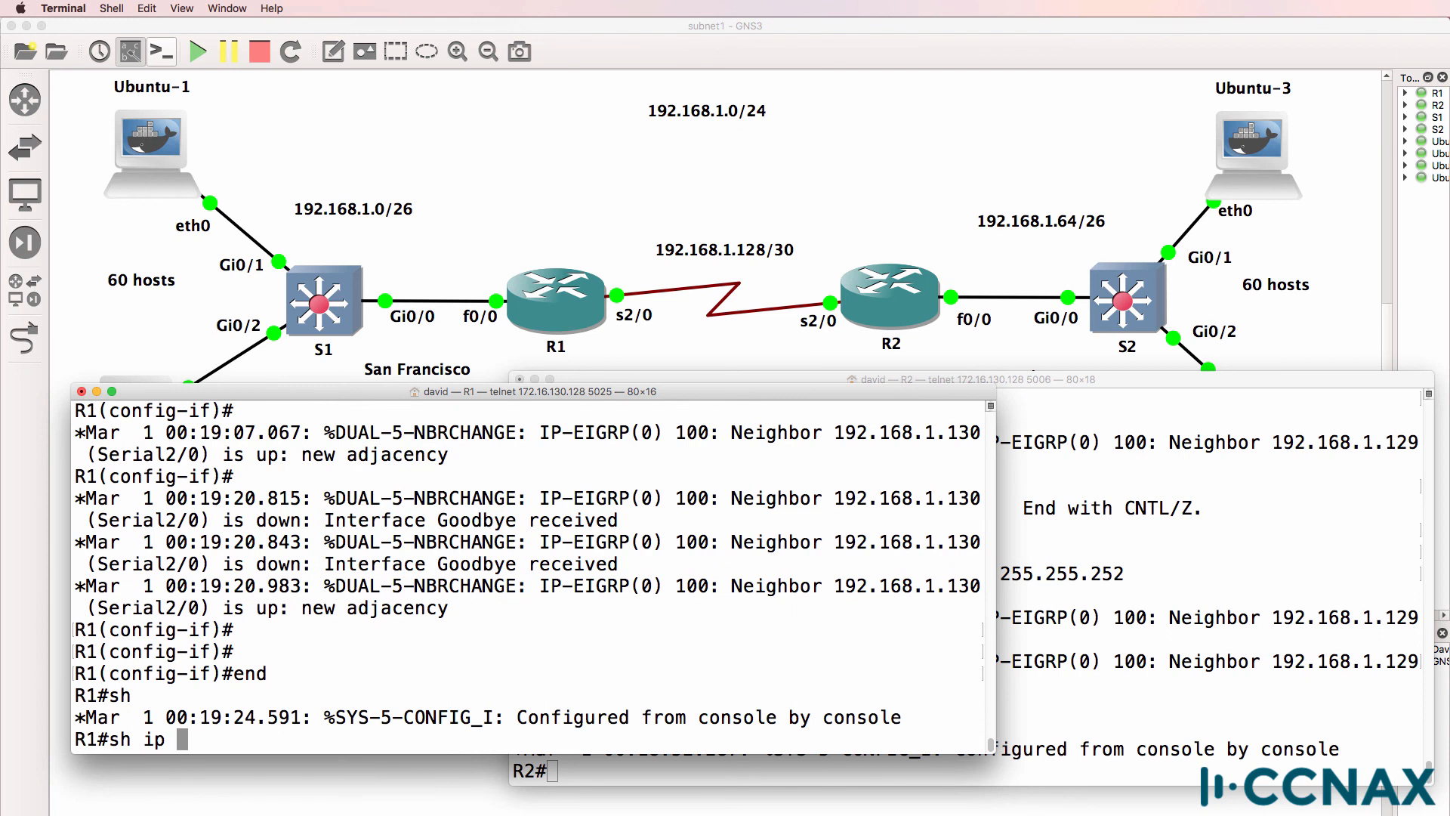
pyautogui.write('int s2')
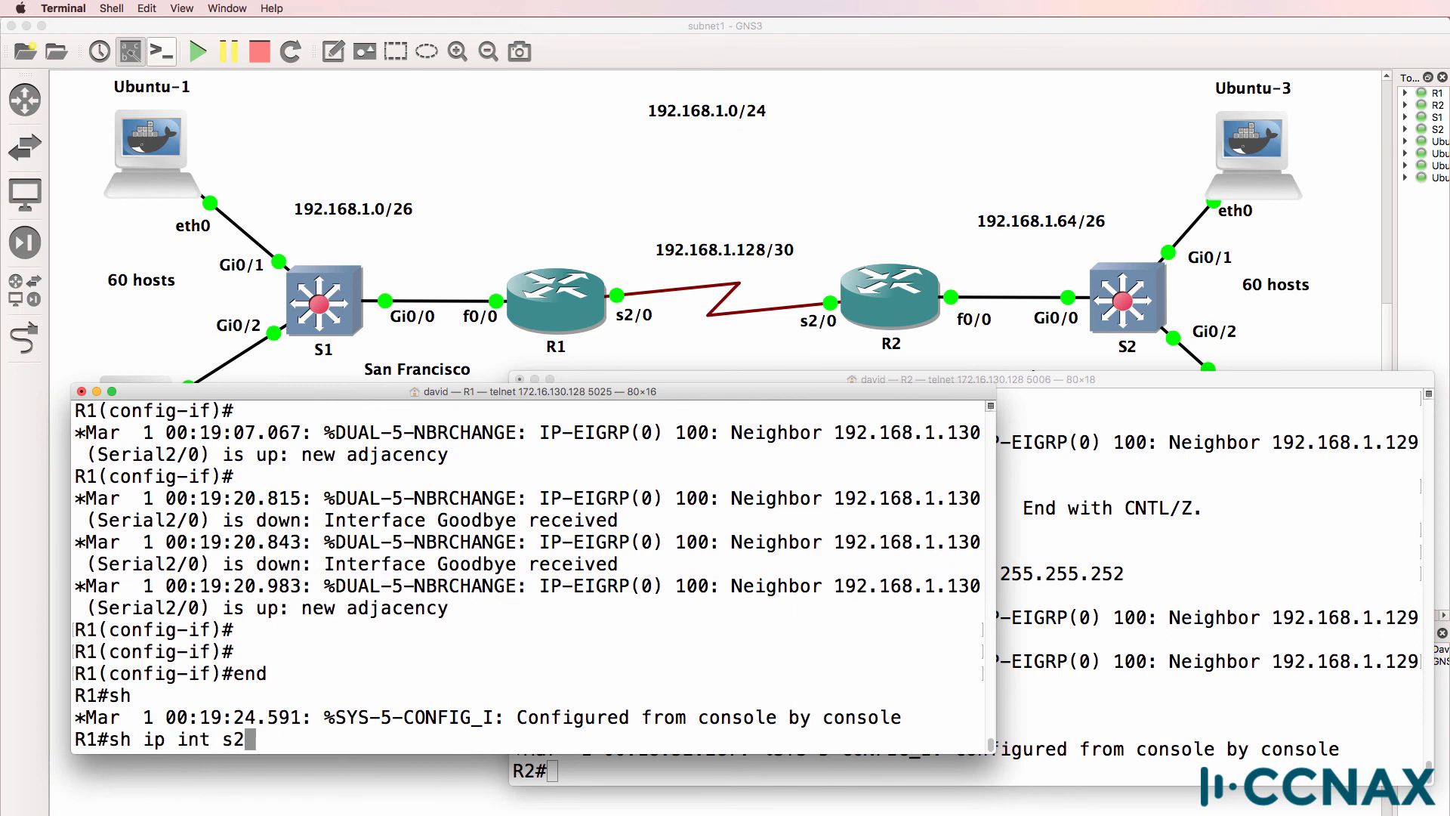
pyautogui.press('Return')
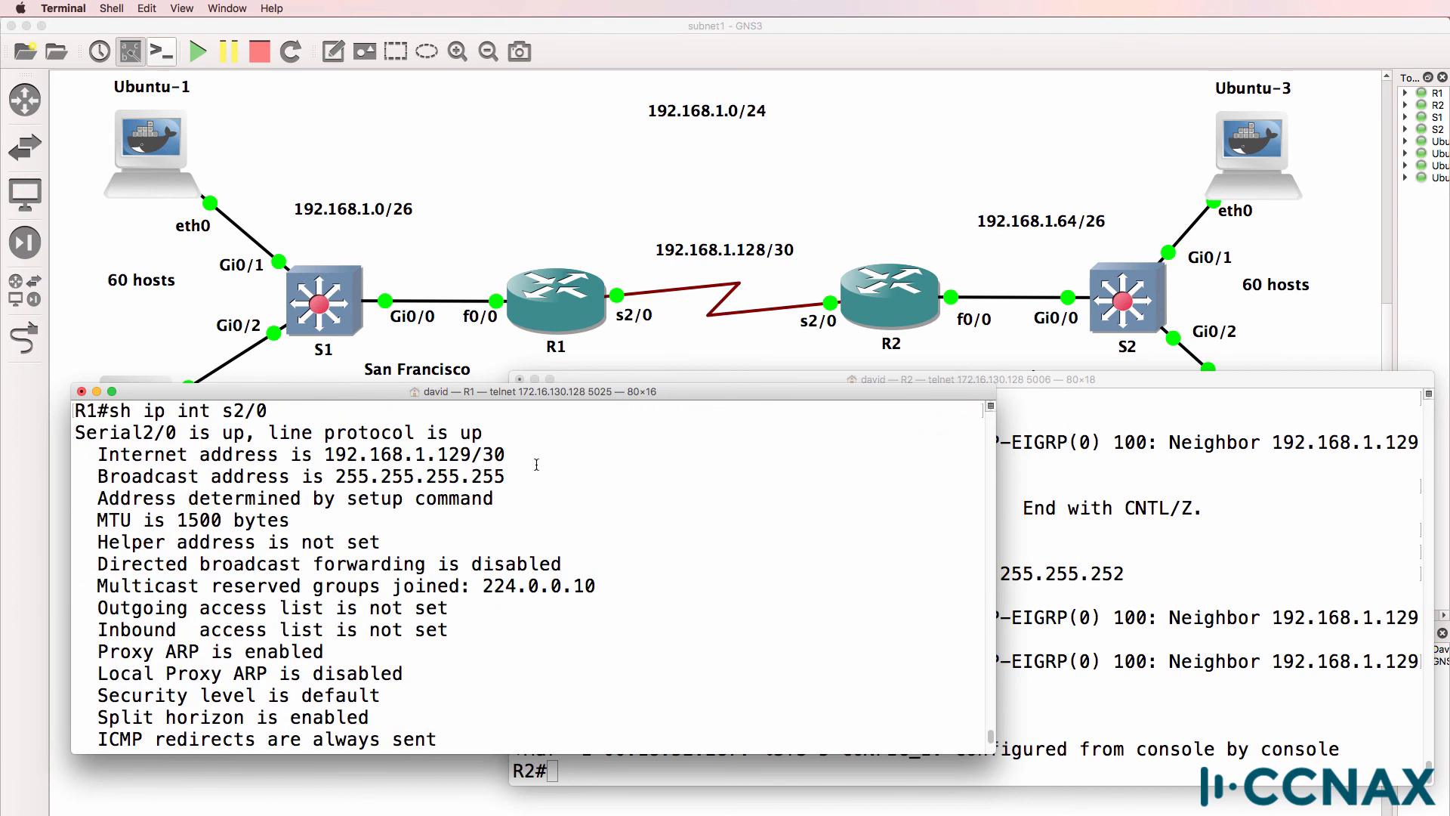
pyautogui.doubleClick(415, 455)
pyautogui.write('s')
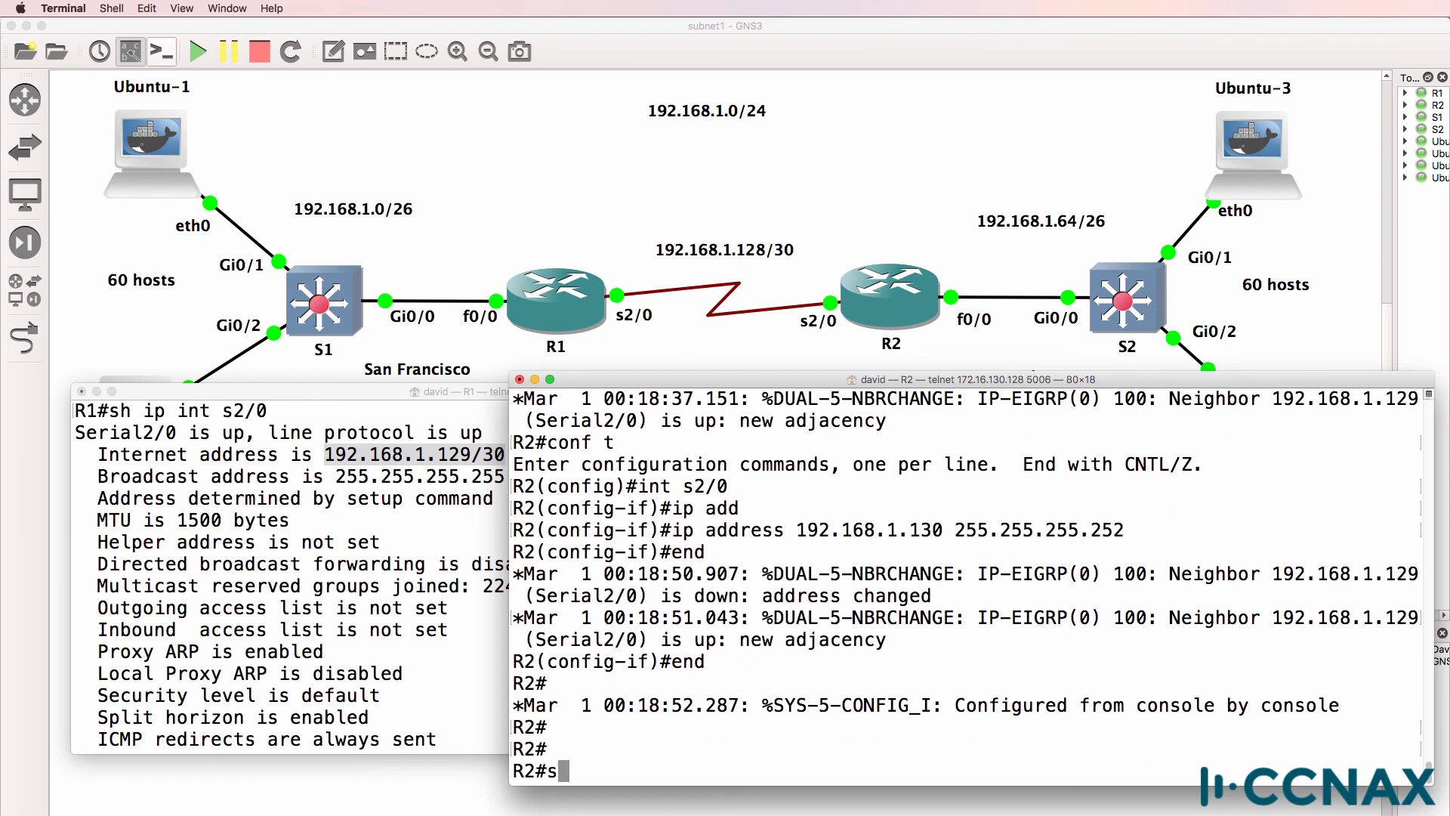
# Check R2's interface likewise and start a ping to 192.168... from R1
pyautogui.write('h ip int s')
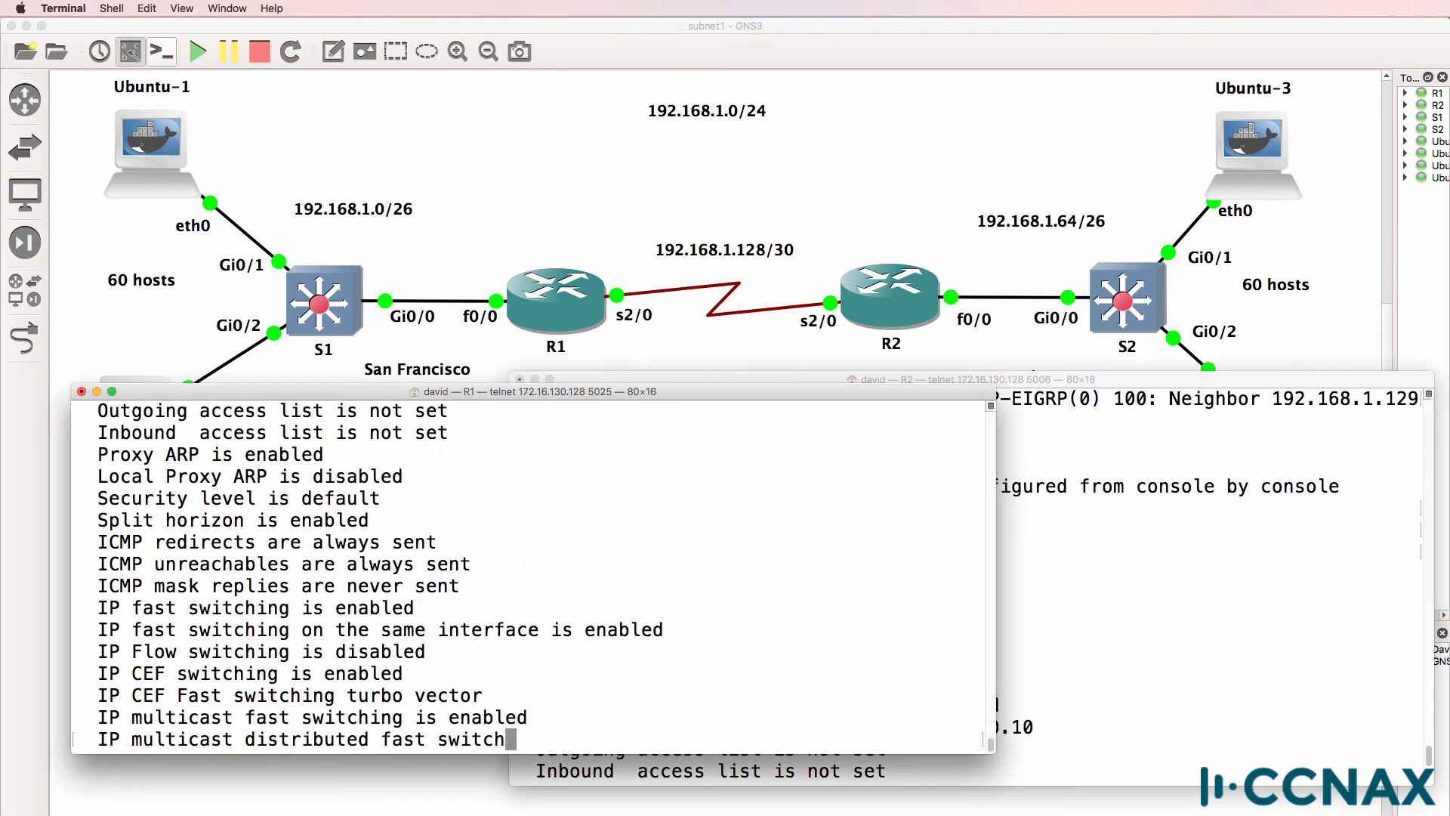
pyautogui.write('ping 192.168')
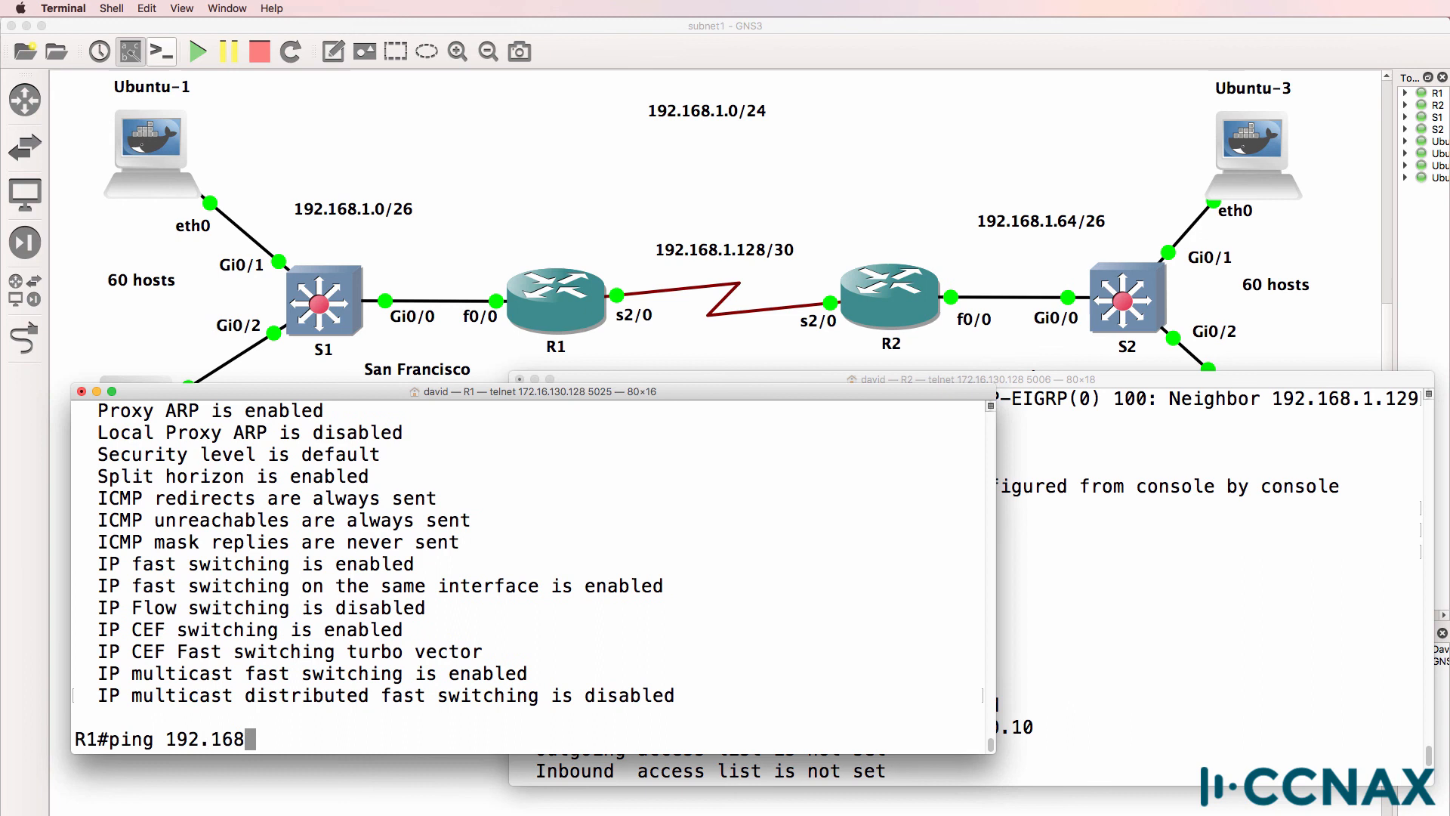
pyautogui.press('Return')
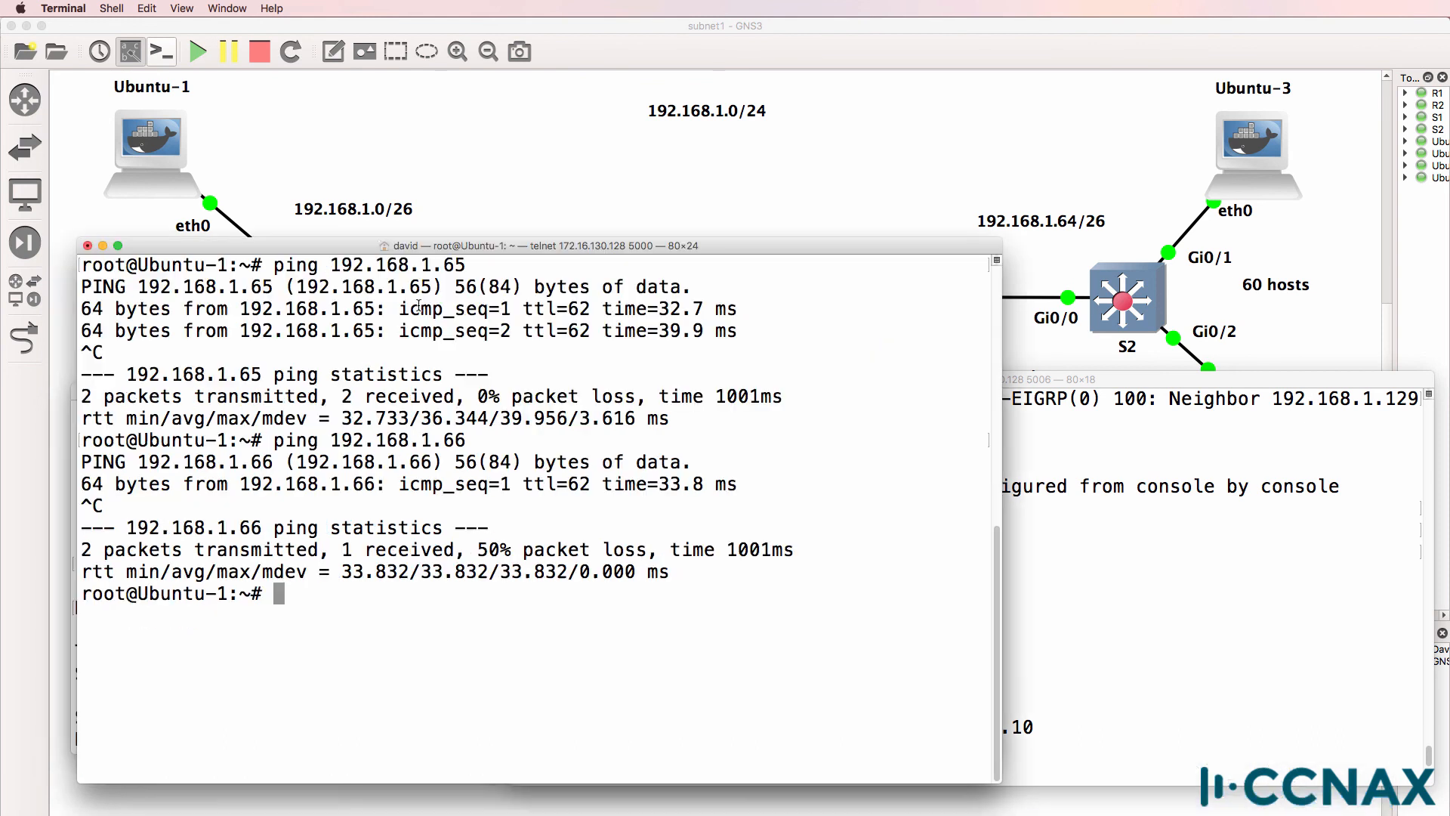
# From Ubuntu-1, ping 192.168.1.66 and traceroute 192.168.1.65 through 192.168.1.130, then return to Pages
pyautogui.write('ping 192.168.1.66')
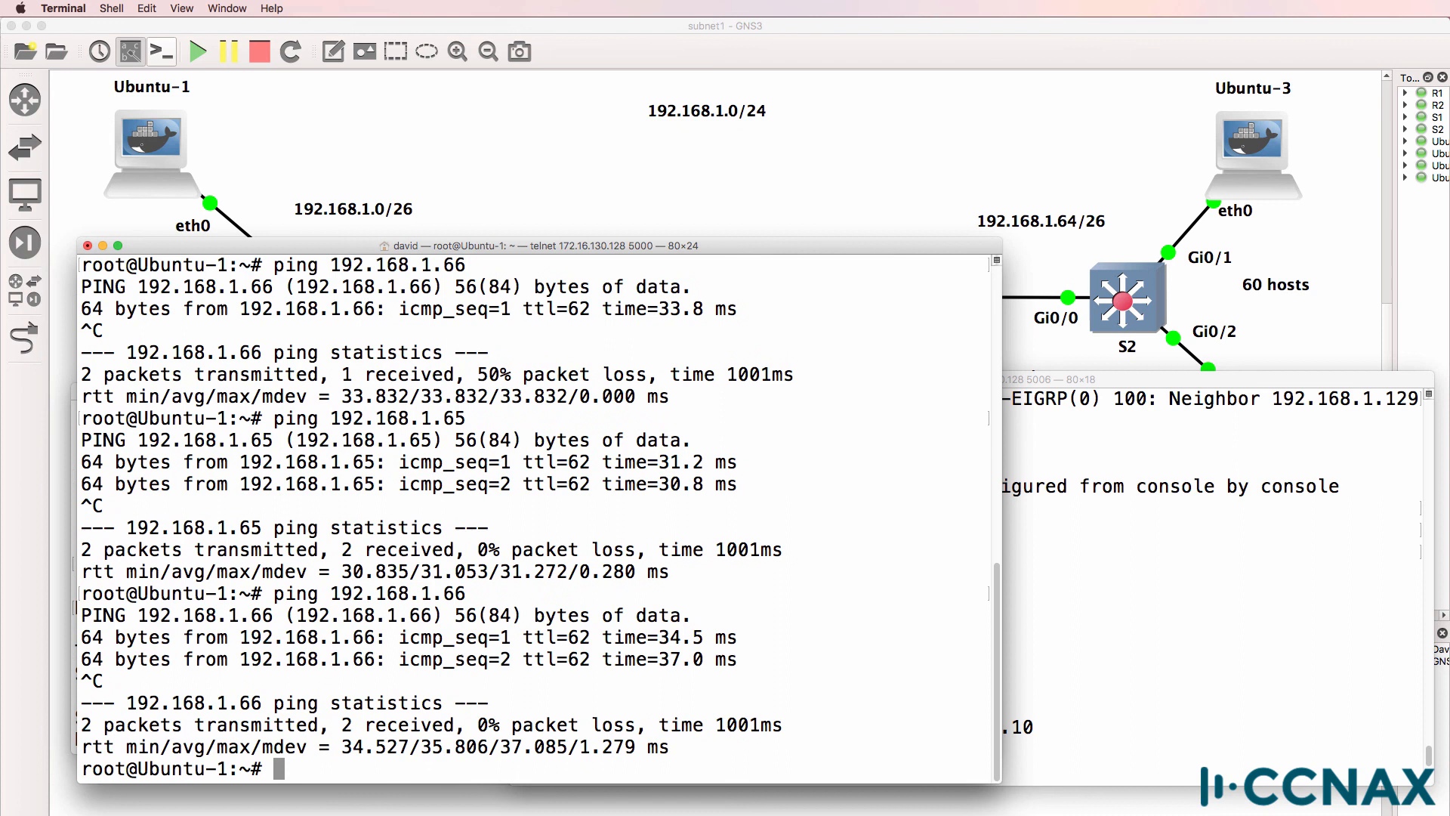
pyautogui.write('cl')
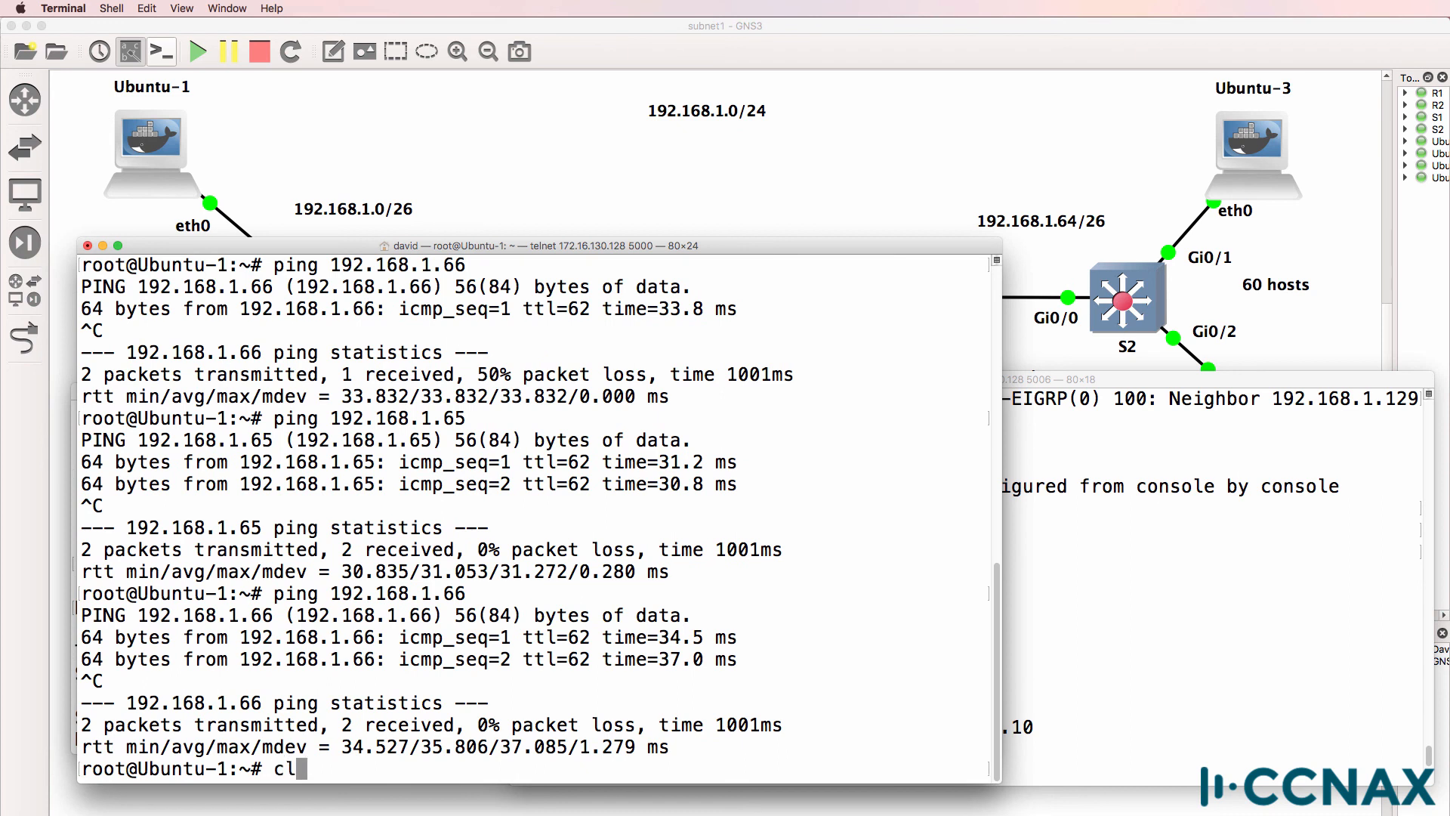
pyautogui.write('trac')
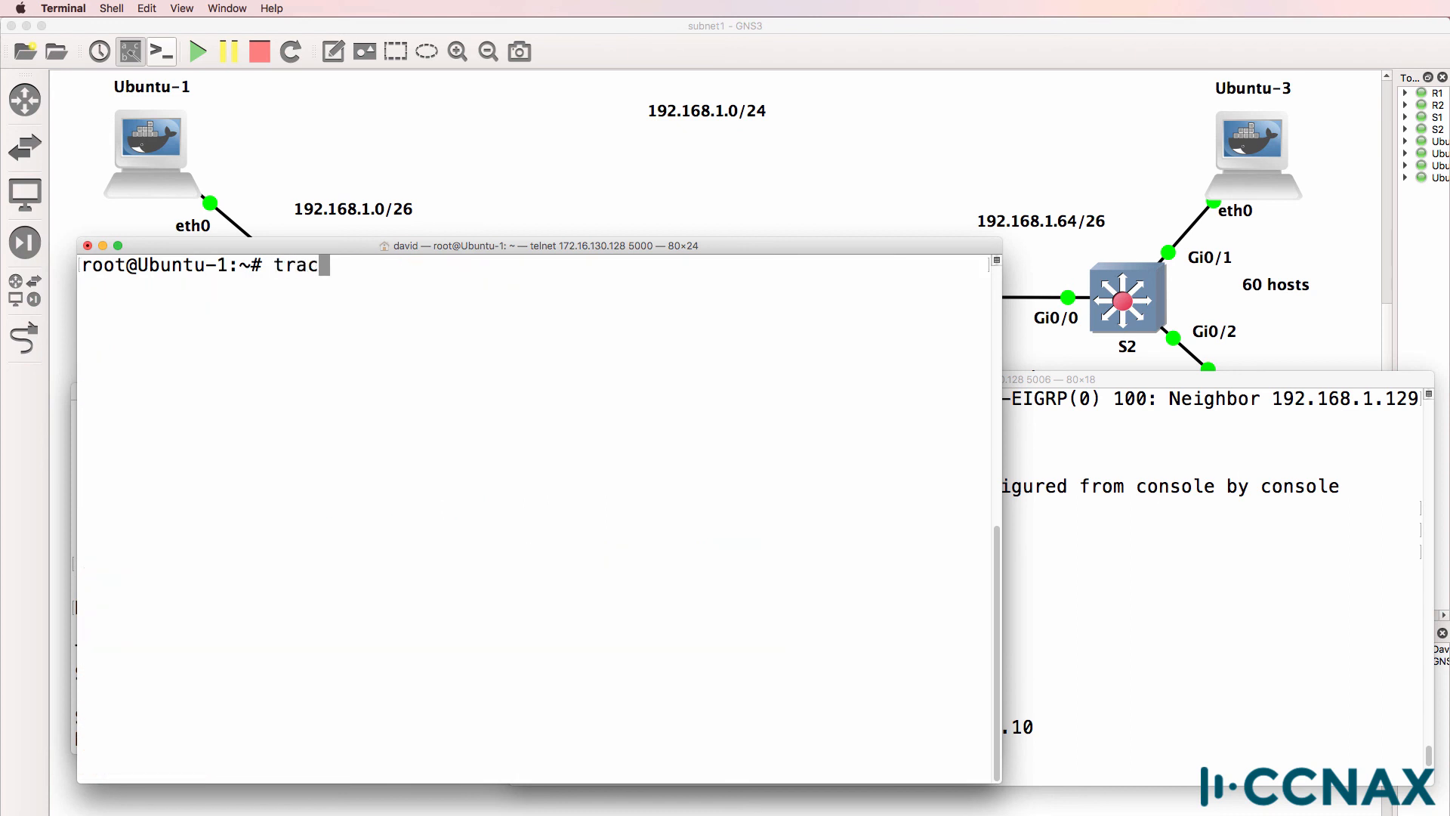
pyautogui.write('eroute')
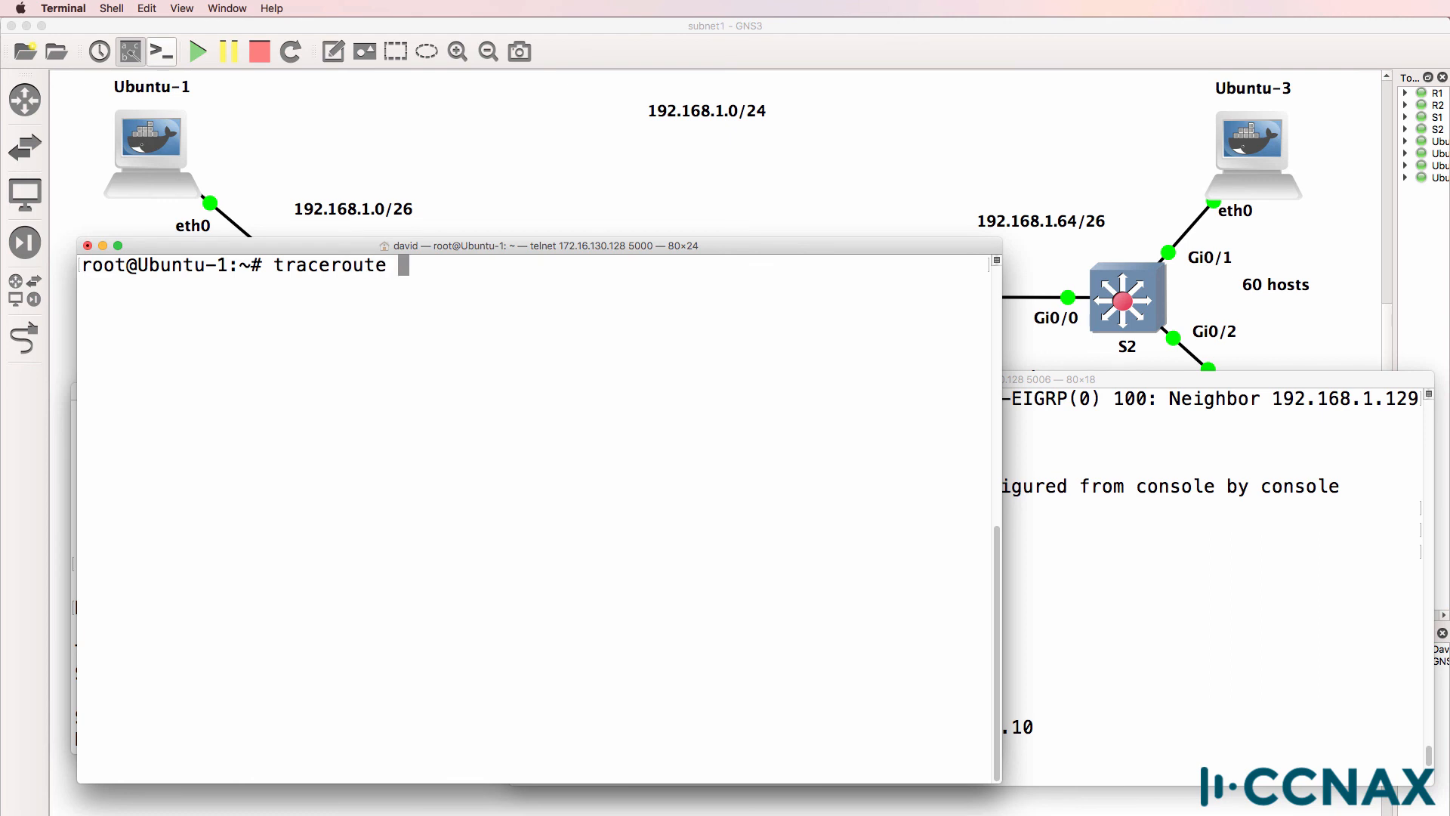
pyautogui.write('192.168.1')
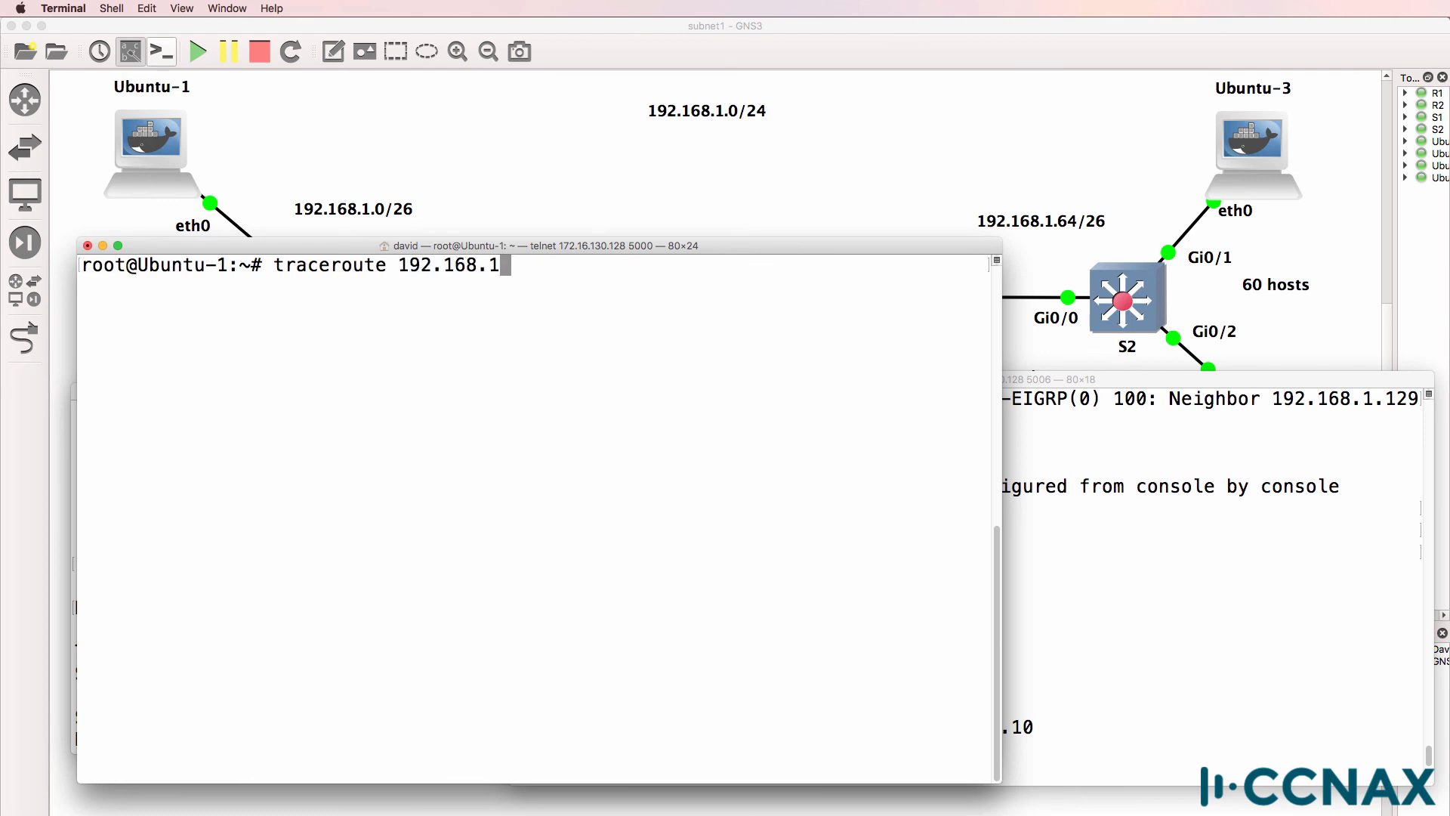
pyautogui.press('Return')
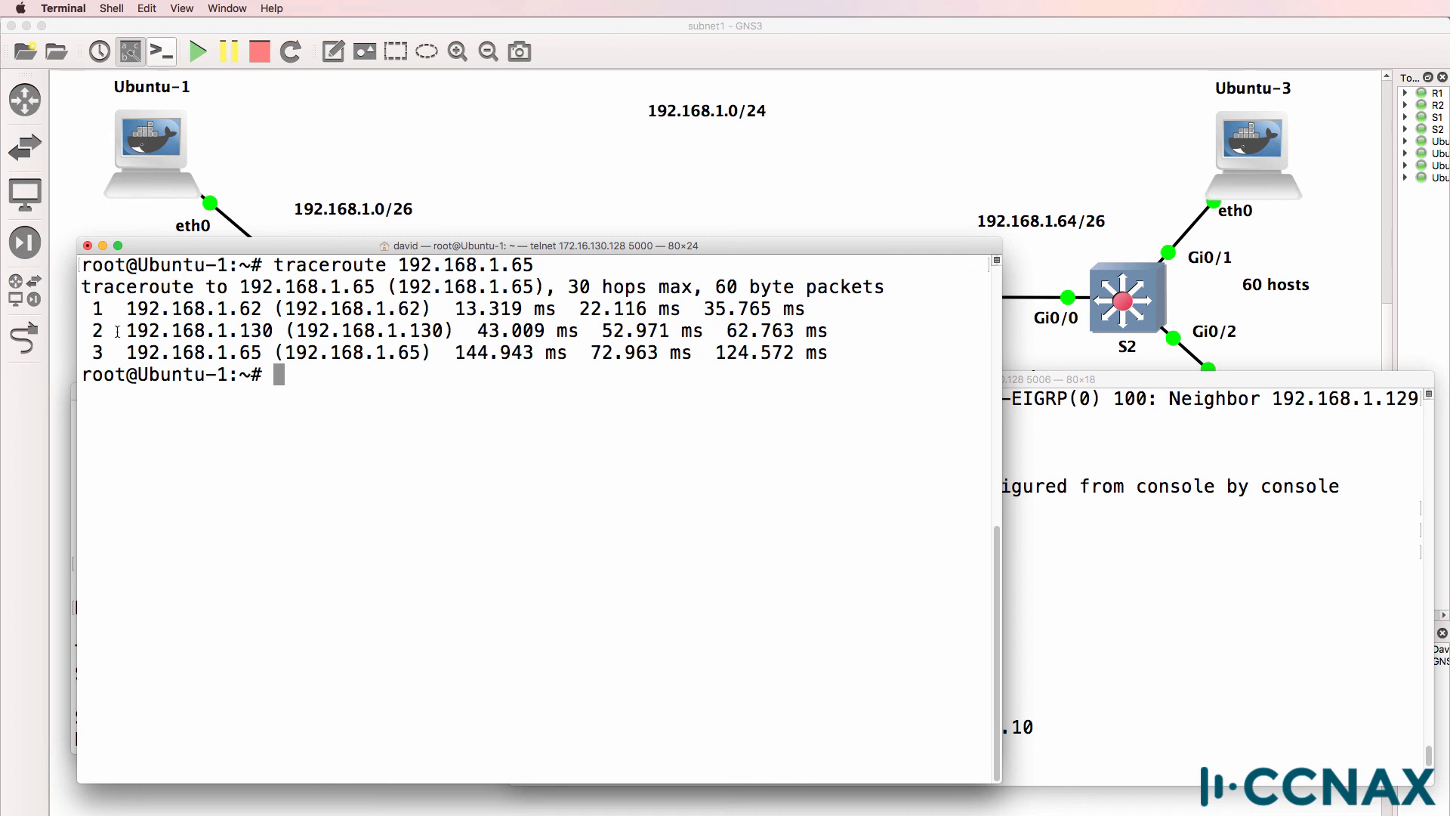
pyautogui.doubleClick(195, 308)
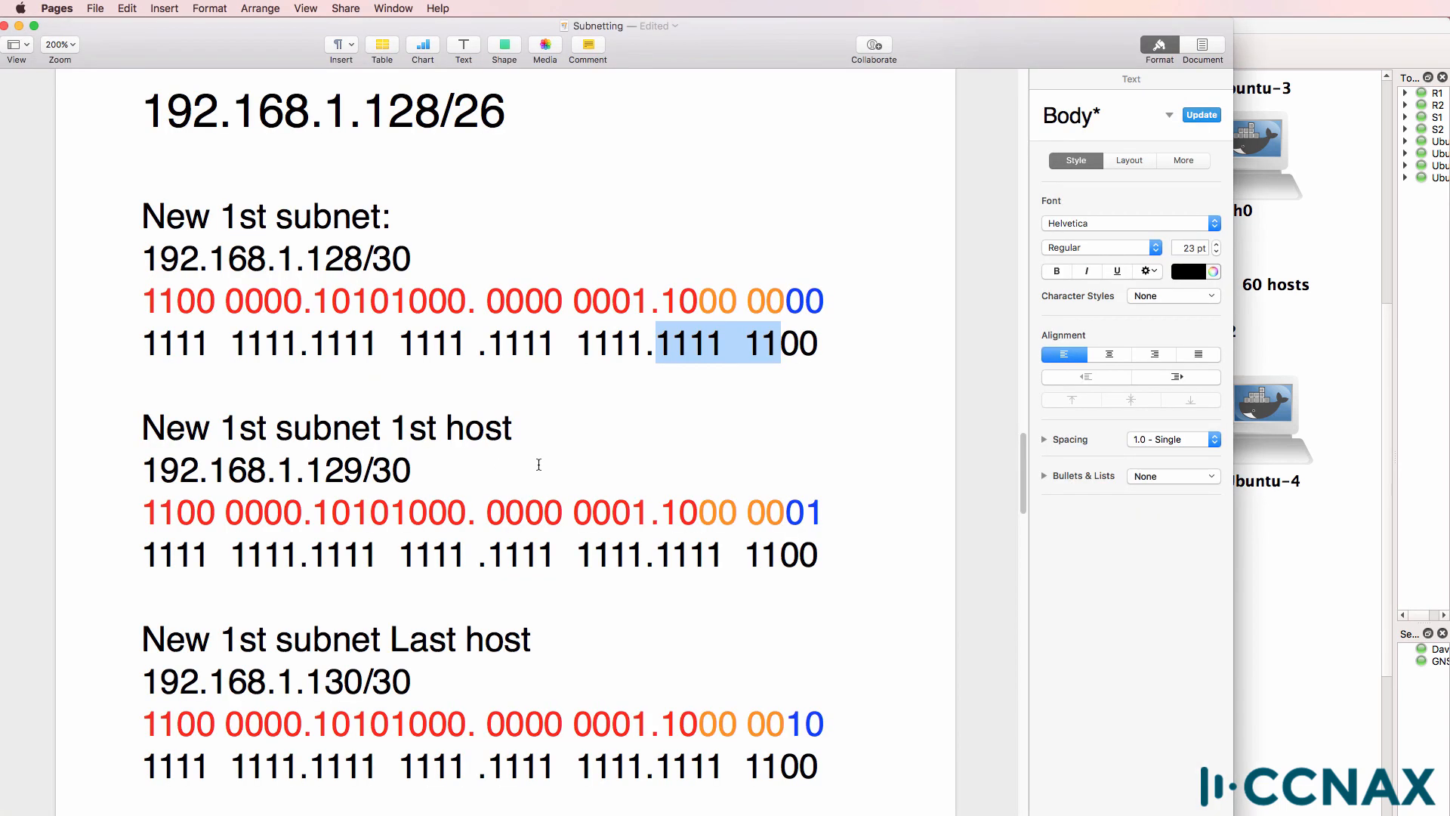
# Scroll to the top of the notes and select the 192.168.1.128/26 heading line
pyautogui.scroll(-3)
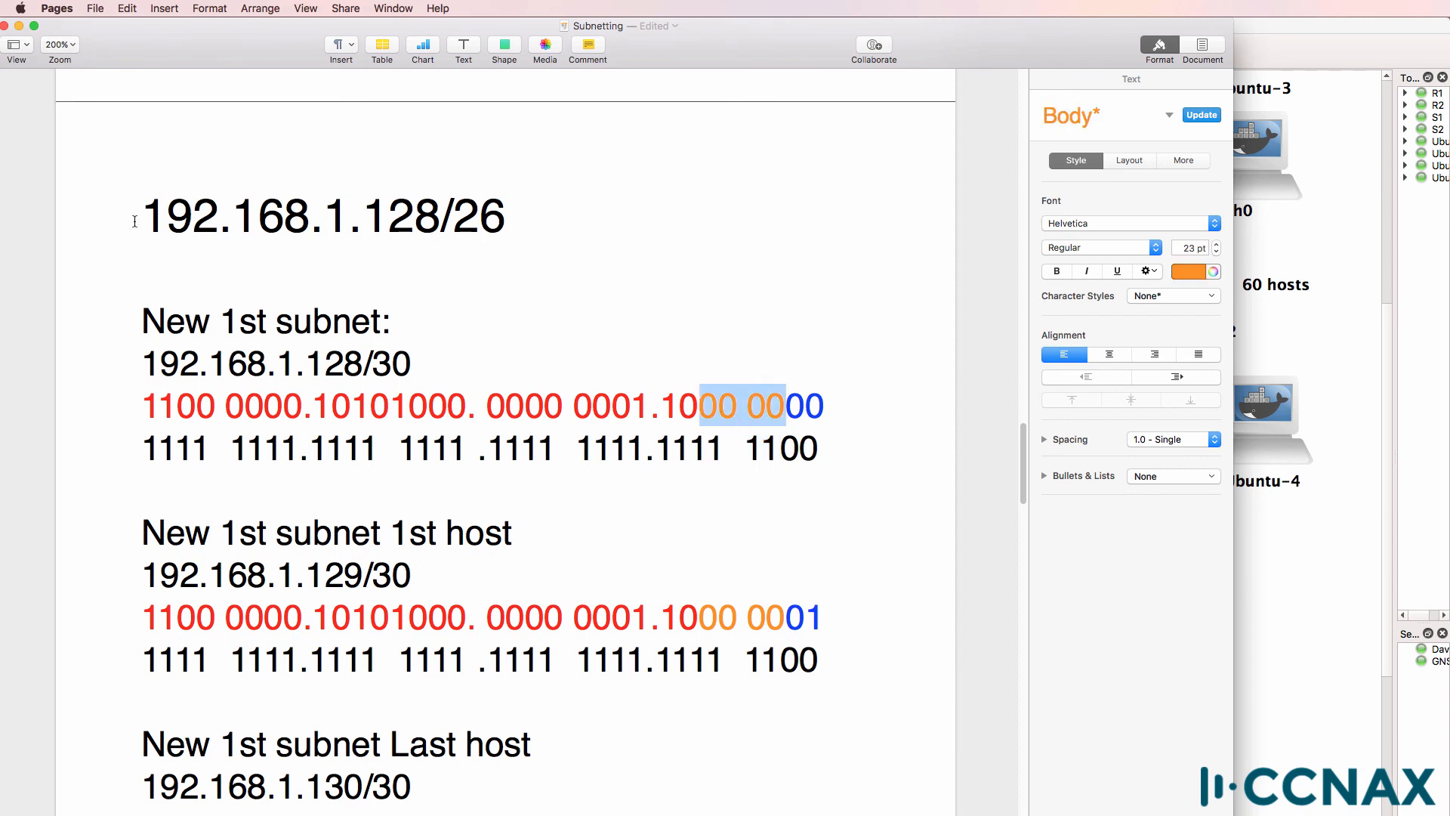
pyautogui.tripleClick(323, 216)
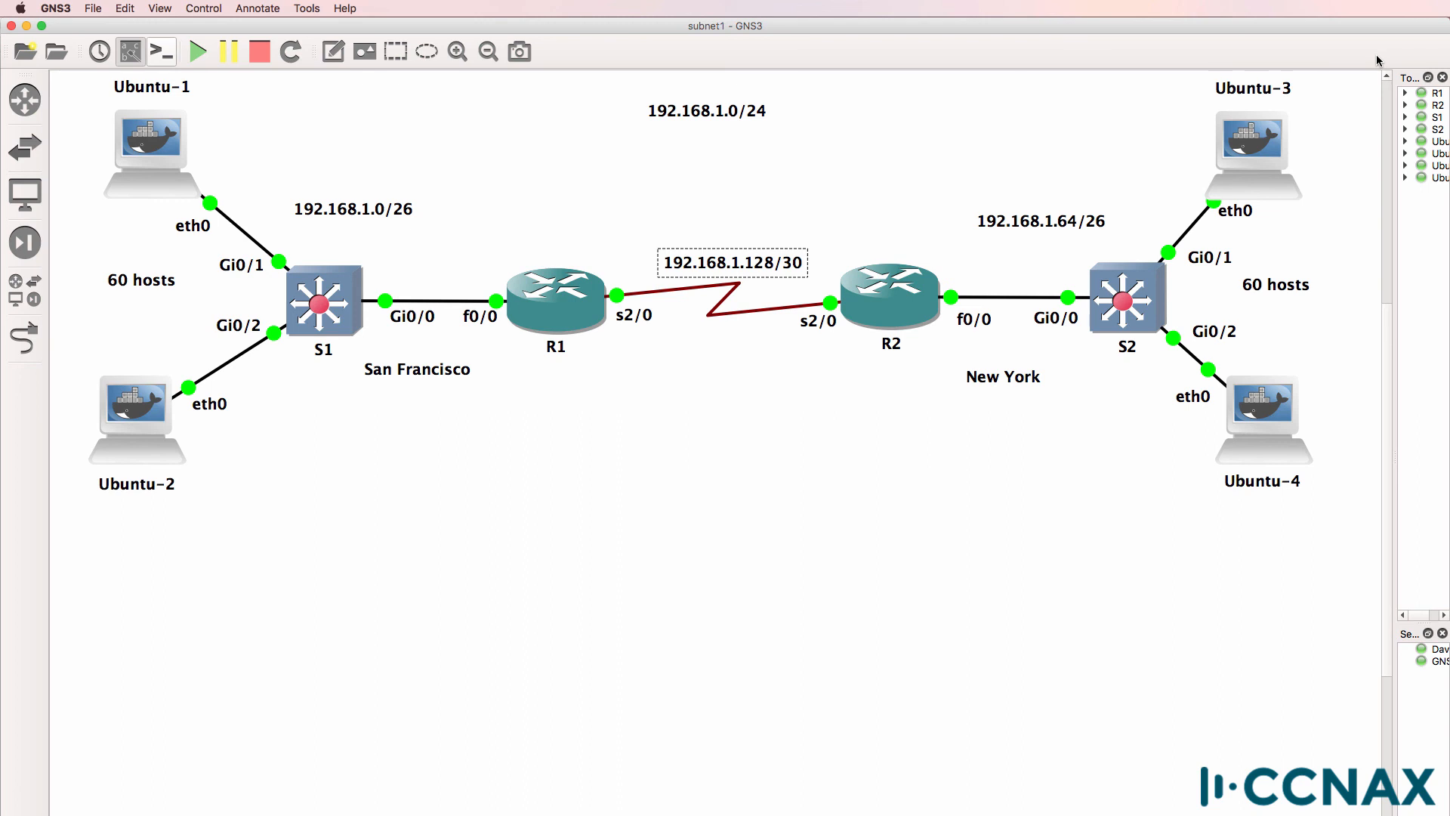
pyautogui.moveTo(1378, 59)
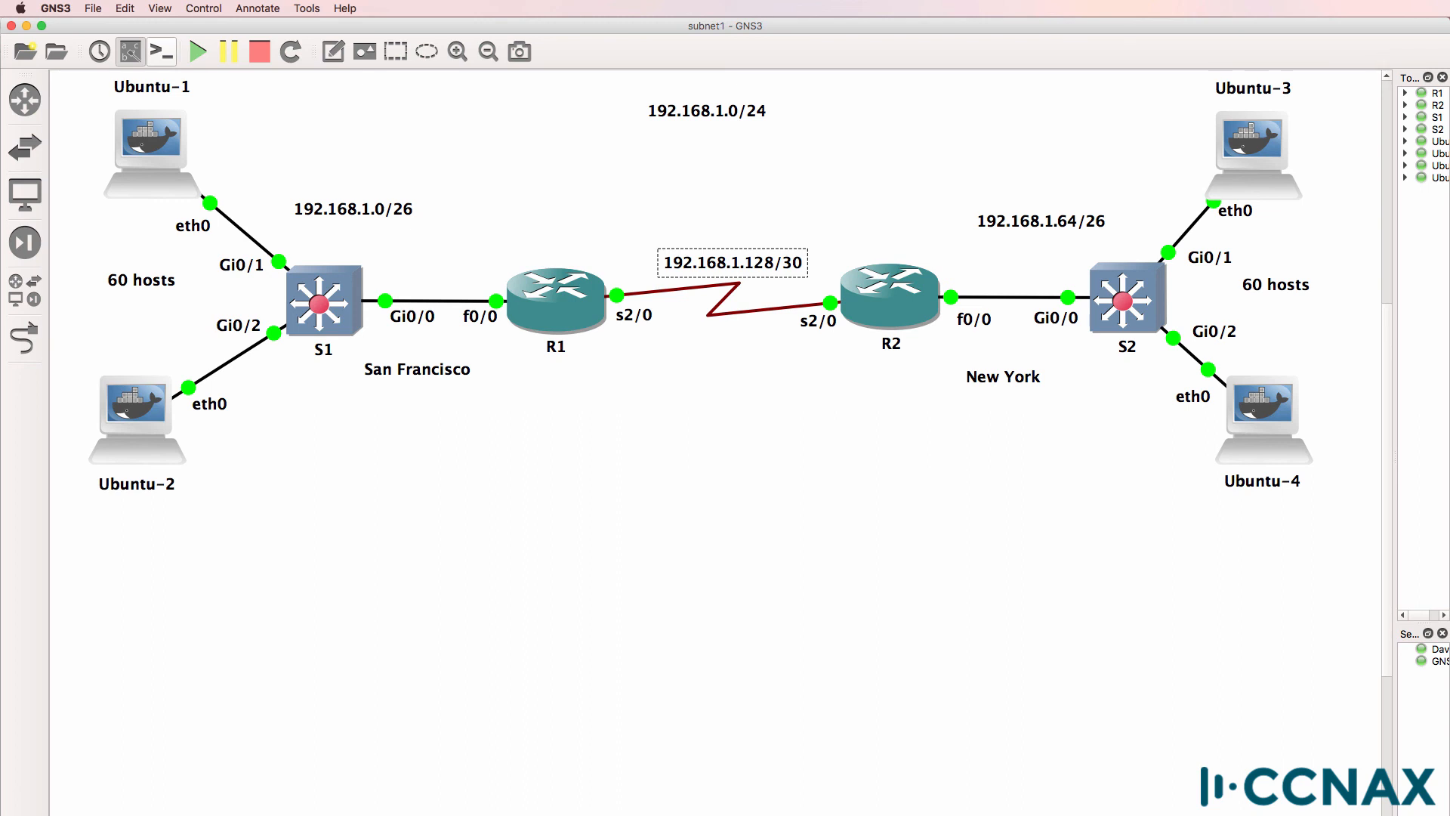